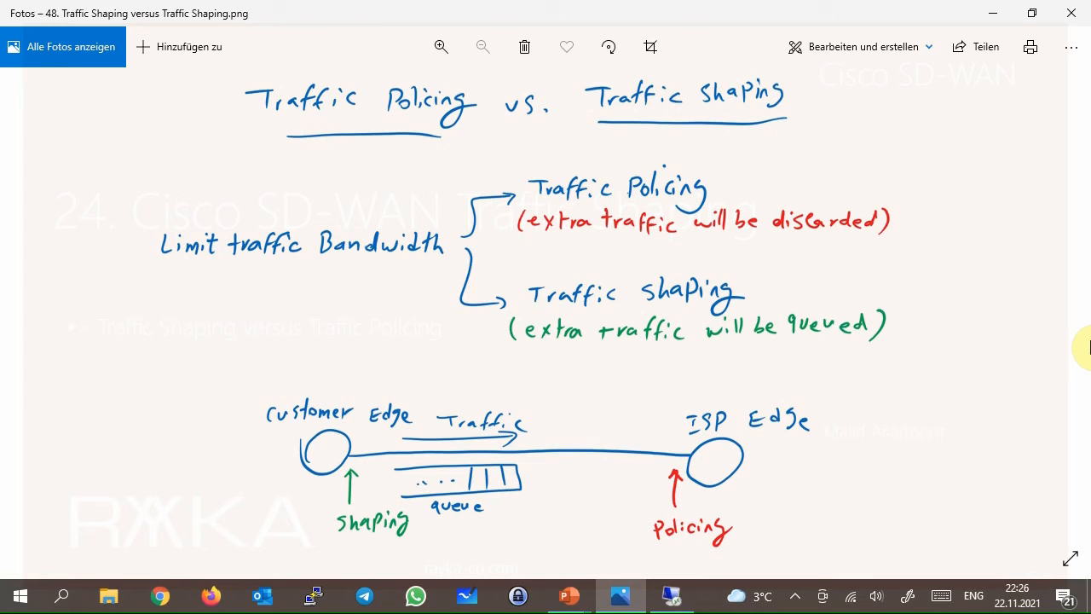
pyautogui.moveTo(300, 270)
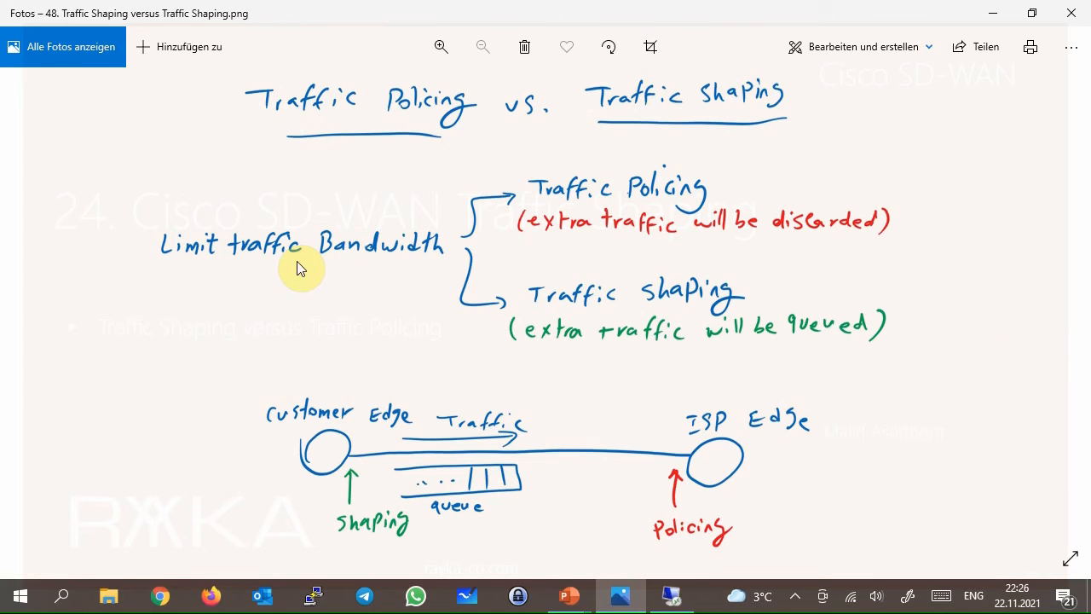
pyautogui.moveTo(395, 247)
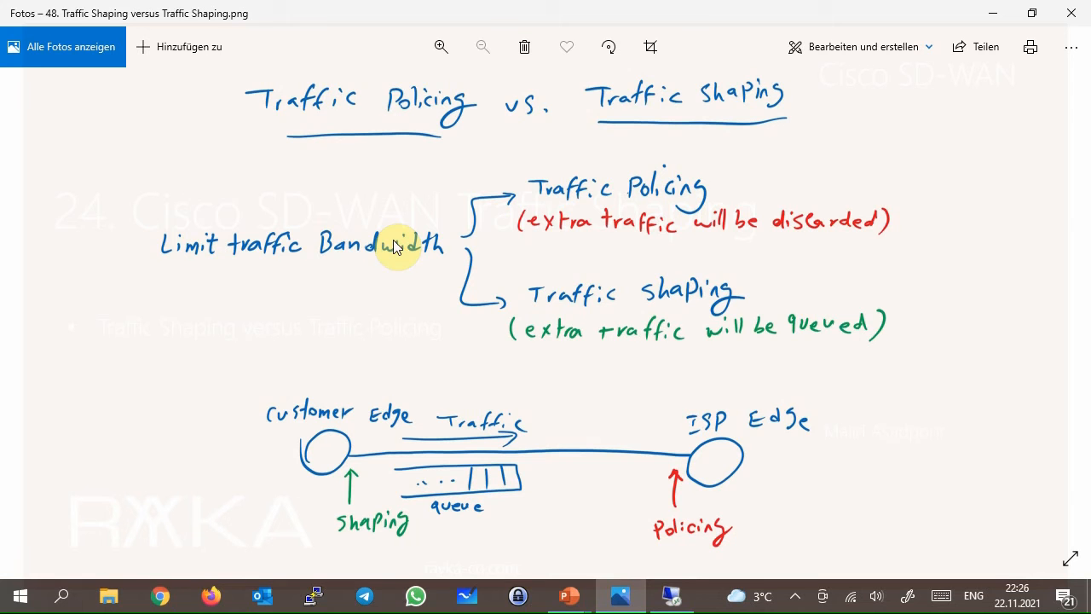
pyautogui.moveTo(691, 229)
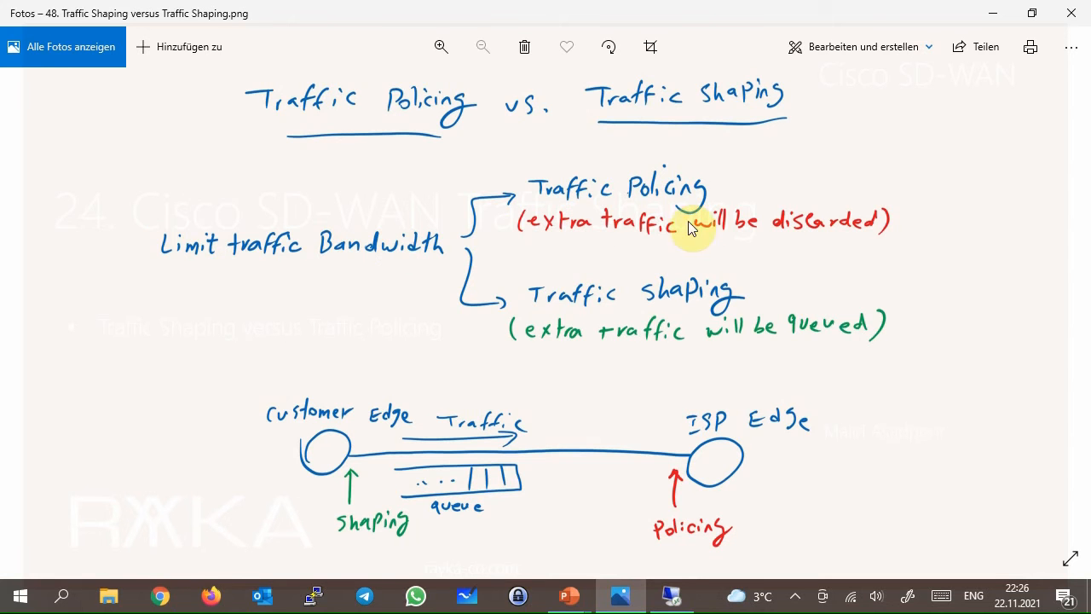
pyautogui.moveTo(799, 238)
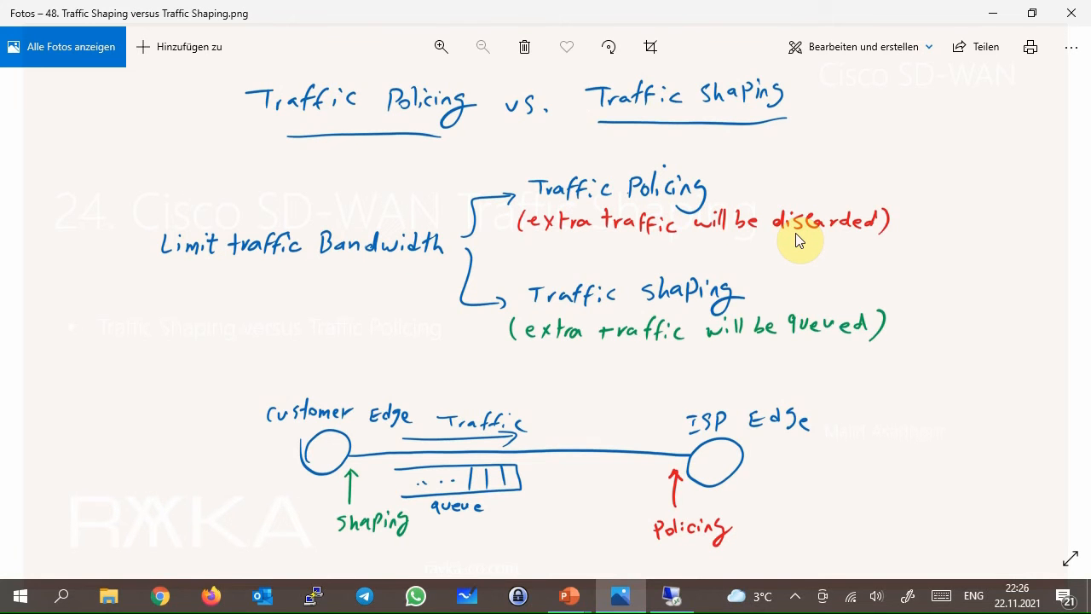
pyautogui.moveTo(726, 303)
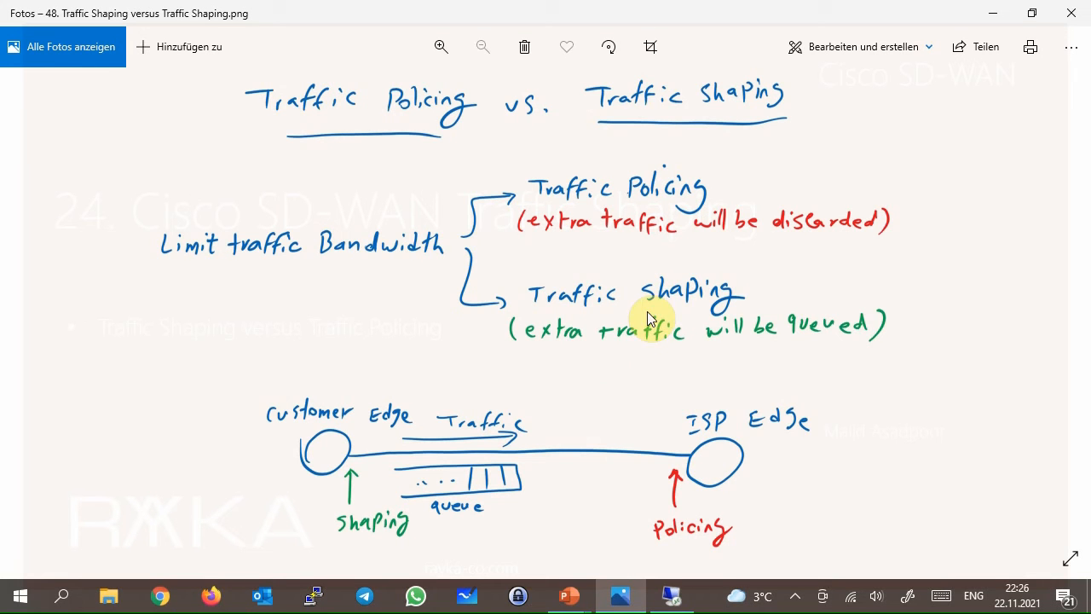
pyautogui.moveTo(681, 506)
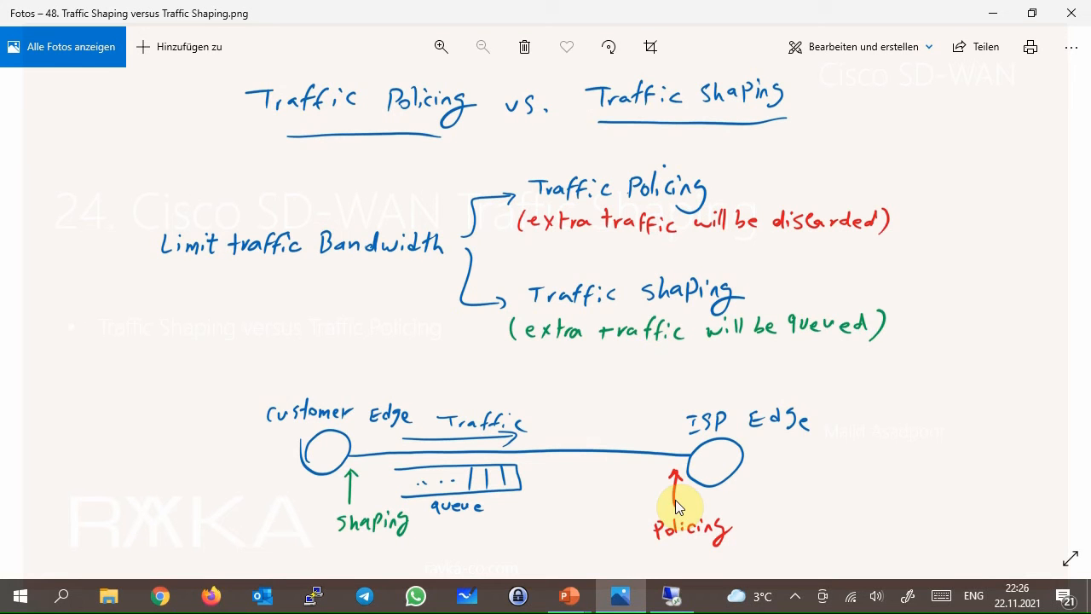
pyautogui.moveTo(679, 492)
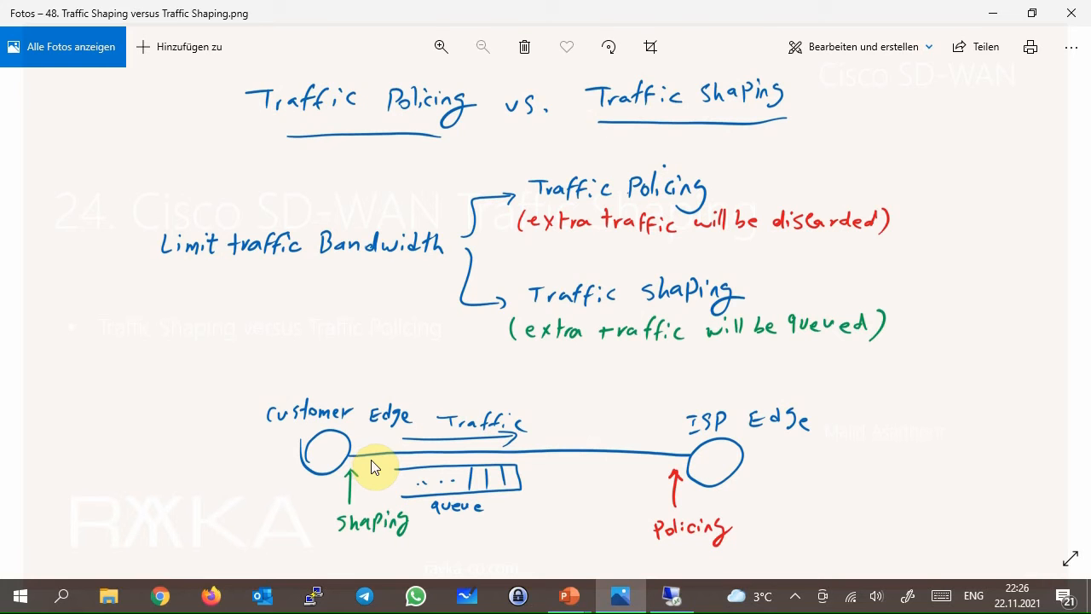
pyautogui.moveTo(372, 467)
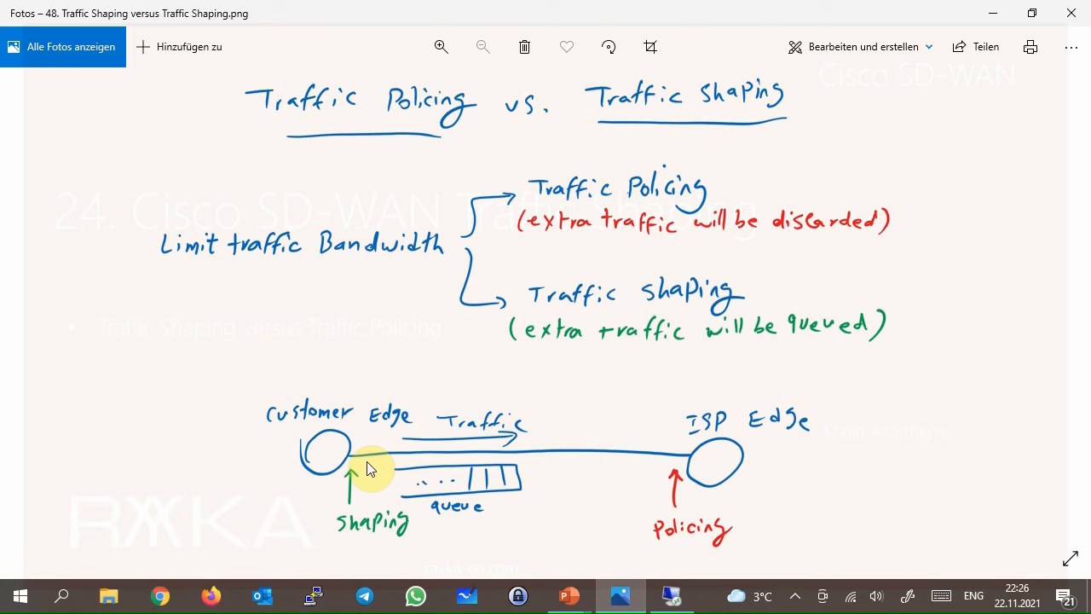
pyautogui.moveTo(461, 487)
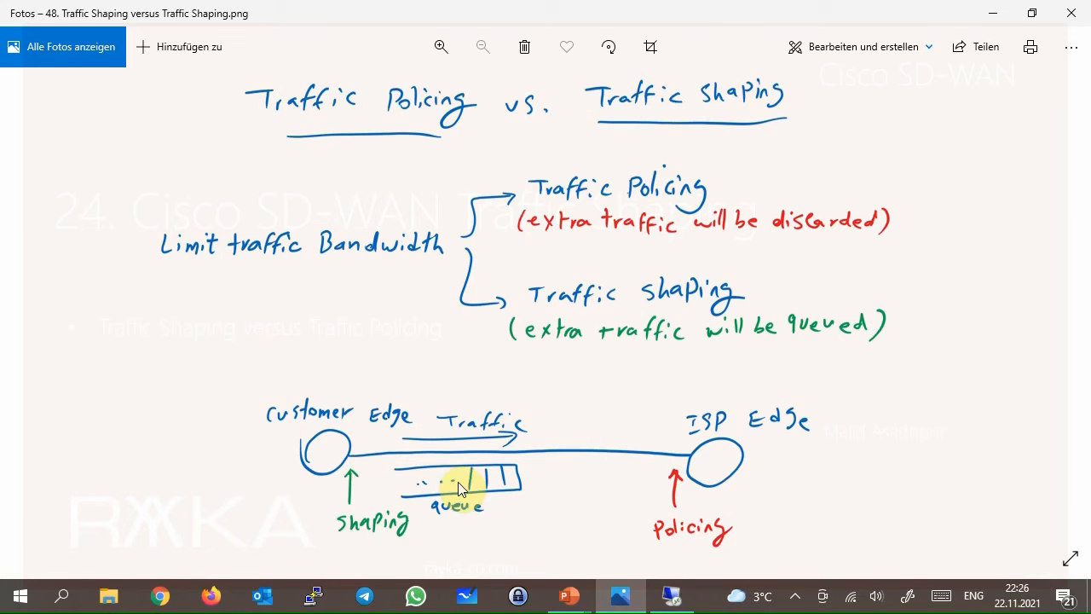
pyautogui.moveTo(491, 487)
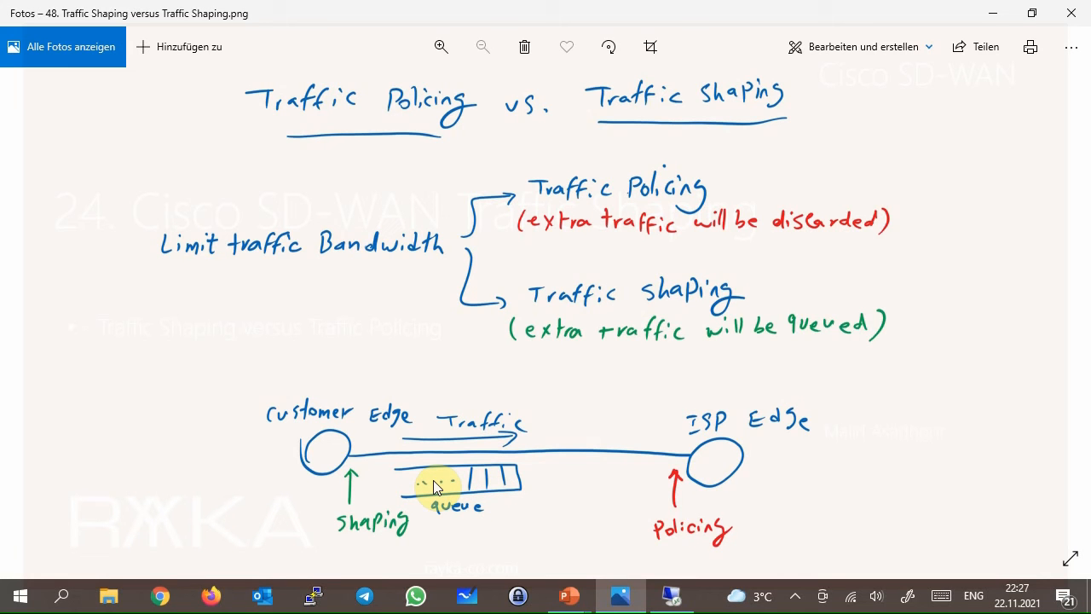
pyautogui.moveTo(604, 484)
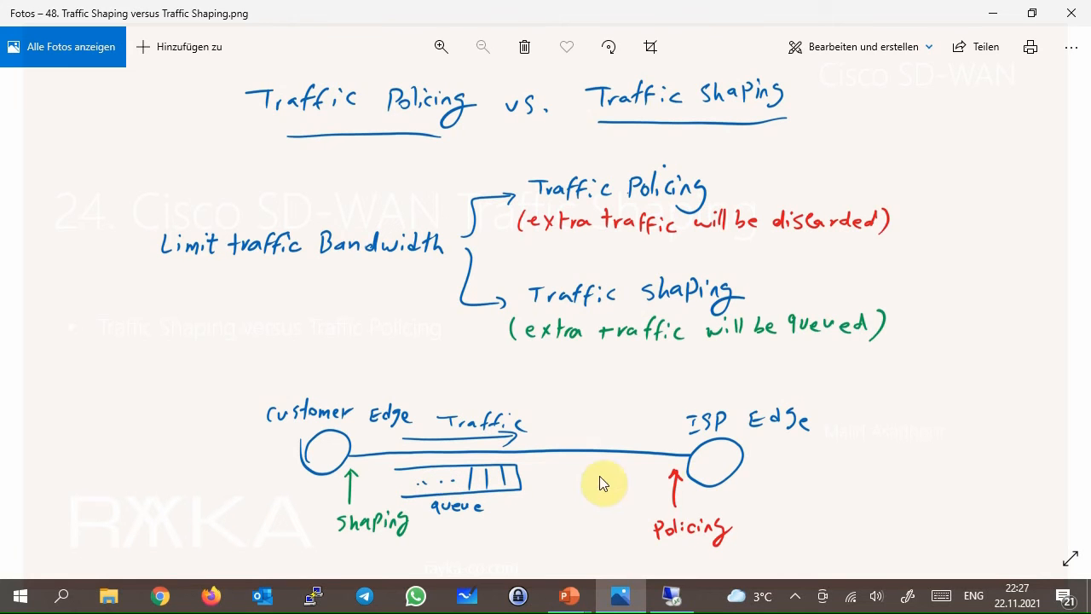
pyautogui.moveTo(674, 478)
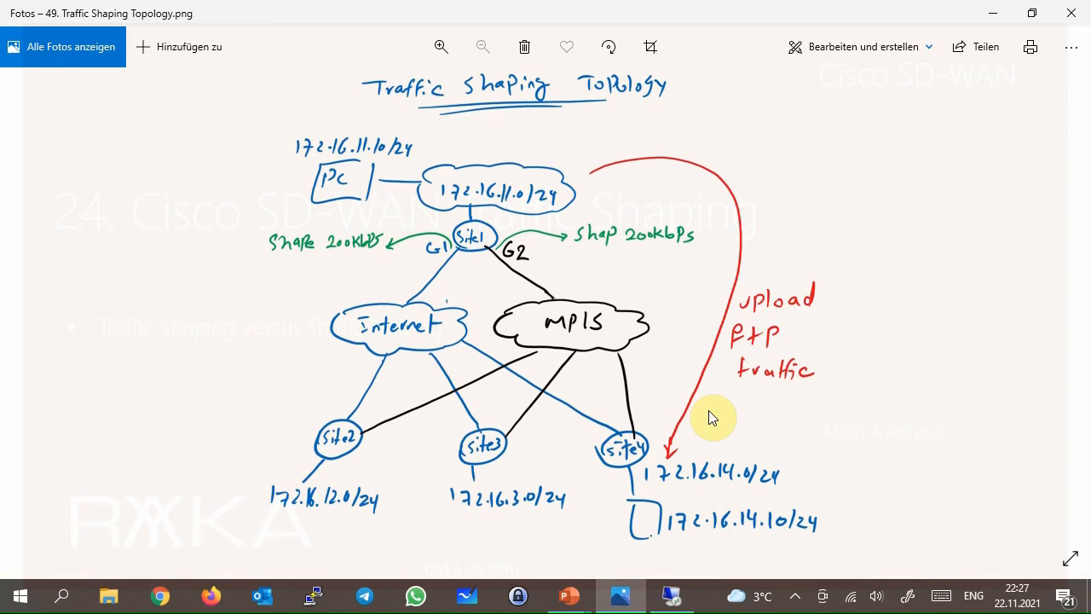
pyautogui.moveTo(549, 288)
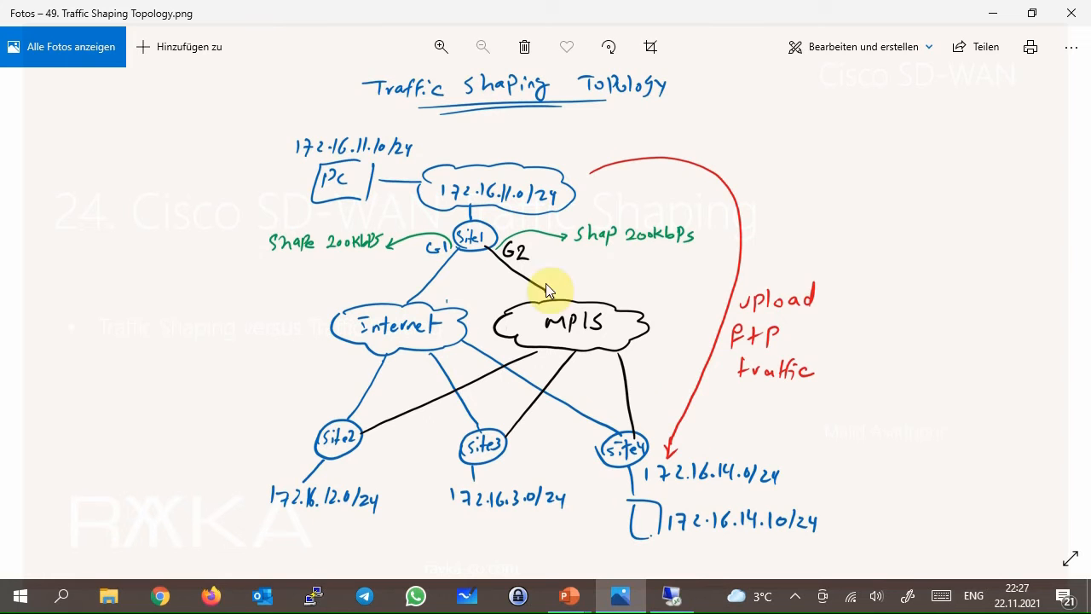
pyautogui.moveTo(584, 484)
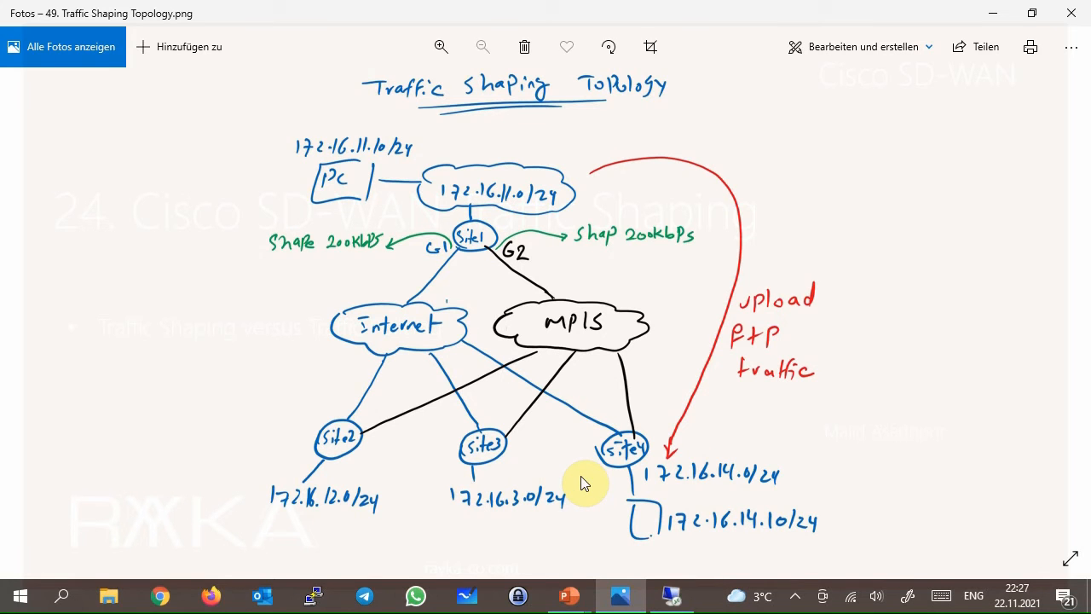
pyautogui.moveTo(486, 409)
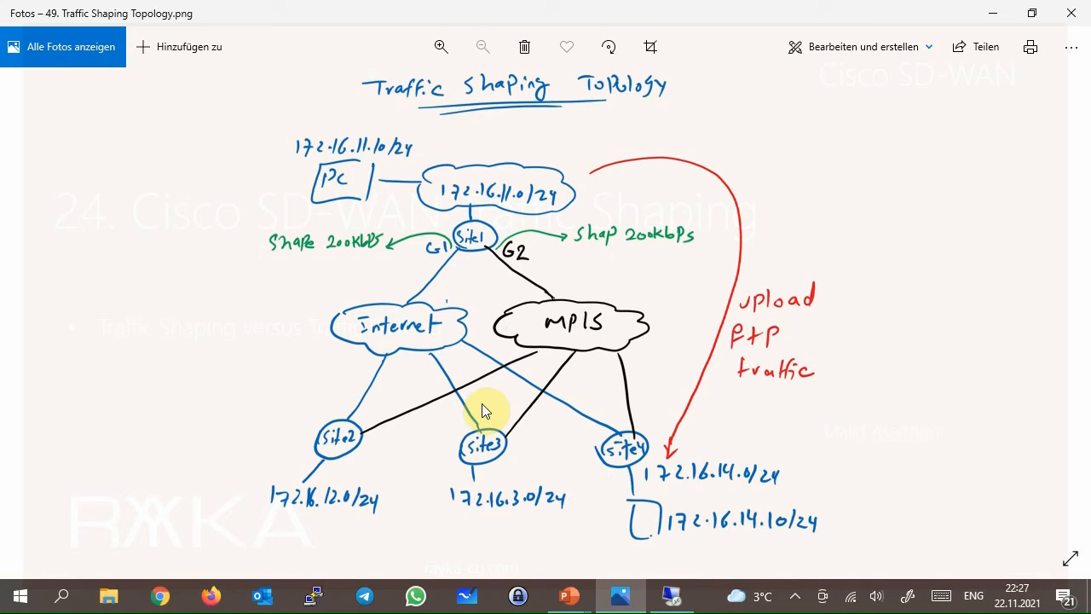
pyautogui.moveTo(422, 350)
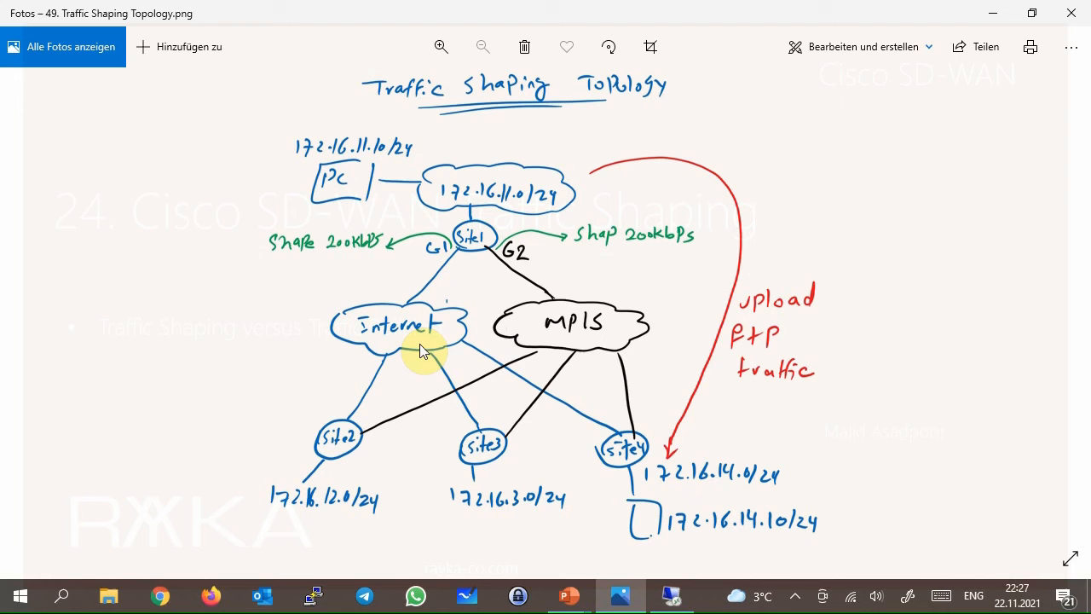
pyautogui.moveTo(544, 353)
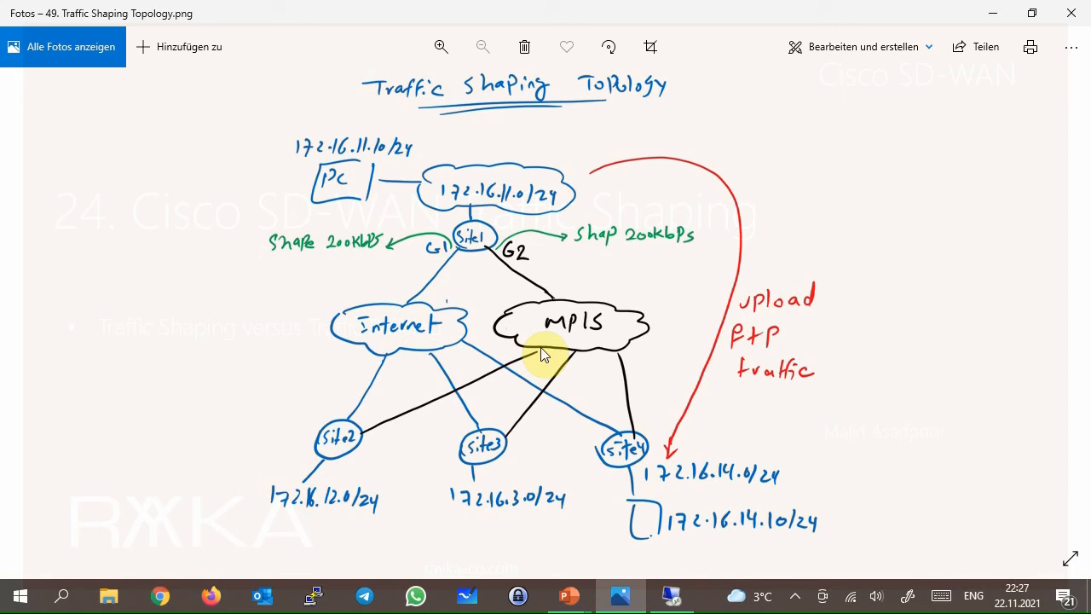
pyautogui.moveTo(491, 304)
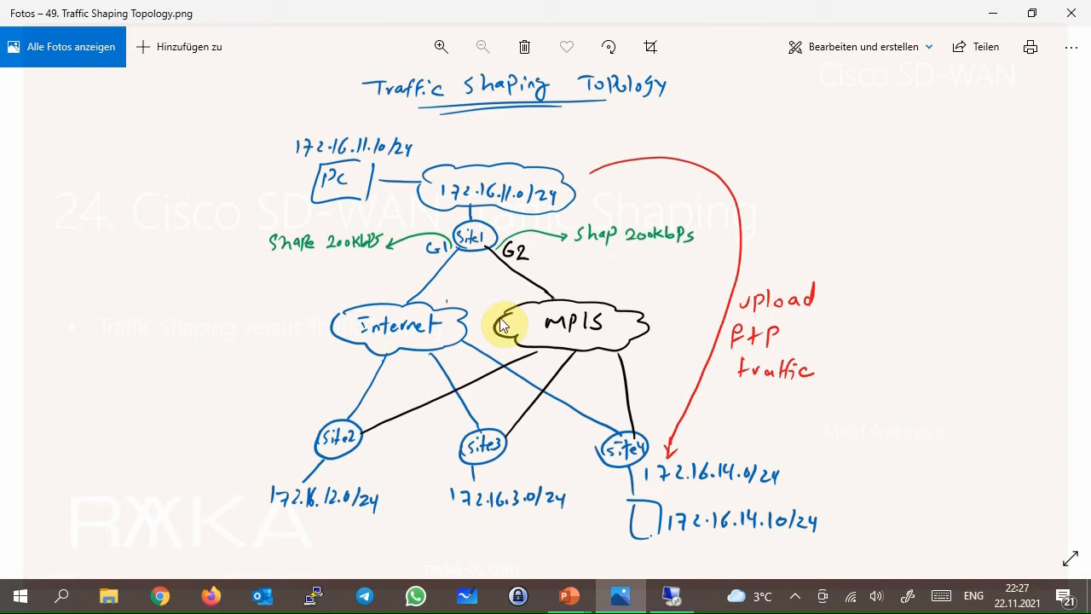
pyautogui.moveTo(430, 333)
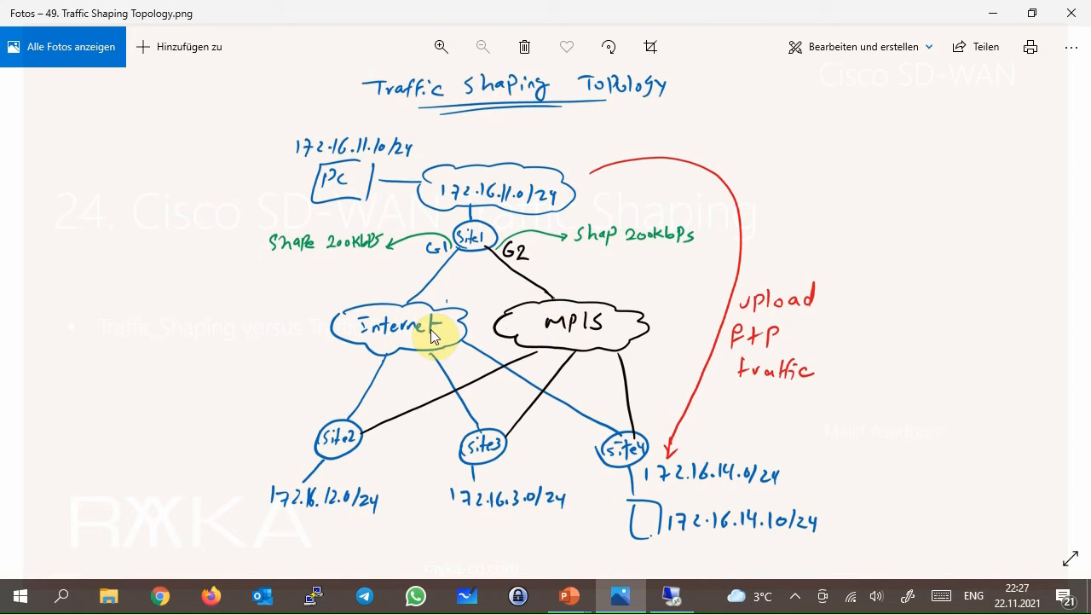
pyautogui.moveTo(508, 341)
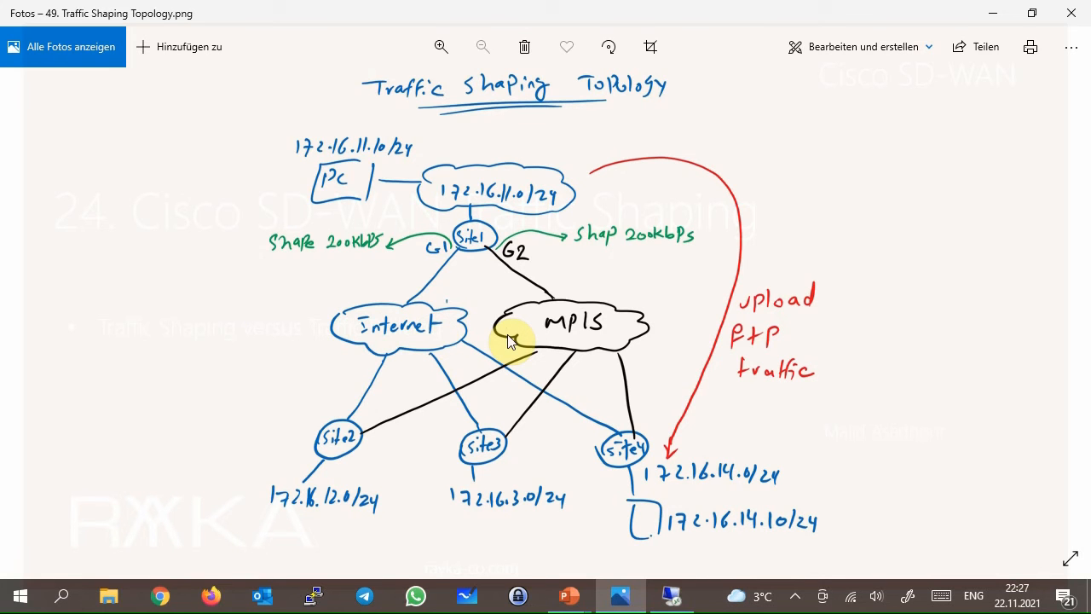
pyautogui.moveTo(503, 269)
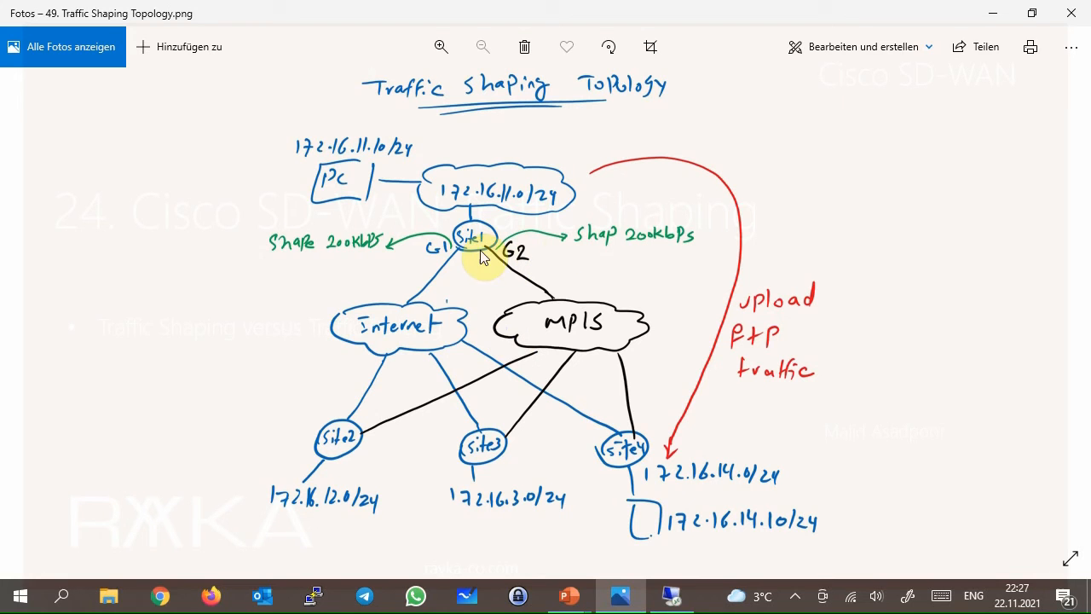
pyautogui.moveTo(350, 249)
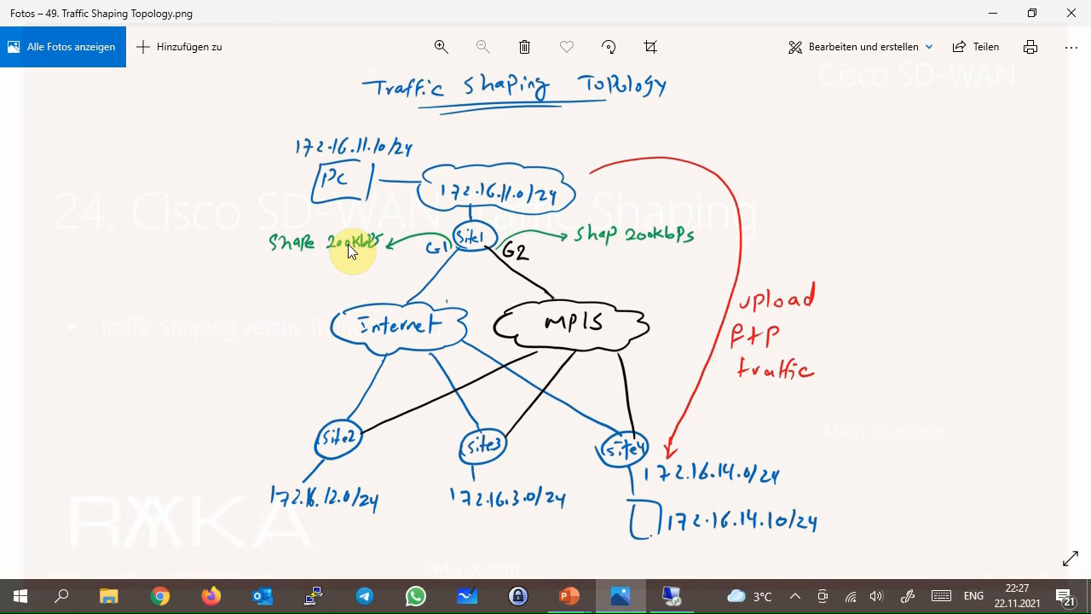
pyautogui.moveTo(478, 322)
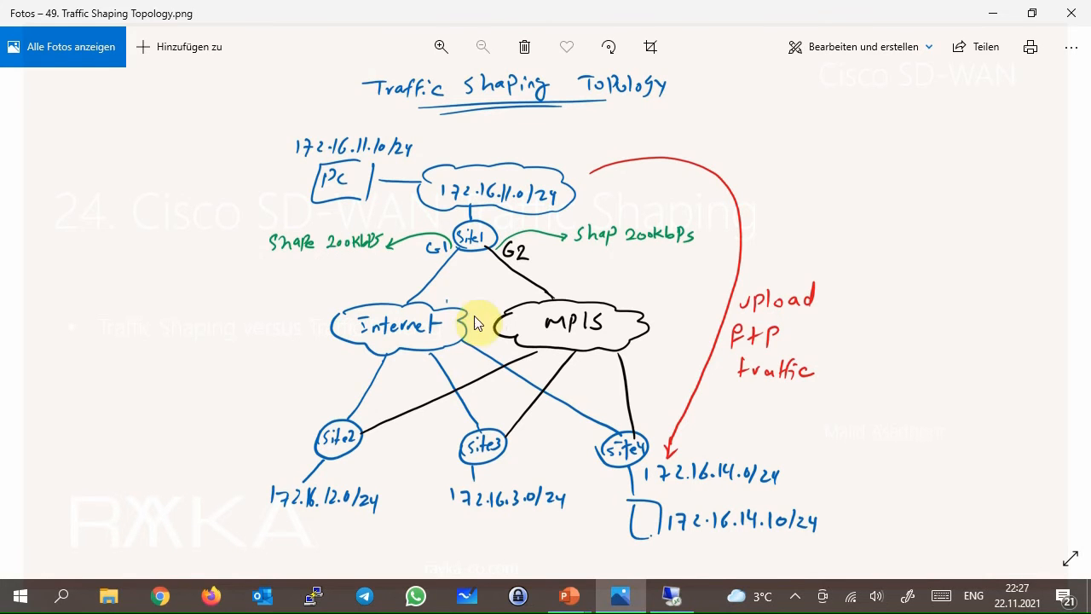
pyautogui.moveTo(561, 327)
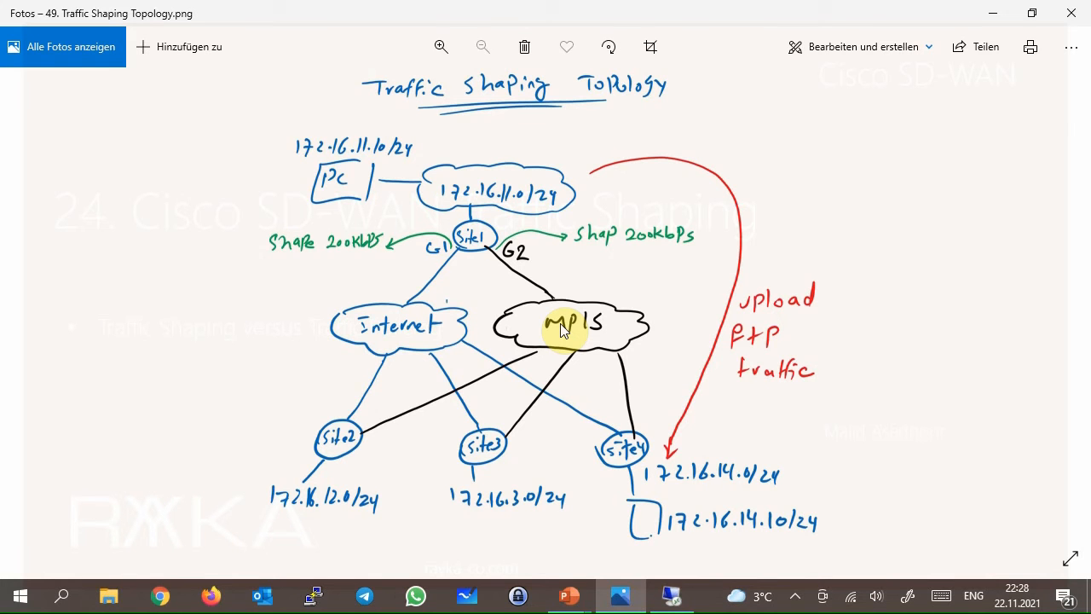
pyautogui.moveTo(512, 271)
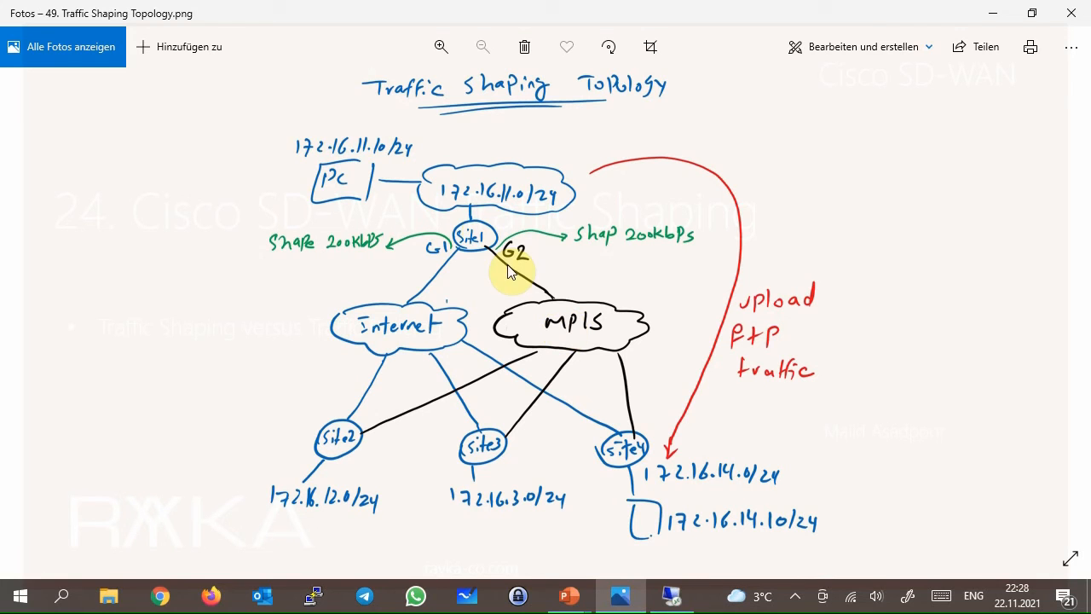
pyautogui.moveTo(452, 252)
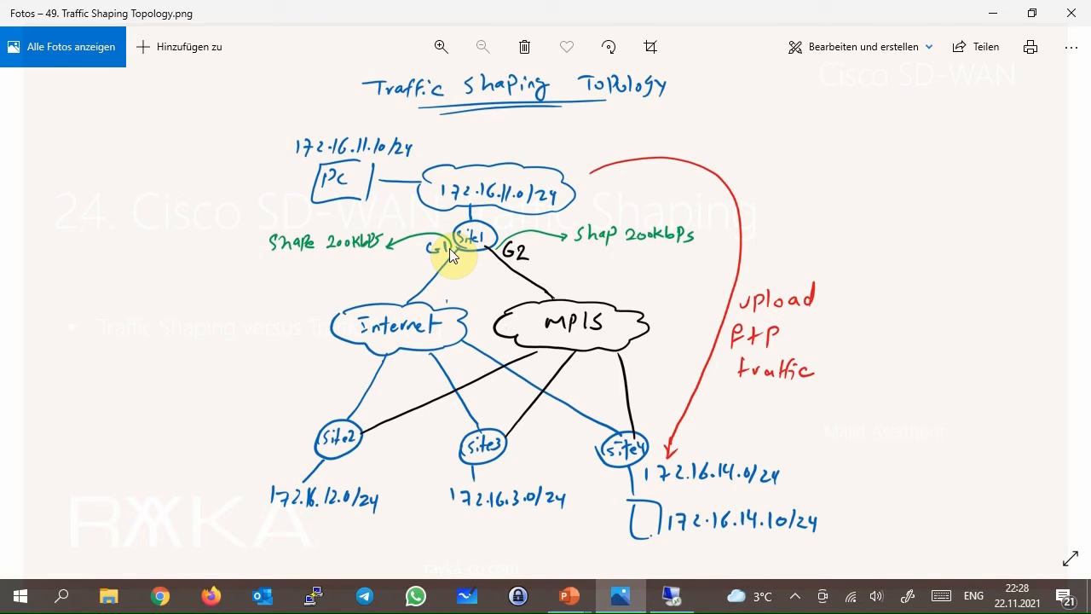
pyautogui.moveTo(657, 522)
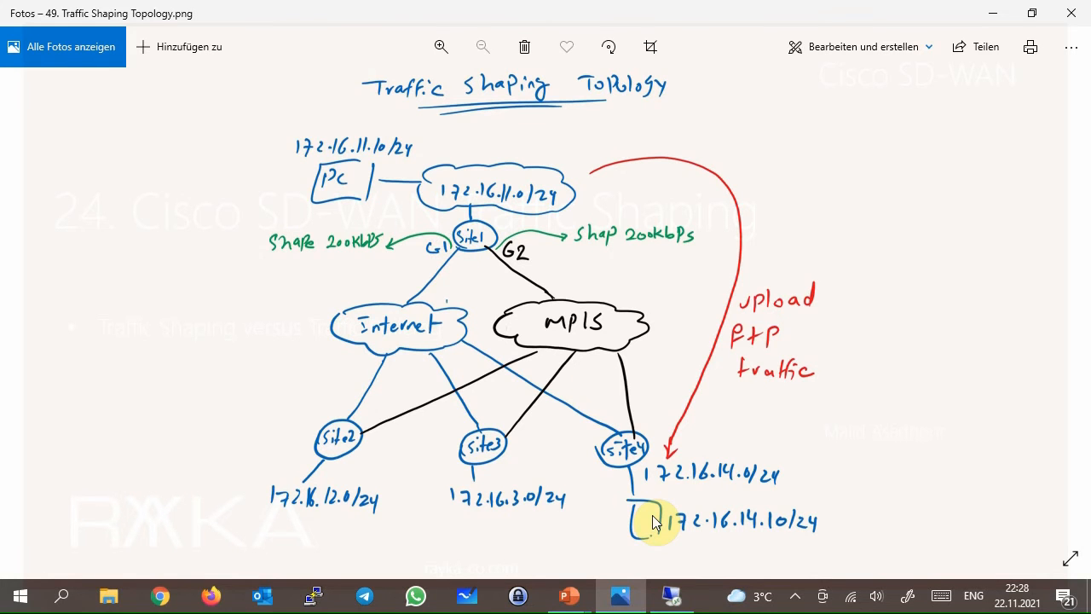
pyautogui.moveTo(649, 516)
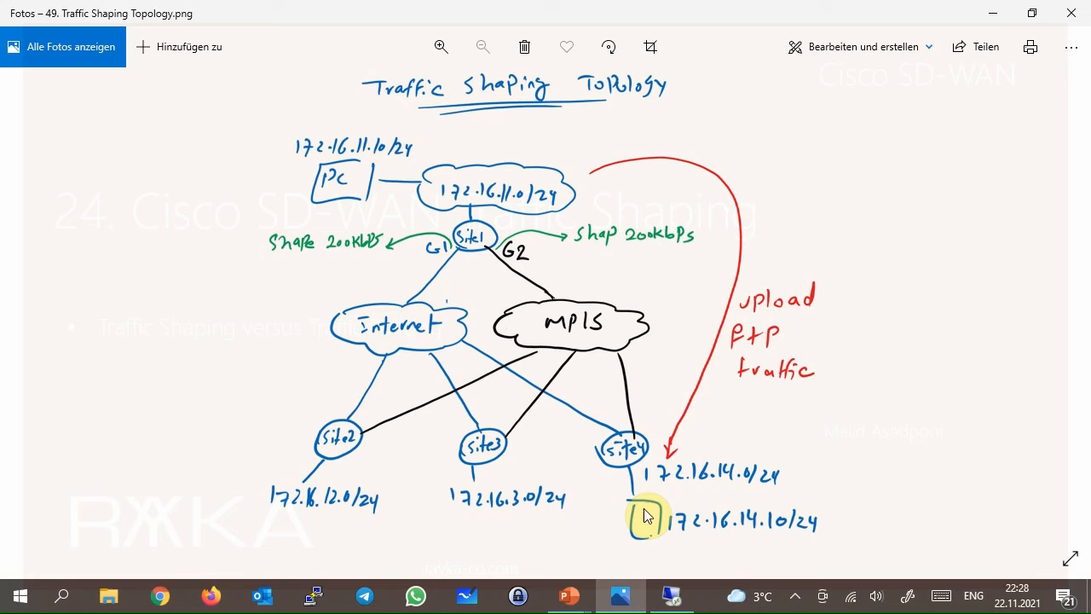
pyautogui.moveTo(656, 542)
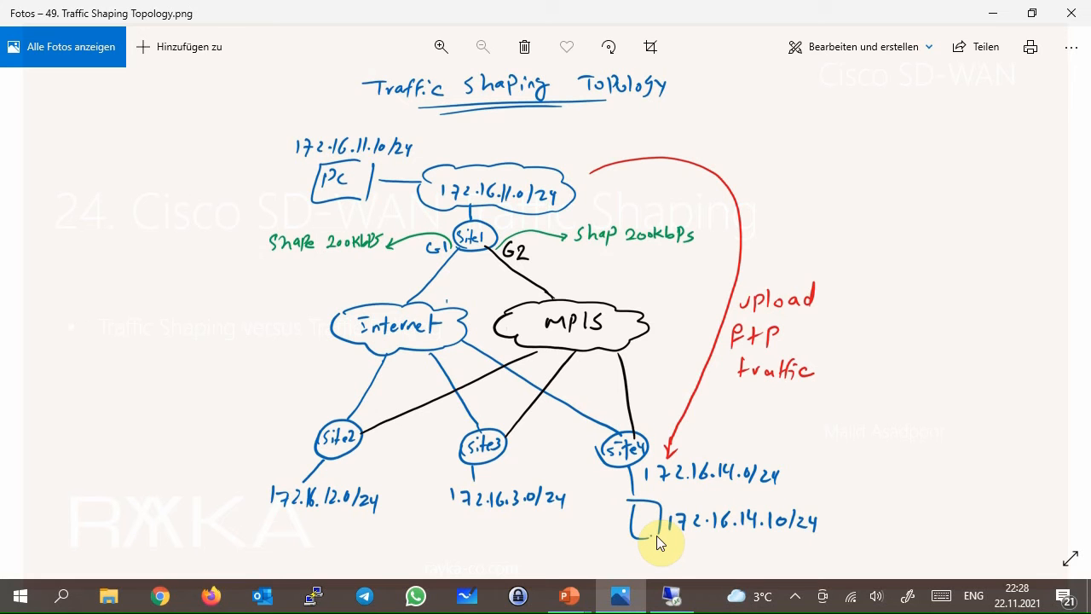
pyautogui.moveTo(323, 189)
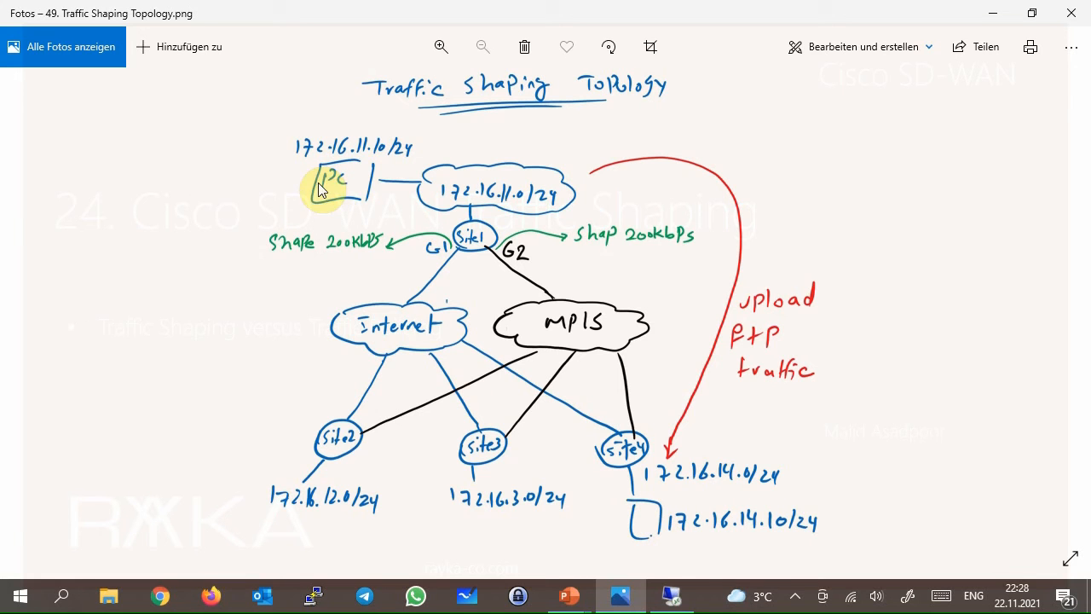
pyautogui.moveTo(358, 157)
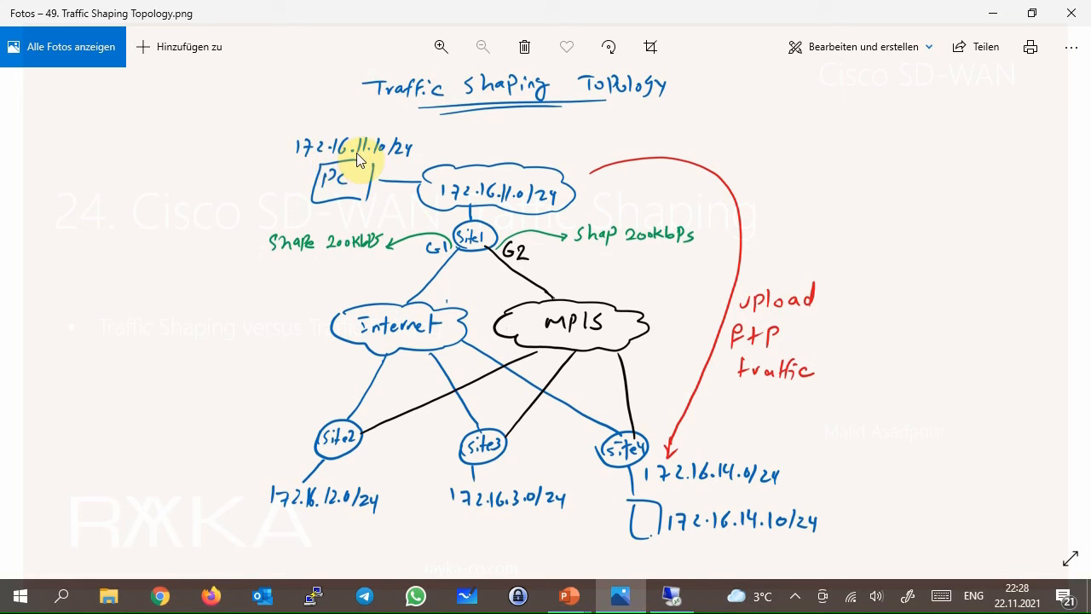
pyautogui.moveTo(423, 211)
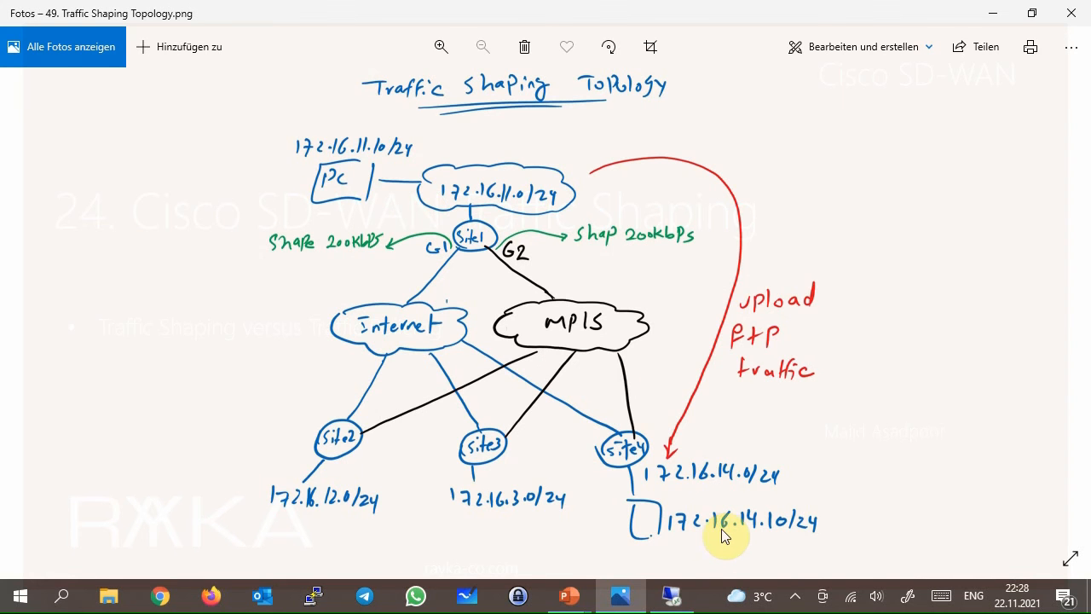
pyautogui.moveTo(798, 531)
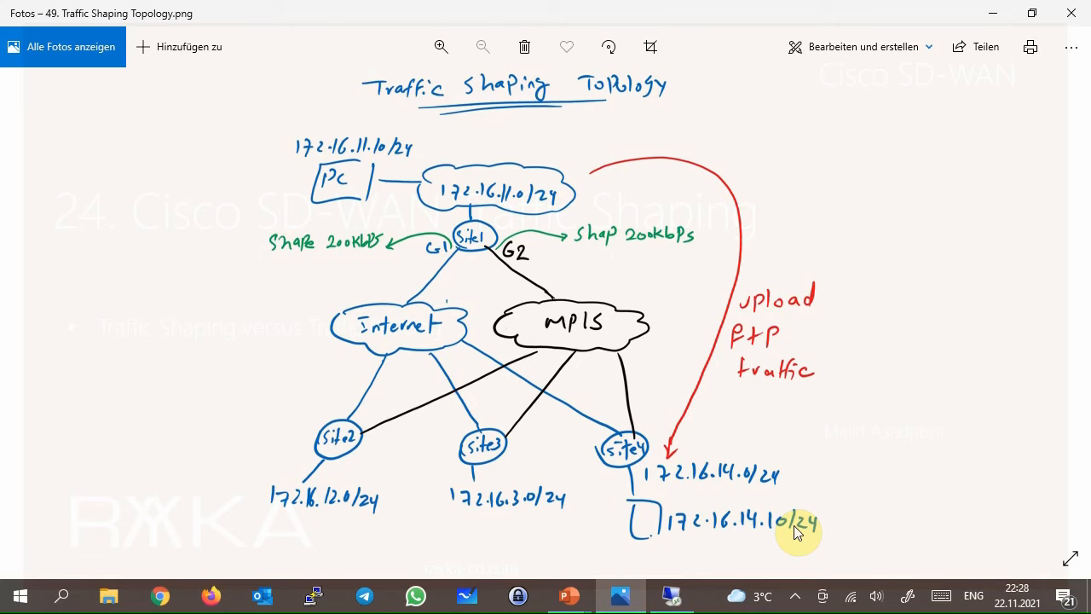
pyautogui.moveTo(450, 273)
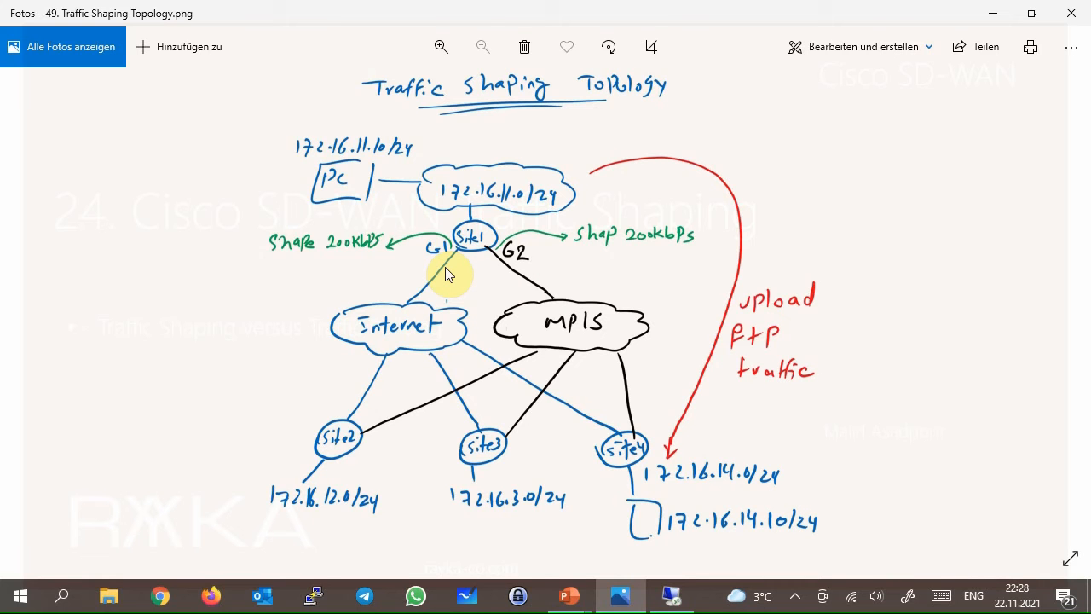
pyautogui.moveTo(447, 266)
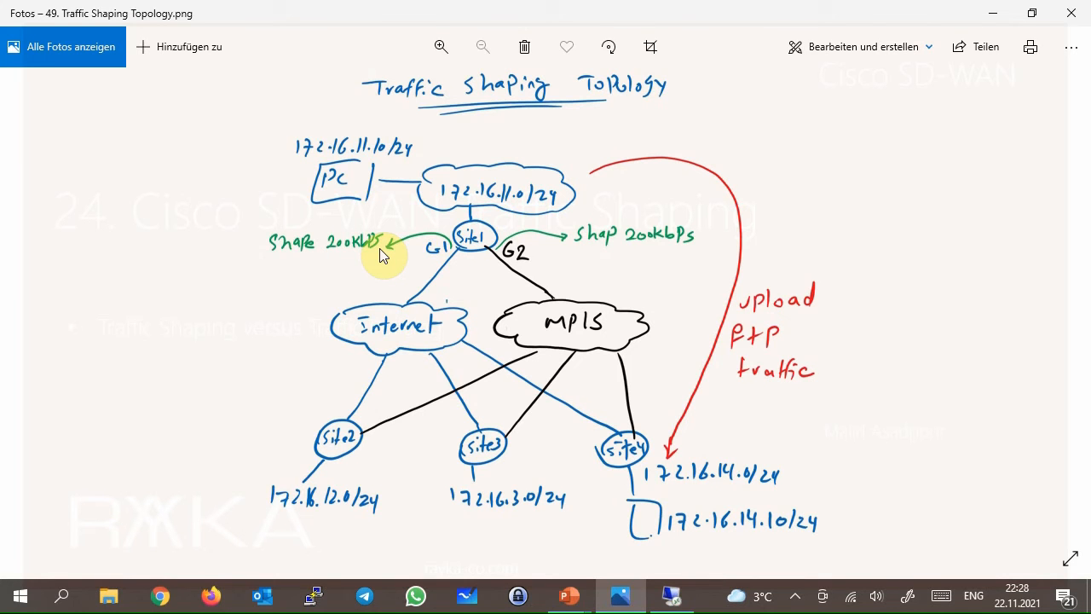
pyautogui.moveTo(717, 399)
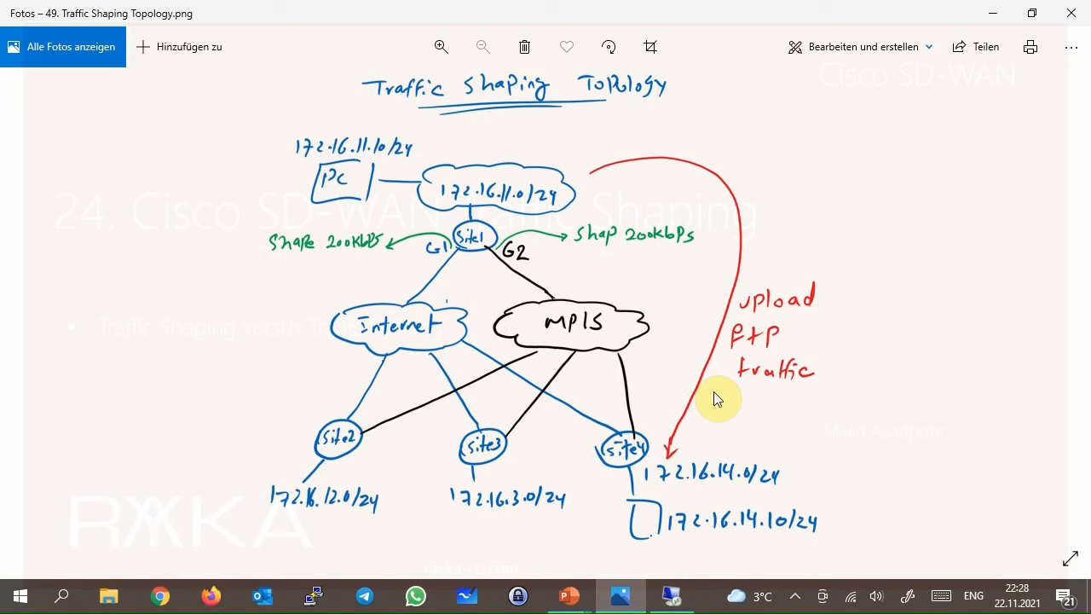
pyautogui.moveTo(680, 464)
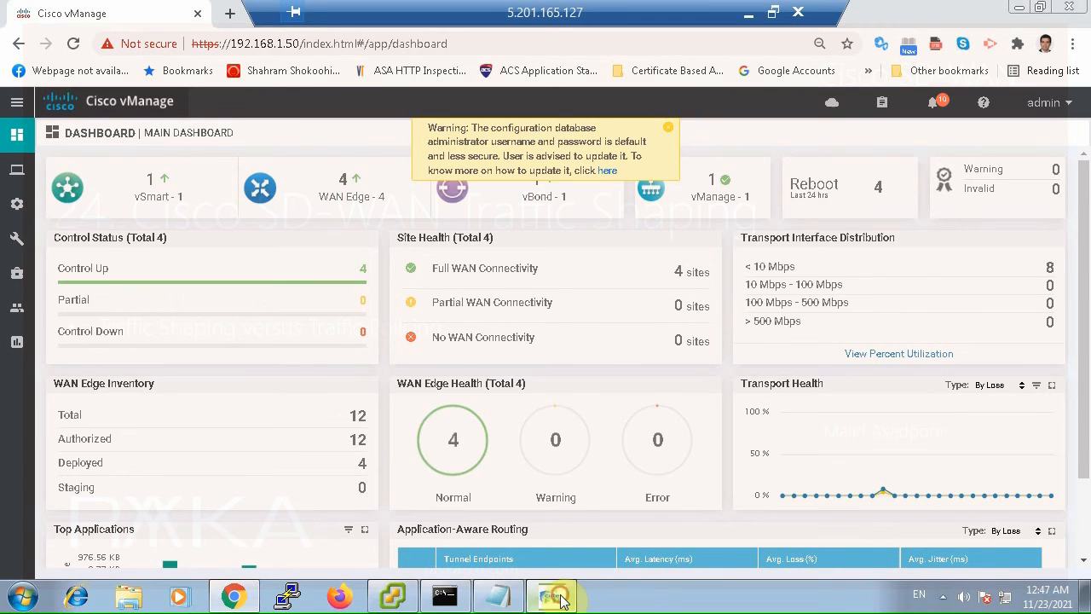
# Edit vSmart_Policy and view its Traffic Data policies under Traffic Rules.
pyautogui.click(553, 595)
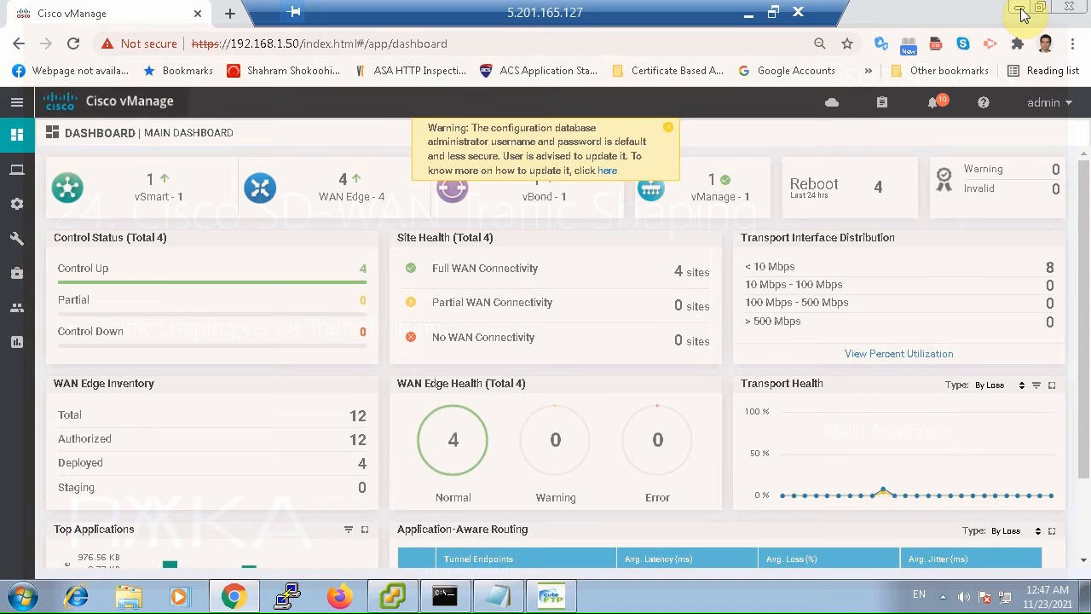
pyautogui.moveTo(1023, 12)
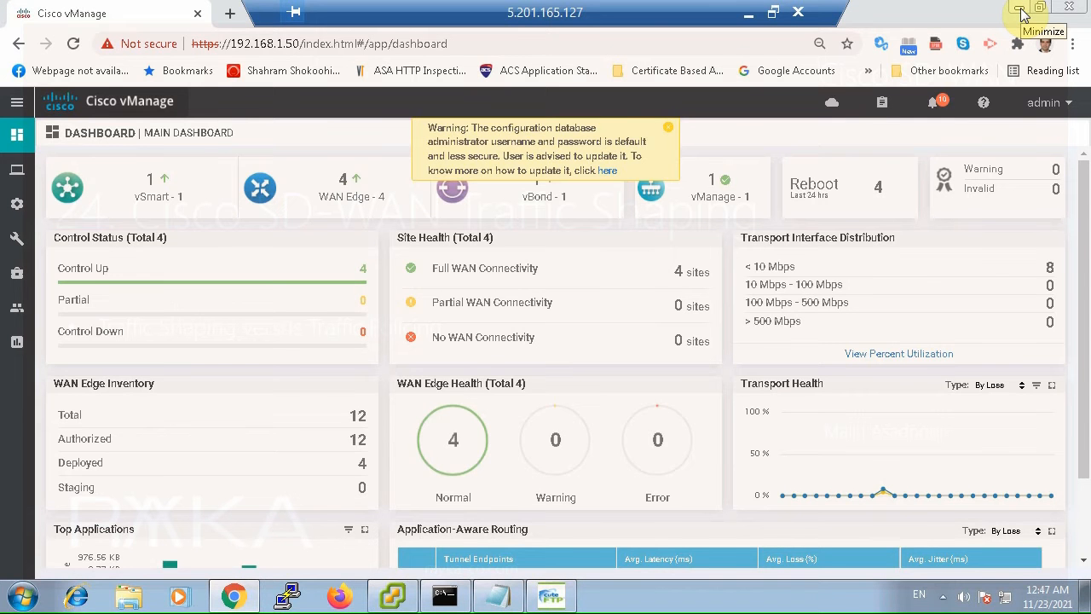
pyautogui.moveTo(95, 154)
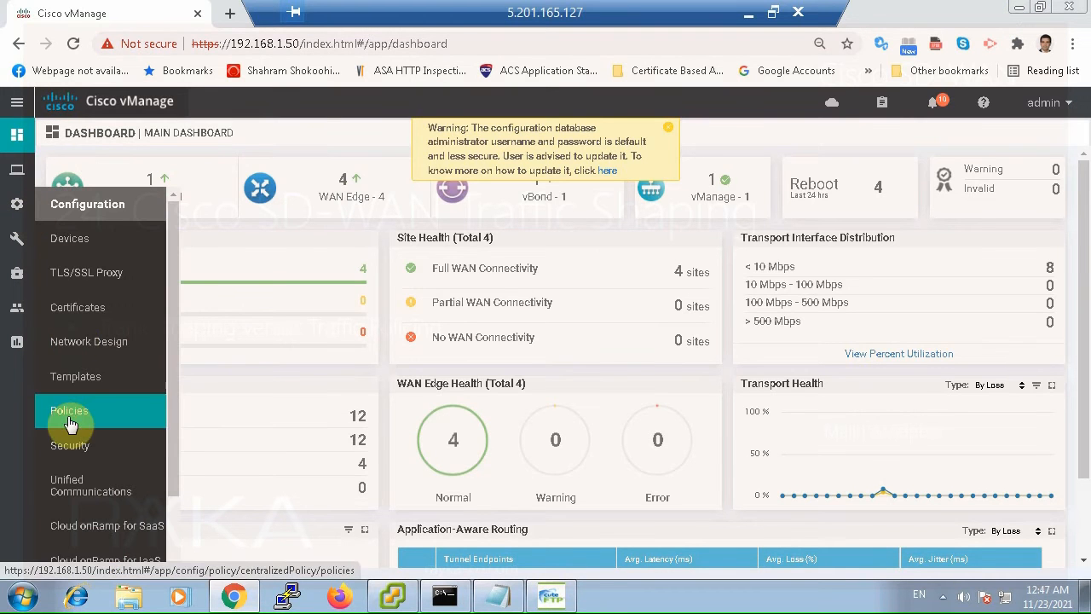
pyautogui.click(68, 411)
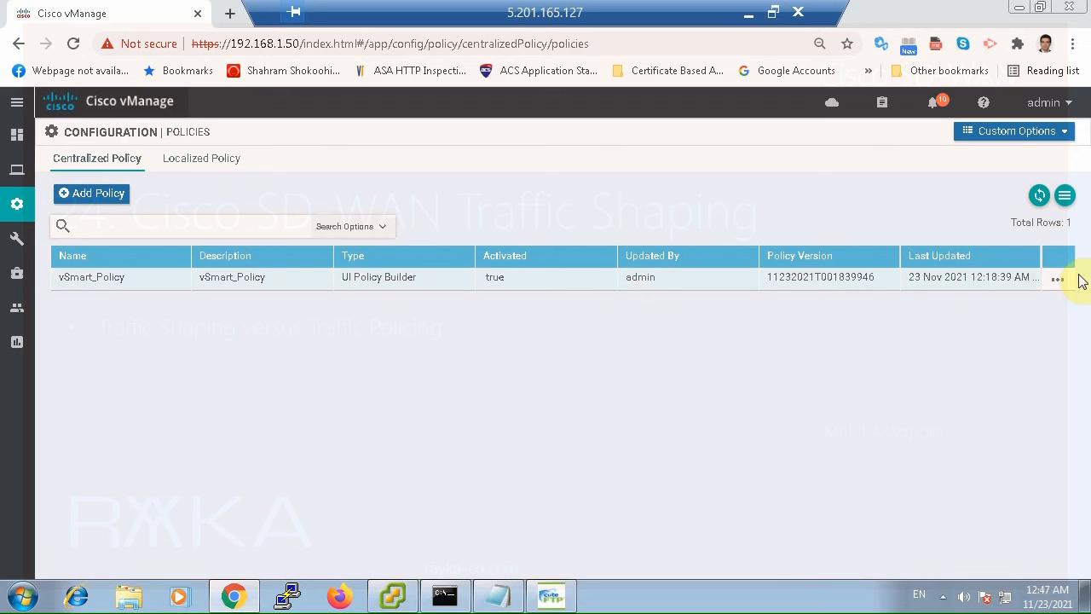
pyautogui.click(1057, 276)
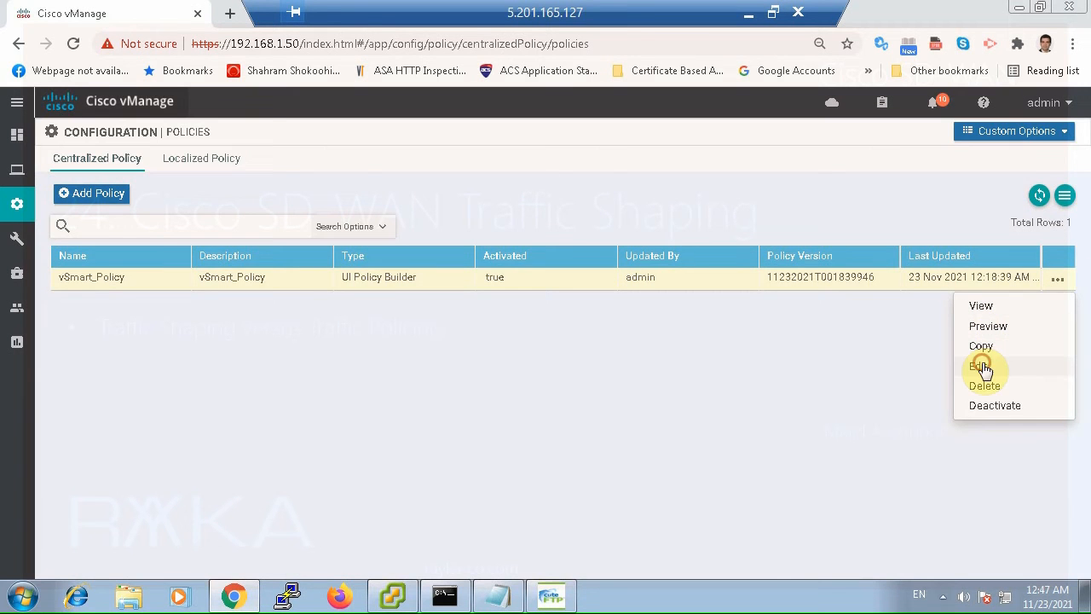
pyautogui.click(979, 365)
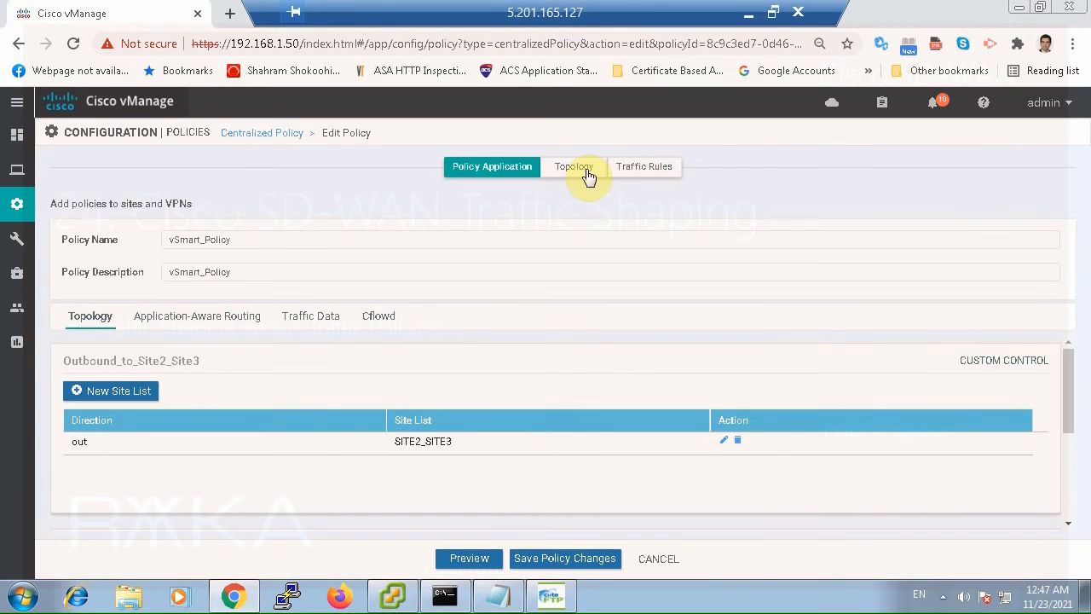
pyautogui.click(644, 167)
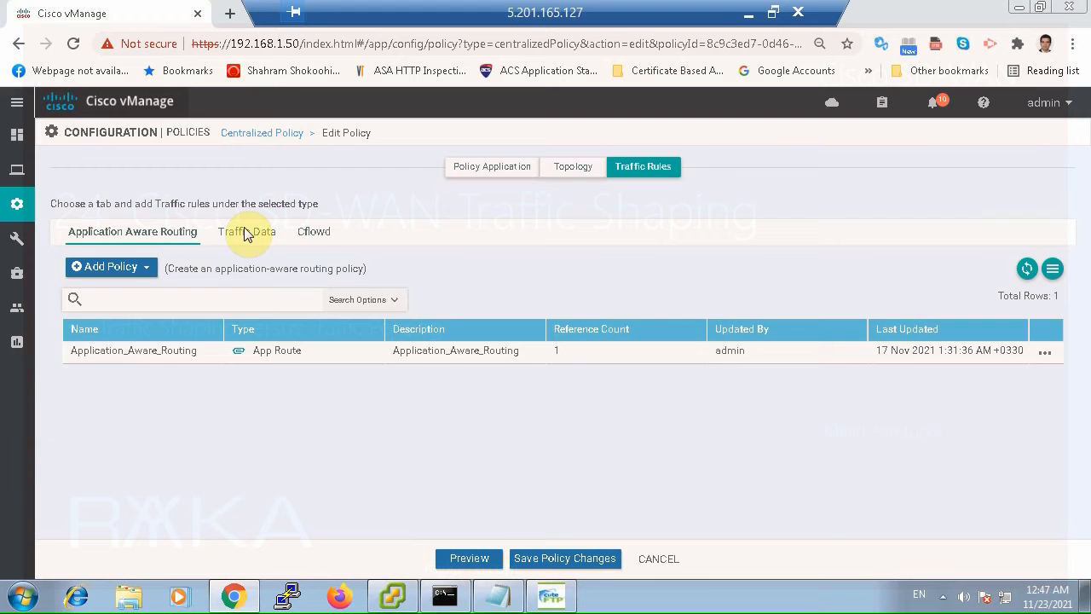
pyautogui.click(245, 232)
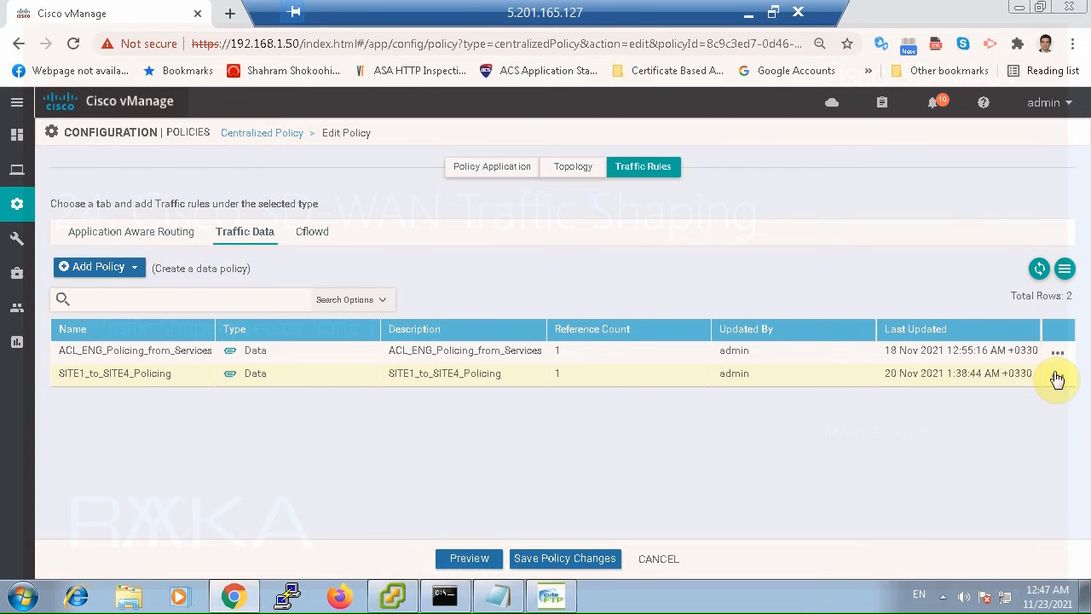
# Delete the SITE1_to_SITE4_Policing data policy, save the changes and activate the policy on vSmart.
pyautogui.click(1056, 374)
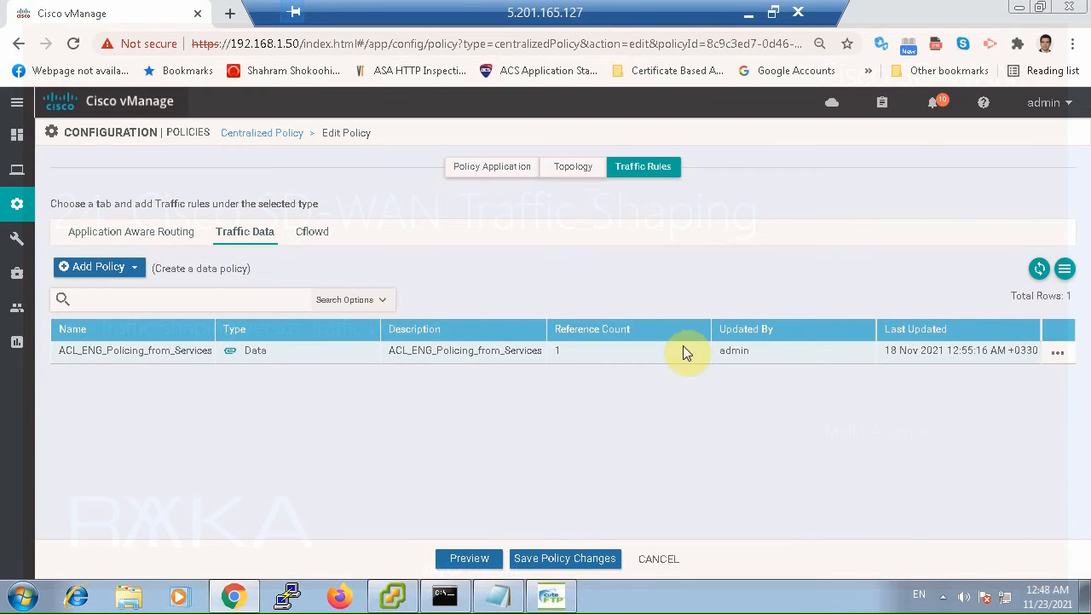
pyautogui.click(564, 559)
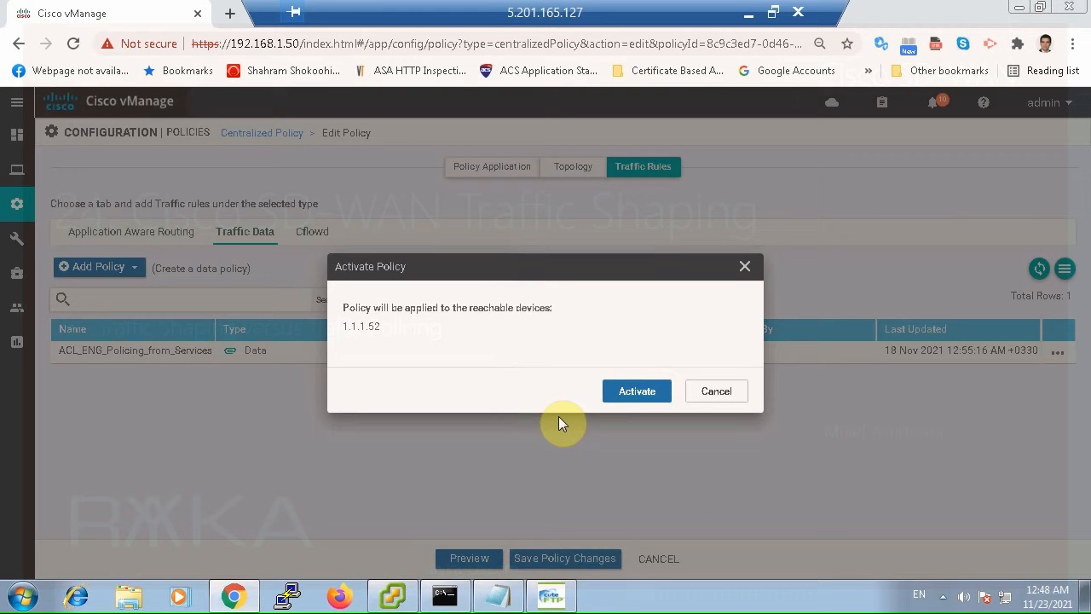
pyautogui.click(637, 390)
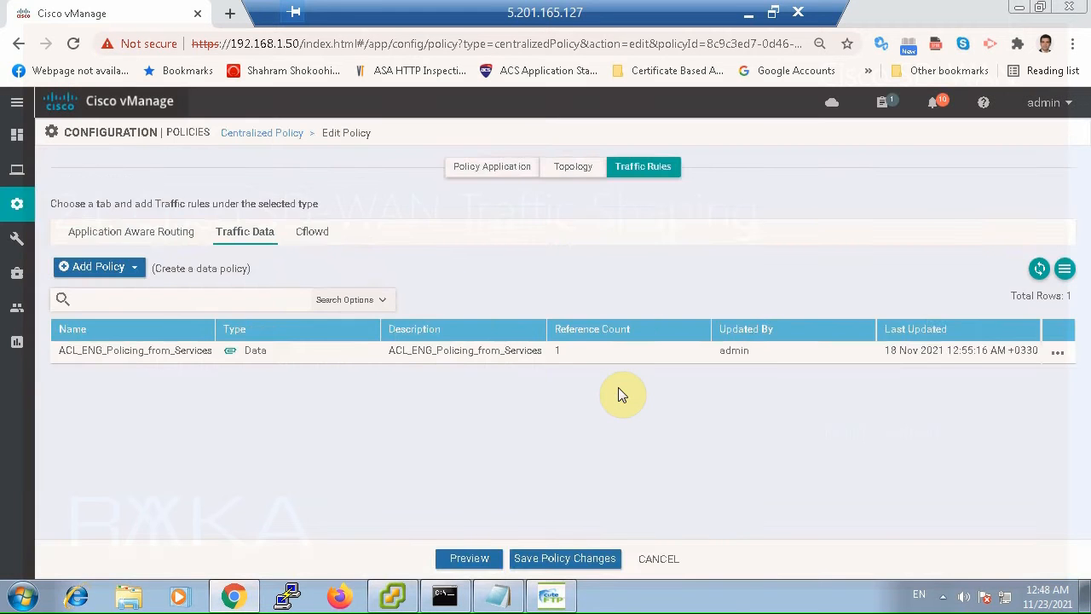
pyautogui.click(566, 559)
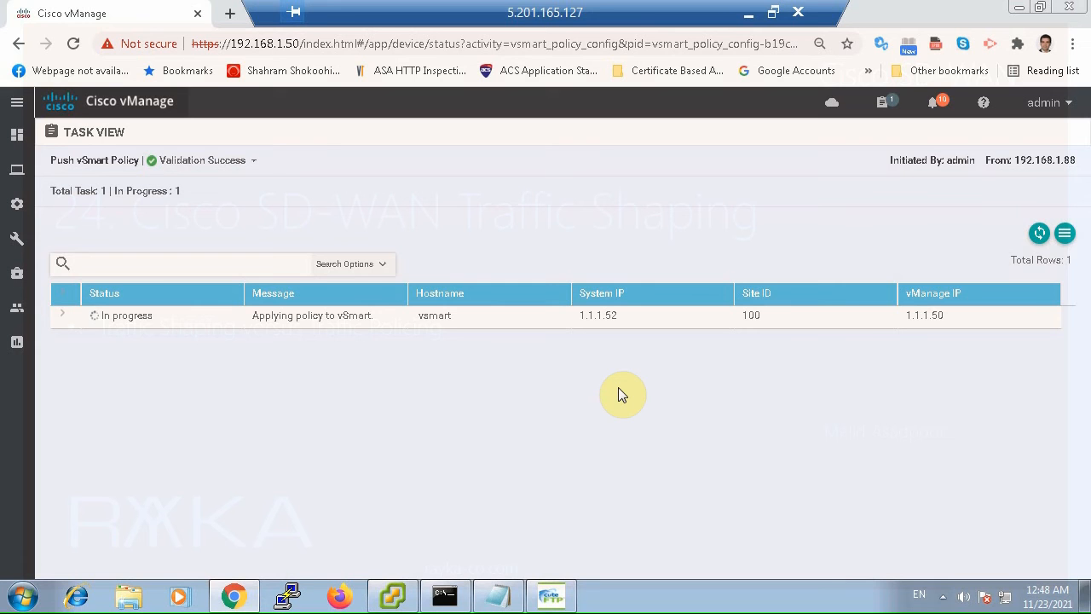
pyautogui.moveTo(1048, 242)
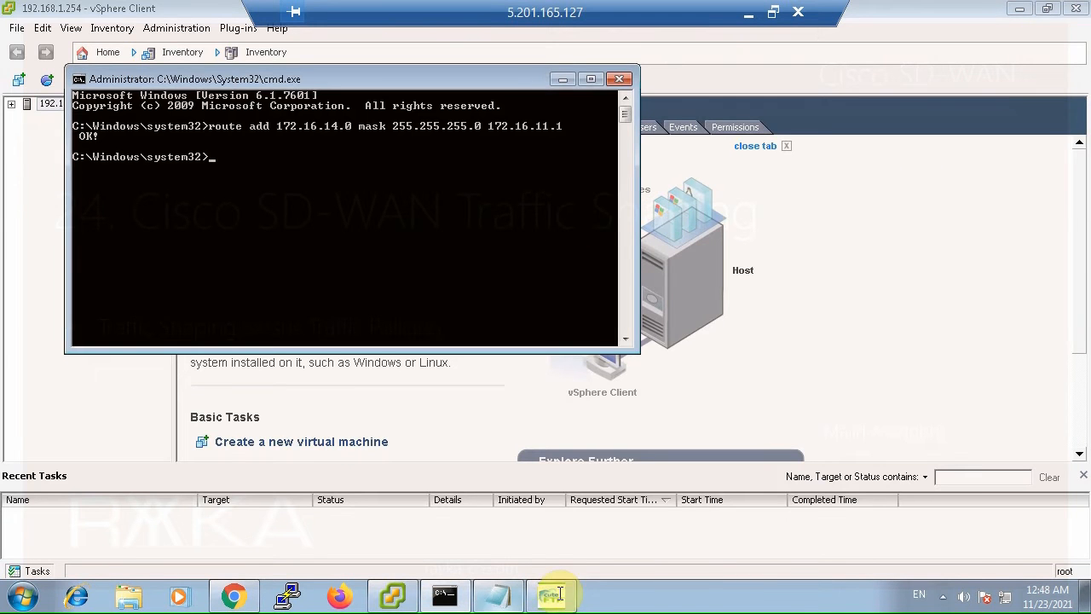
# Stop the running csr1000v OVA upload to 172.16.14.10 from the CuteFTP queue.
pyautogui.click(549, 593)
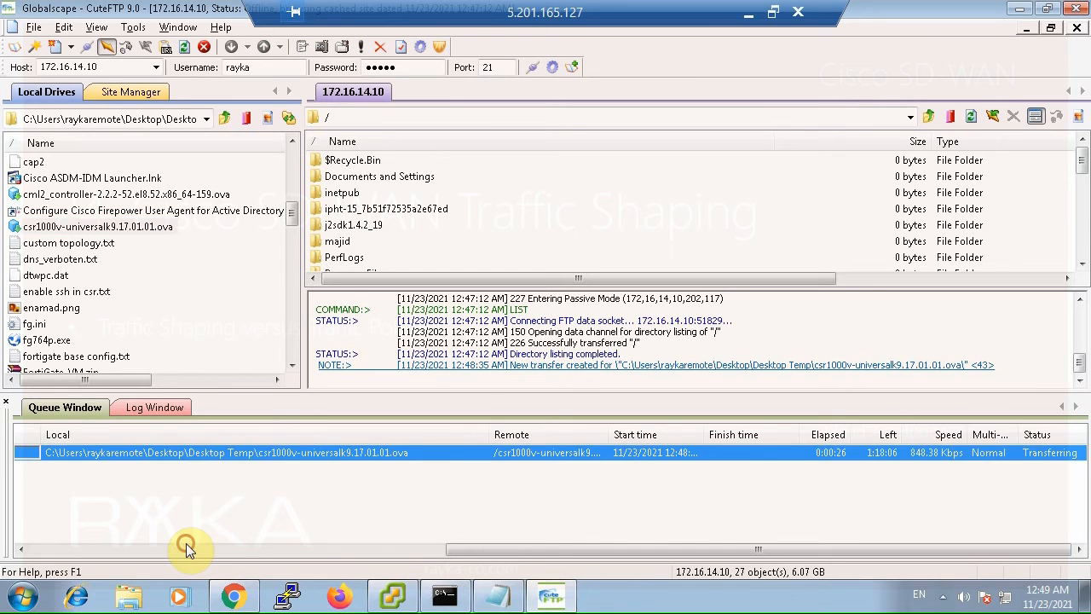
pyautogui.rightClick(225, 451)
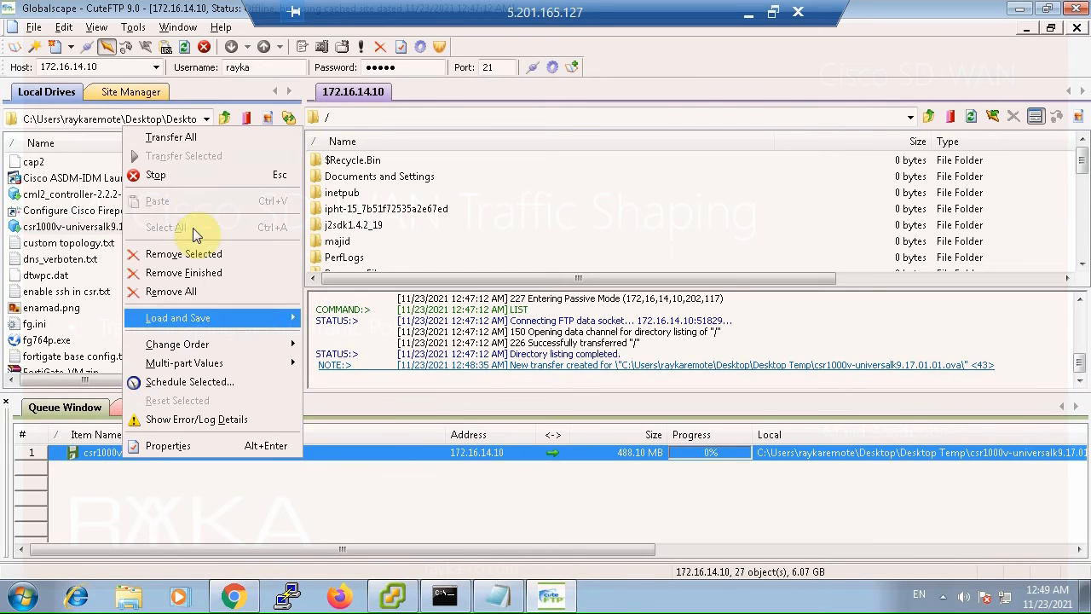
pyautogui.click(263, 535)
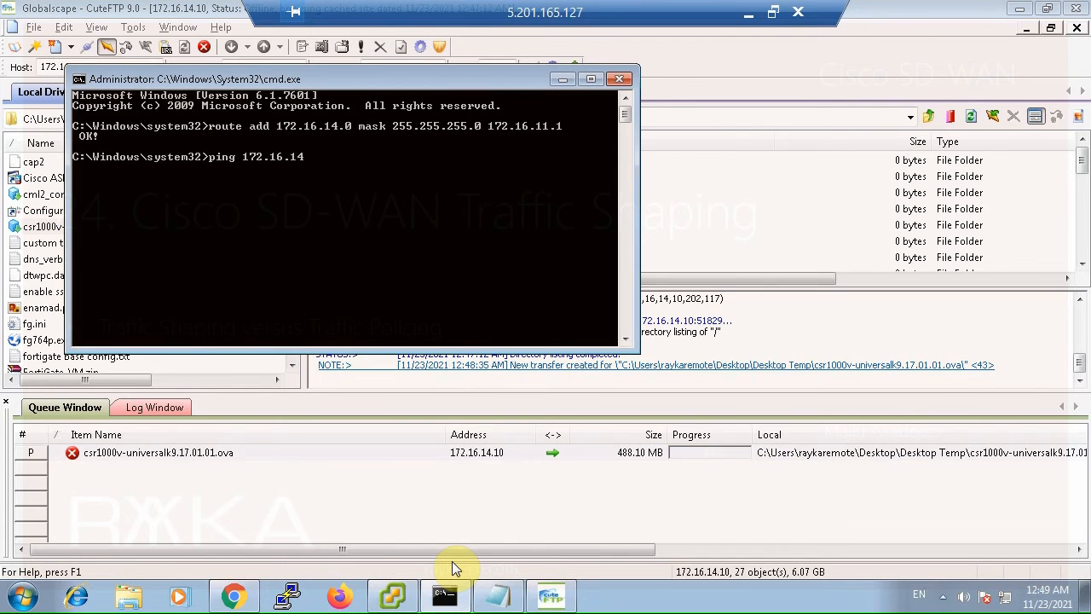
# Run a continuous ping to 172.16.14.10 with the -t option.
pyautogui.write('19')
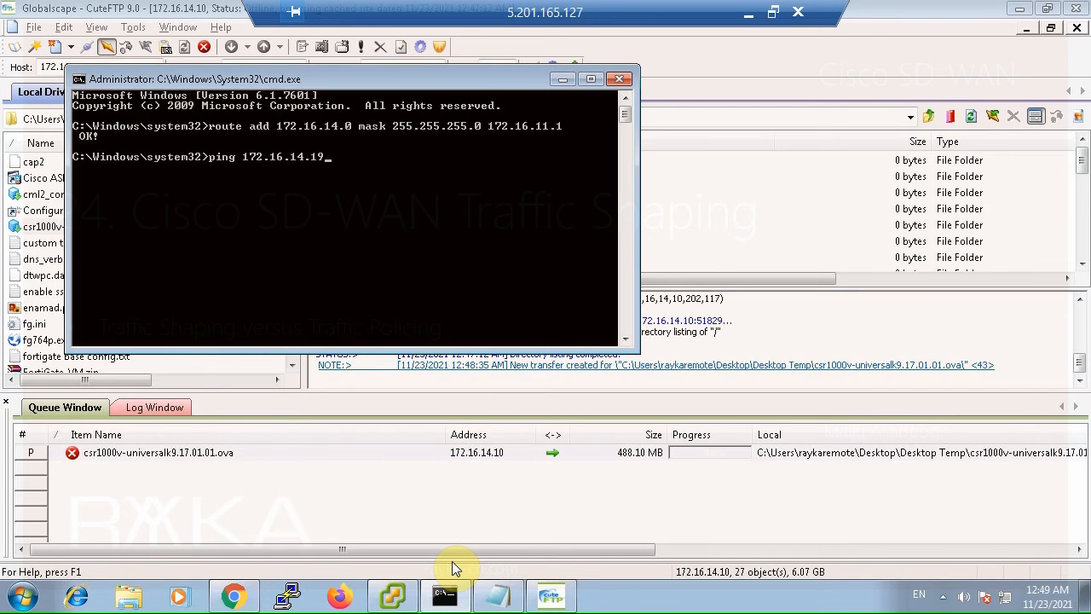
pyautogui.write('-t')
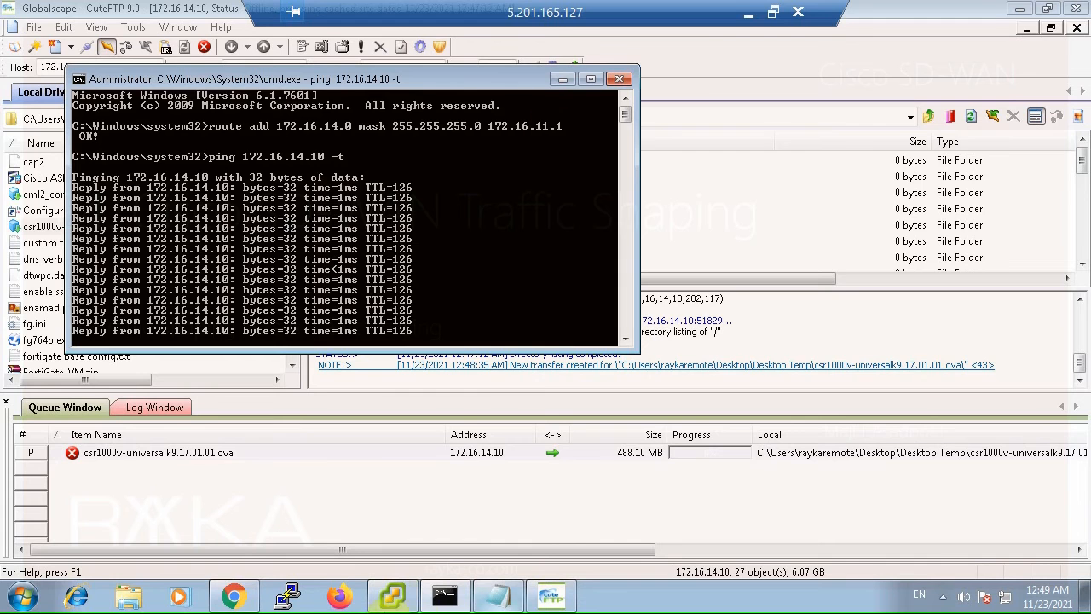
# Return to vManage and show the Feature templates list under Configuration > Templates.
pyautogui.click(232, 594)
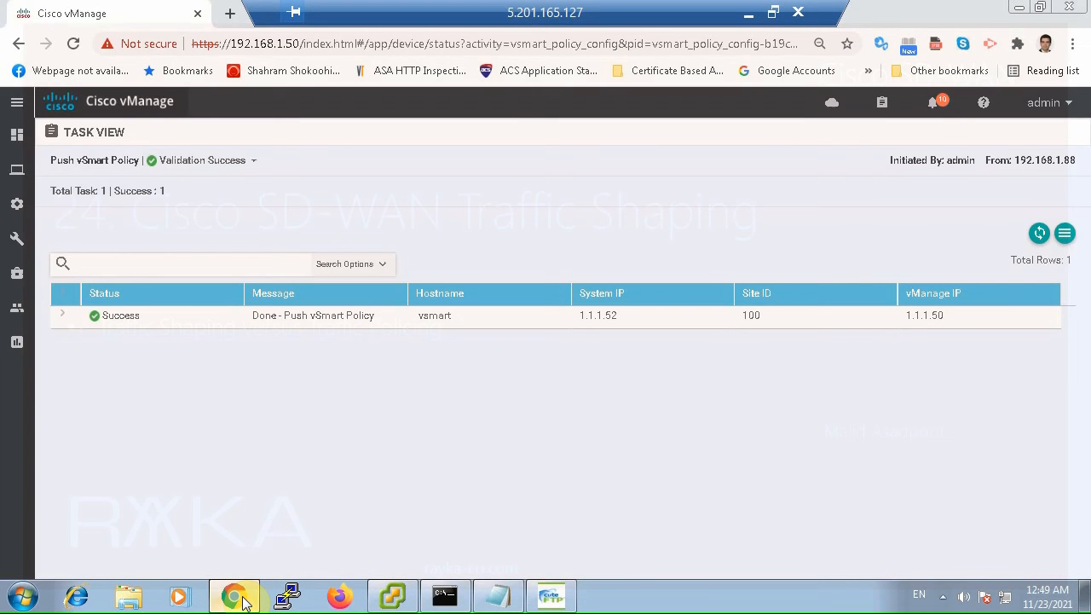
pyautogui.moveTo(17, 160)
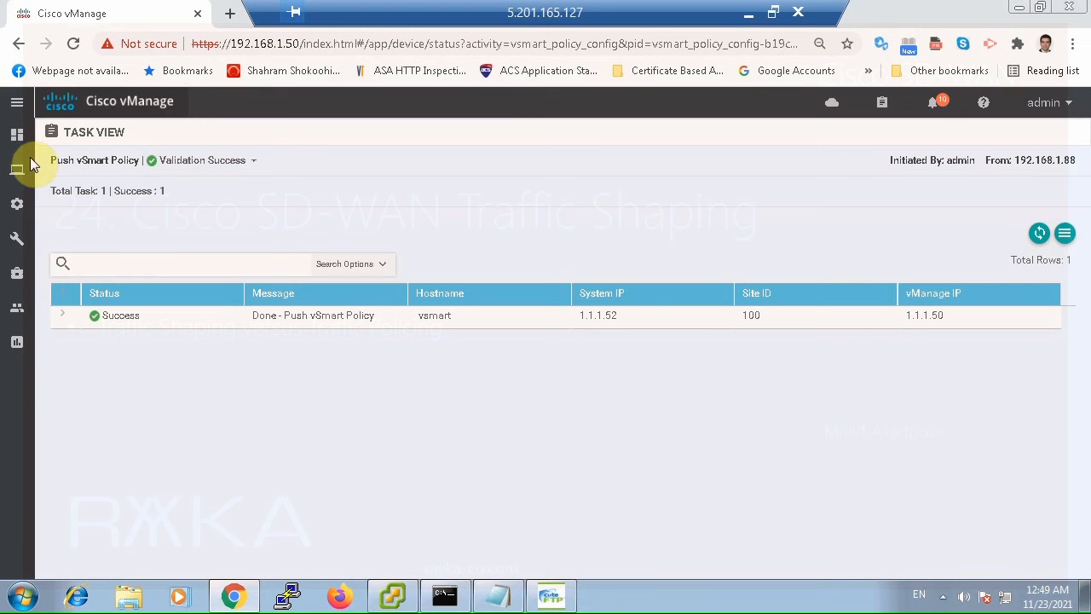
pyautogui.click(17, 171)
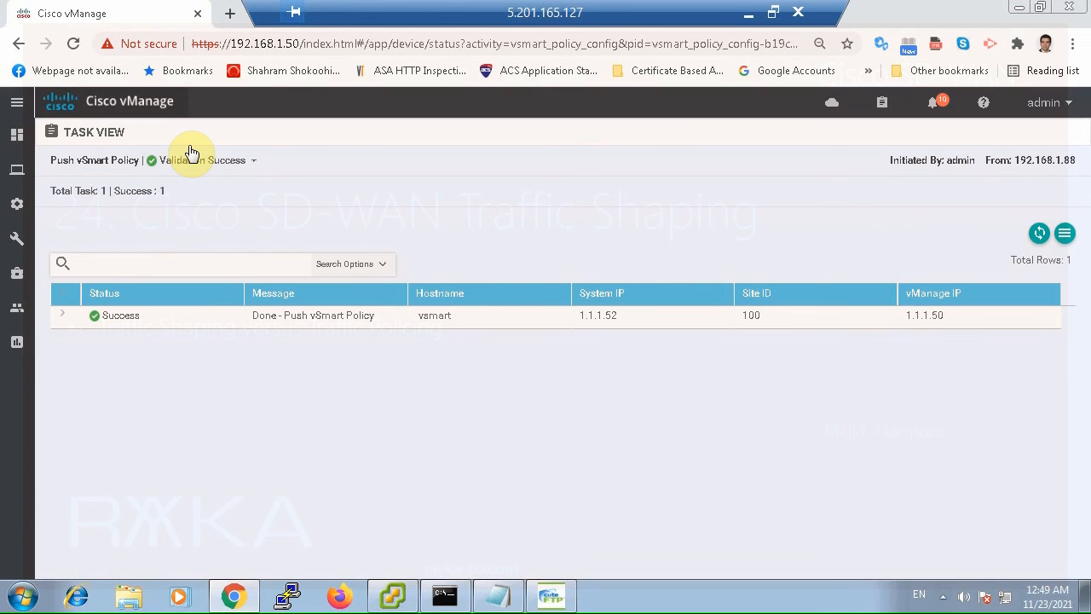
pyautogui.moveTo(212, 179)
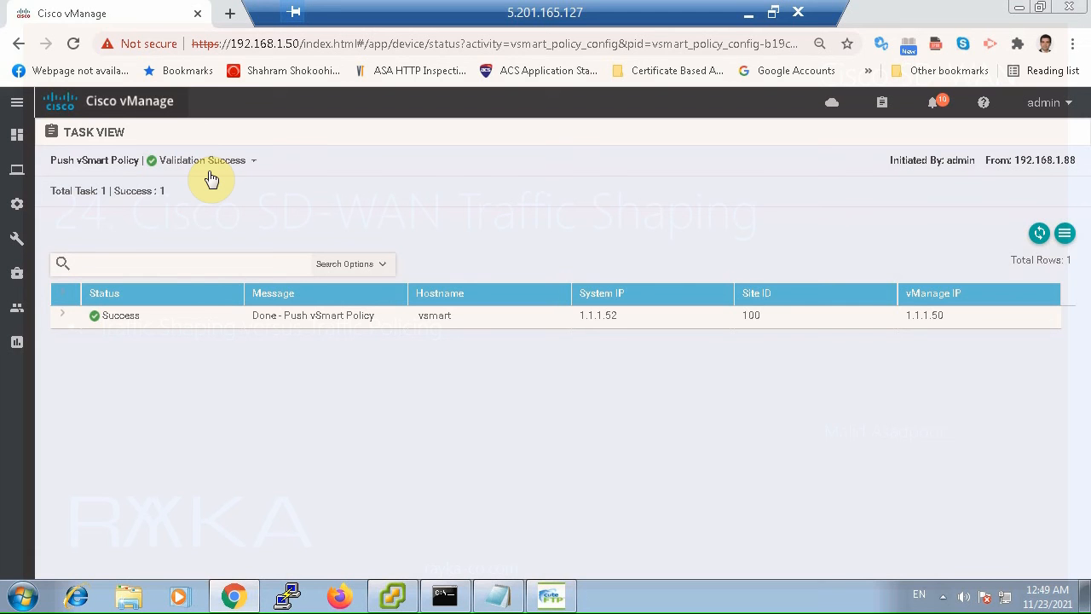
pyautogui.click(17, 205)
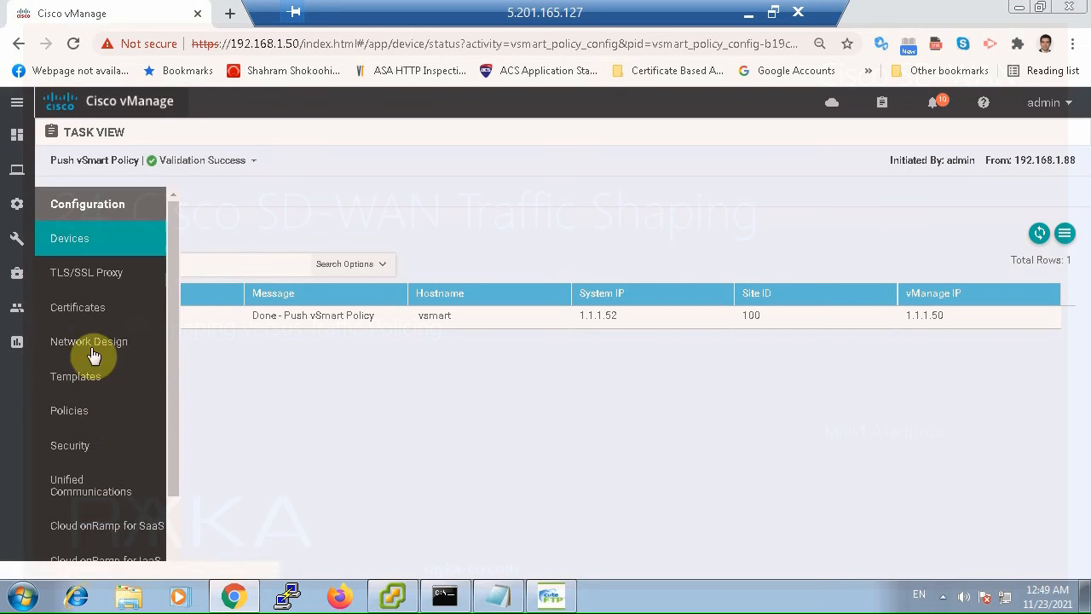
pyautogui.click(75, 377)
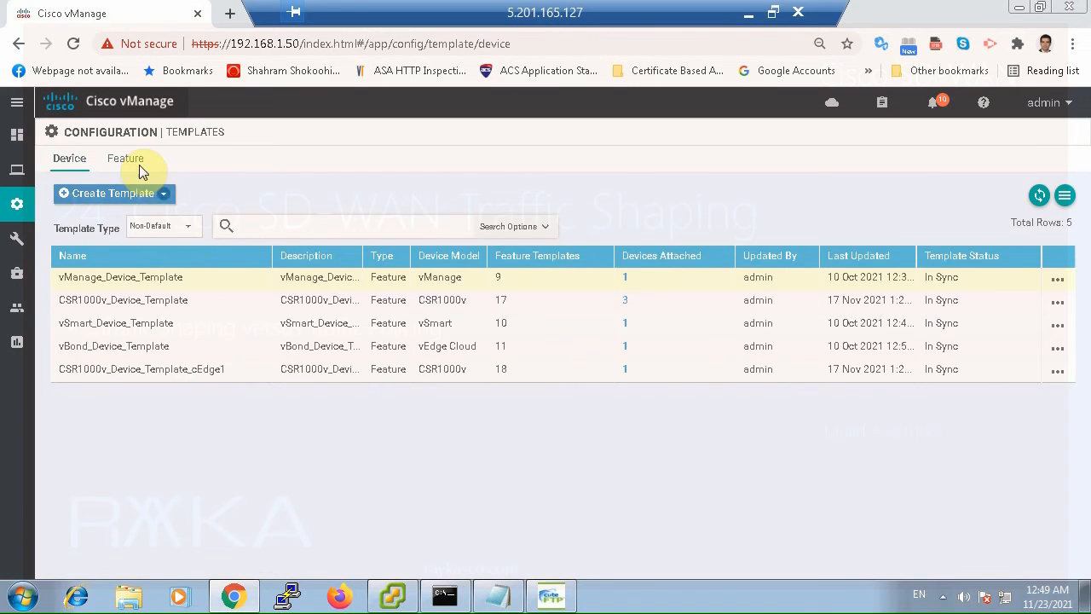
pyautogui.click(127, 157)
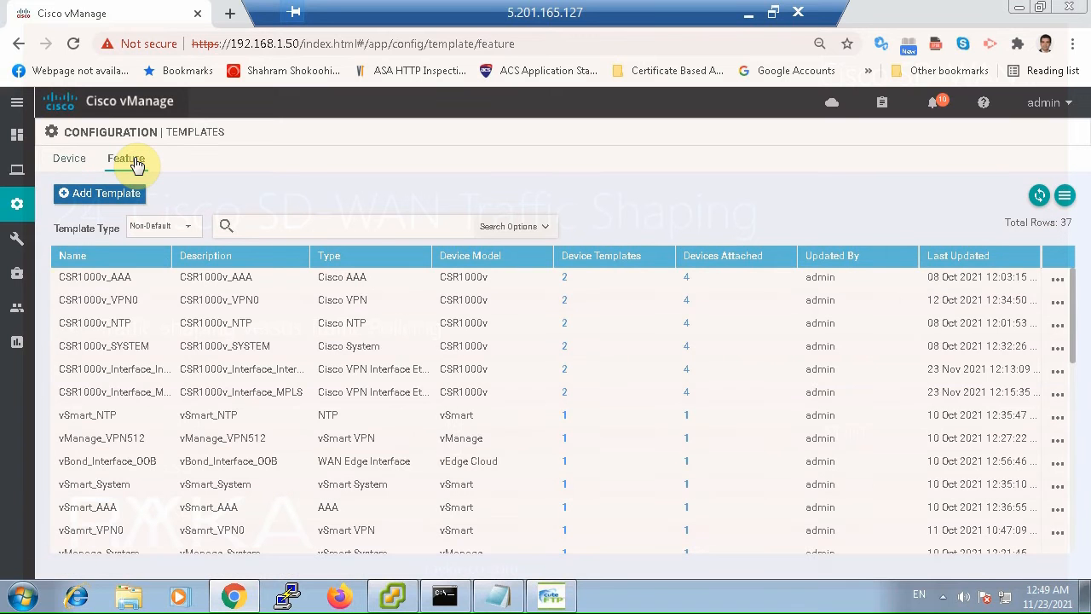
pyautogui.moveTo(157, 317)
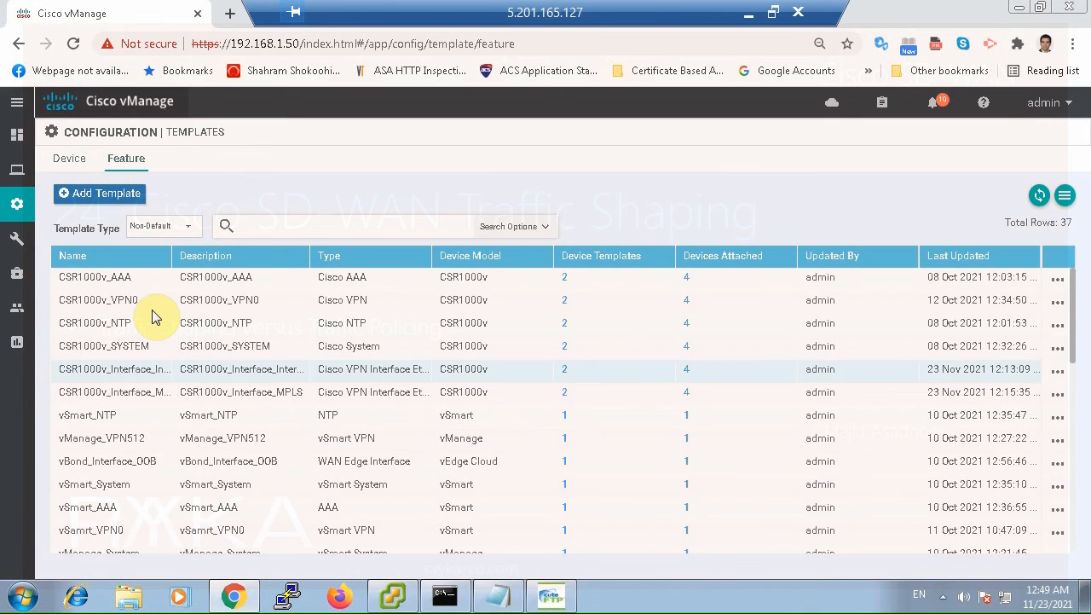
pyautogui.moveTo(167, 364)
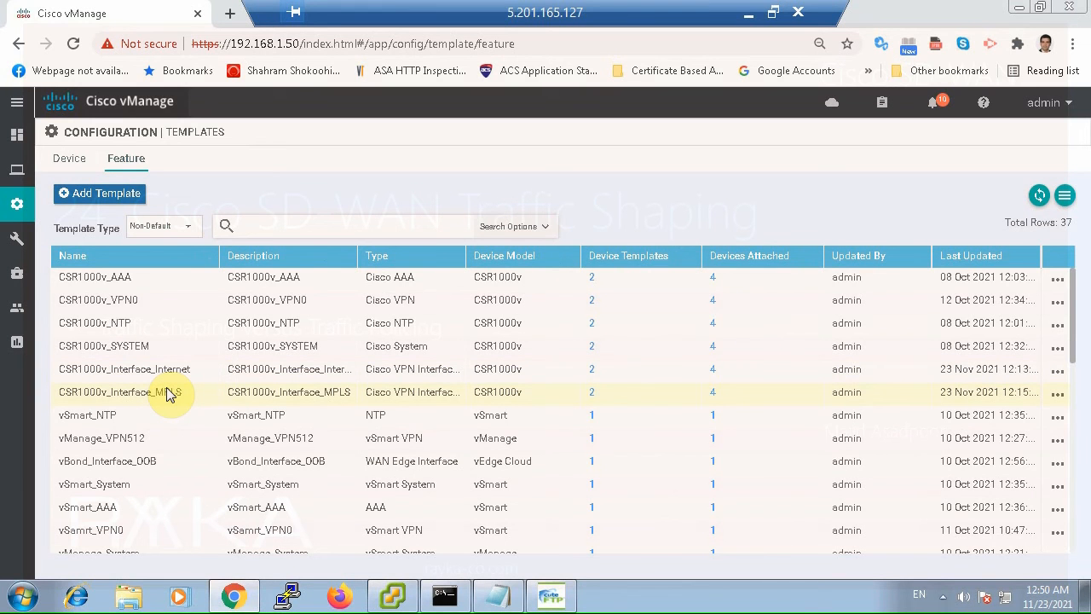
pyautogui.moveTo(179, 379)
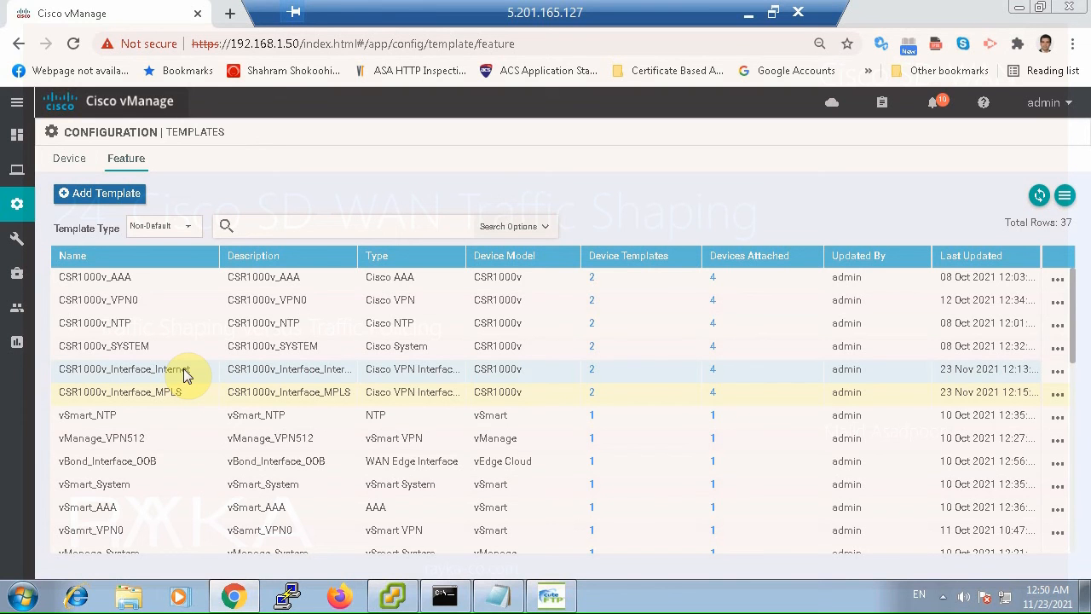
# Set CSR1000v_Interface_Internet's ACL/QoS shaping rate to a global 200 Kbps and update the template.
pyautogui.click(1057, 369)
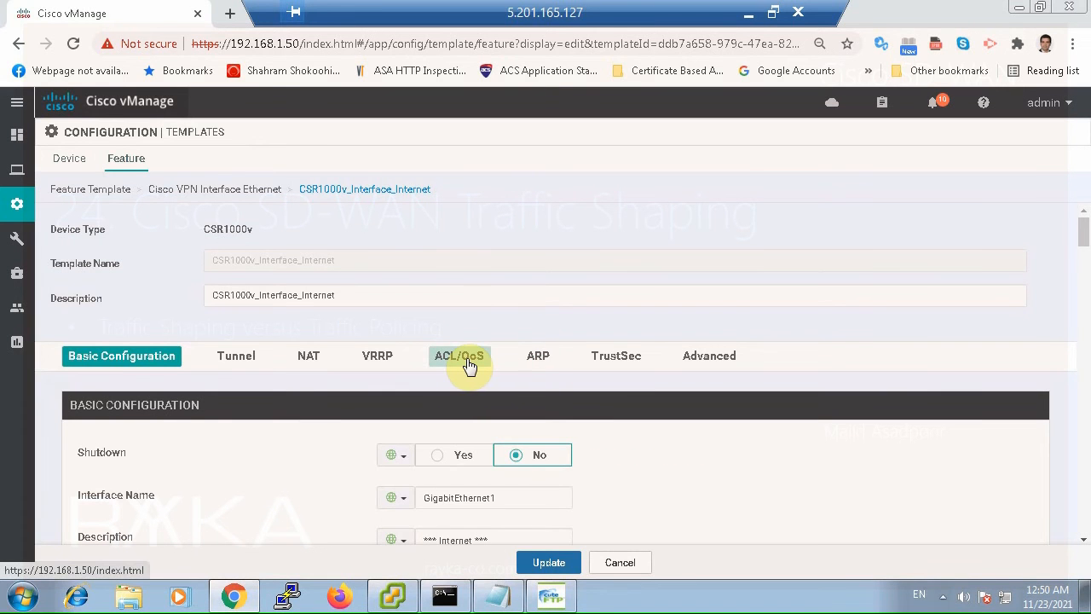
pyautogui.click(459, 356)
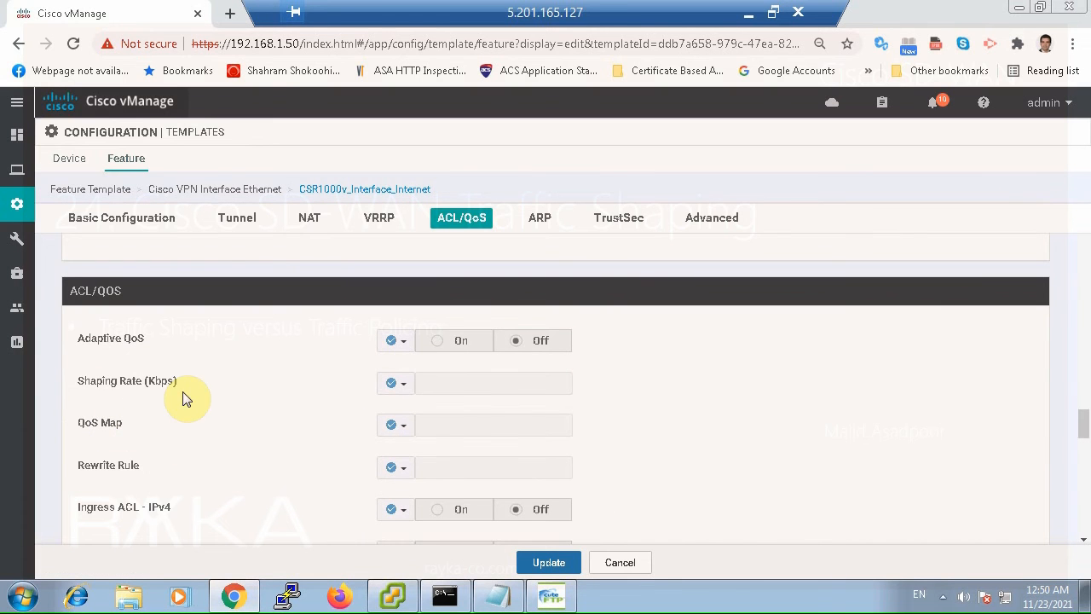
pyautogui.click(395, 382)
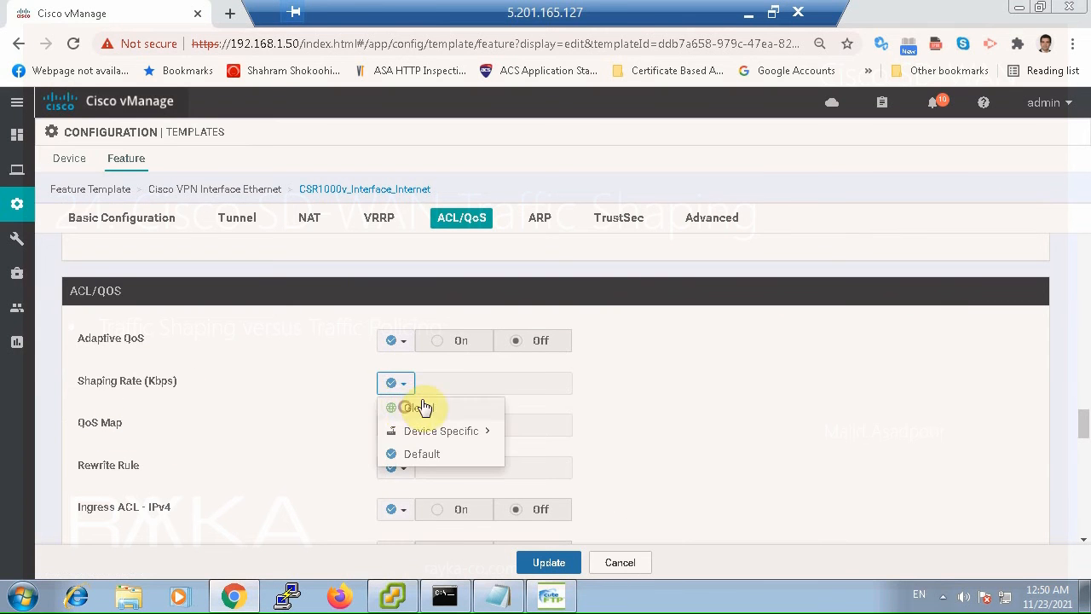
pyautogui.click(416, 406)
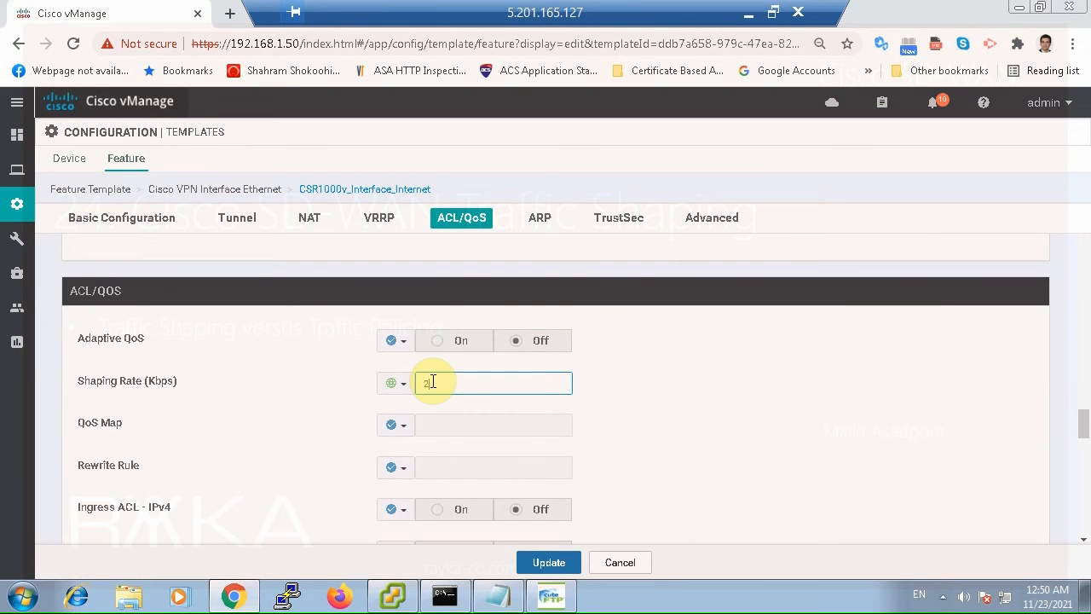
pyautogui.write('00')
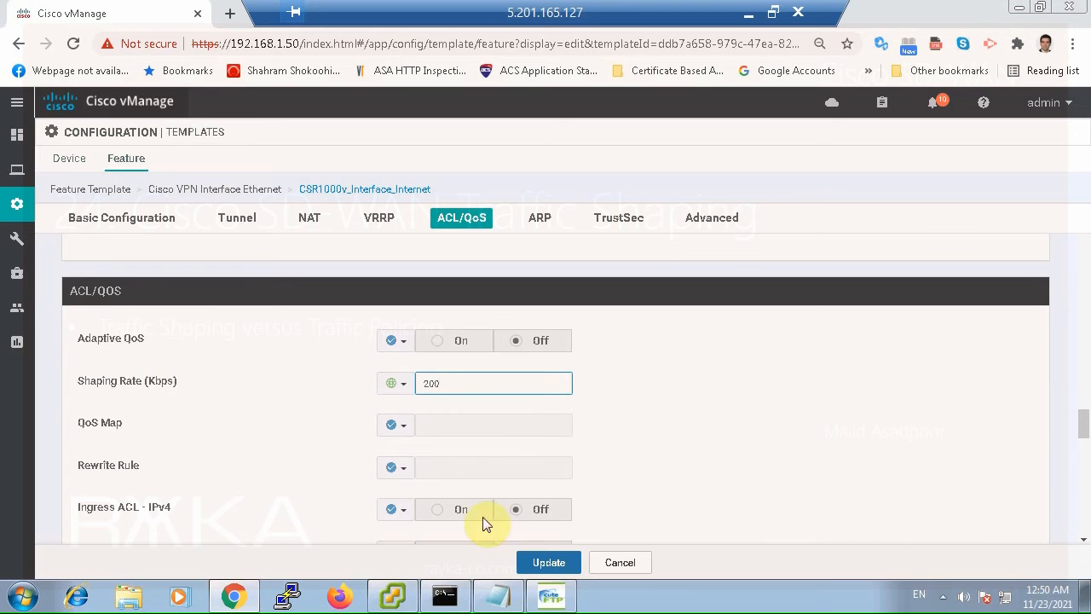
pyautogui.click(549, 563)
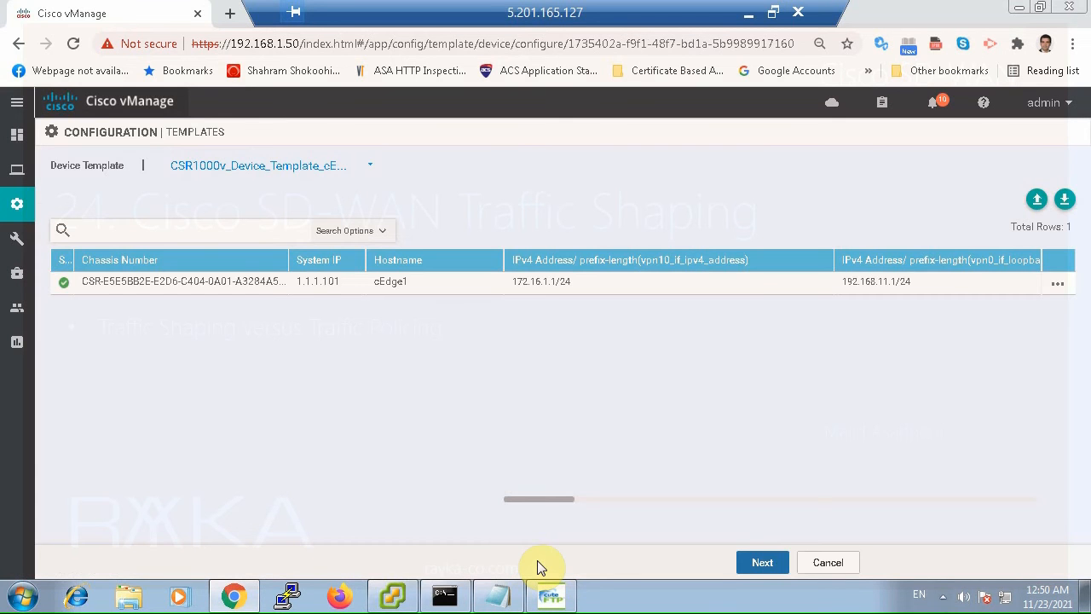
# Proceed past the device values and select cEdge1 to preview its configuration.
pyautogui.click(760, 563)
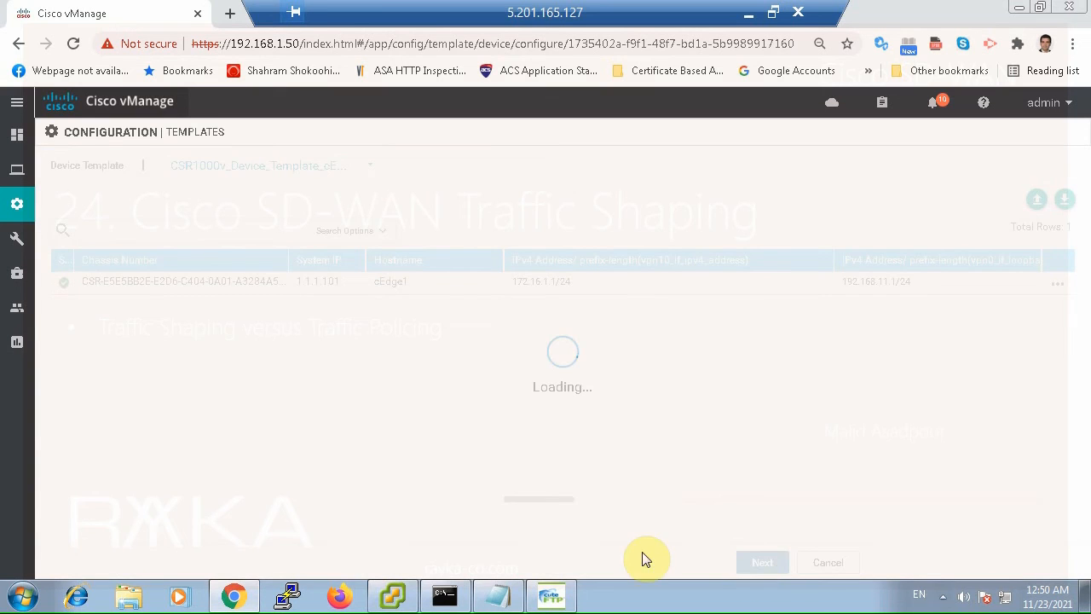
pyautogui.click(760, 563)
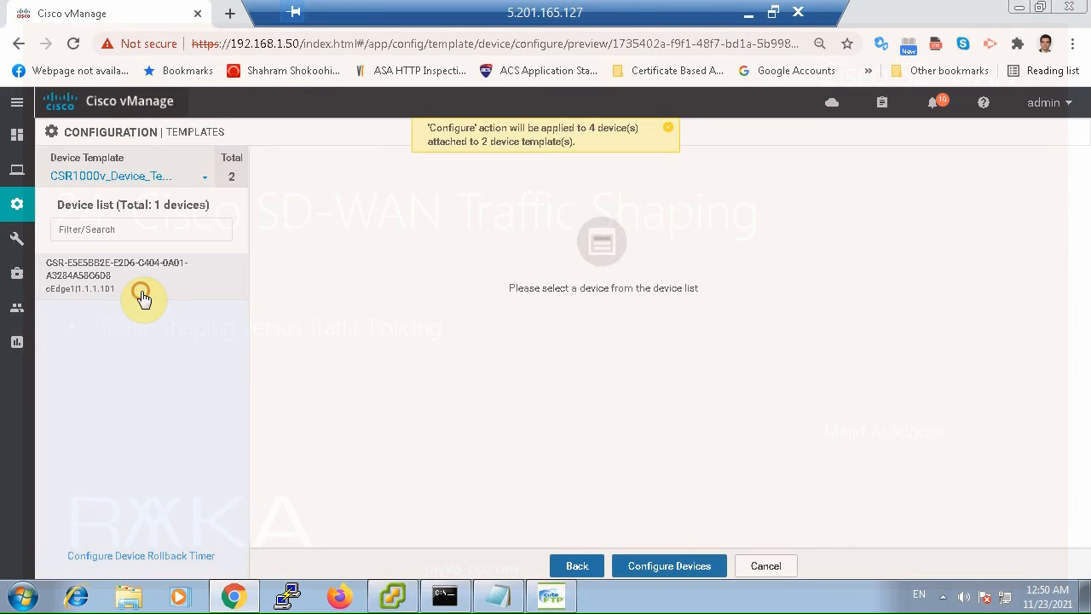
pyautogui.click(119, 274)
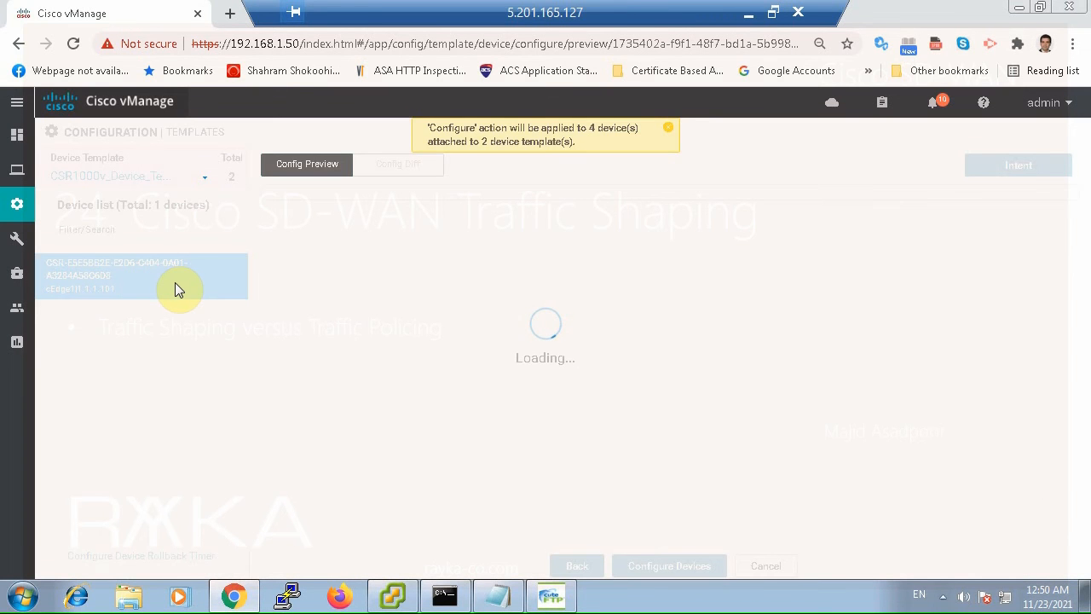
pyautogui.moveTo(374, 176)
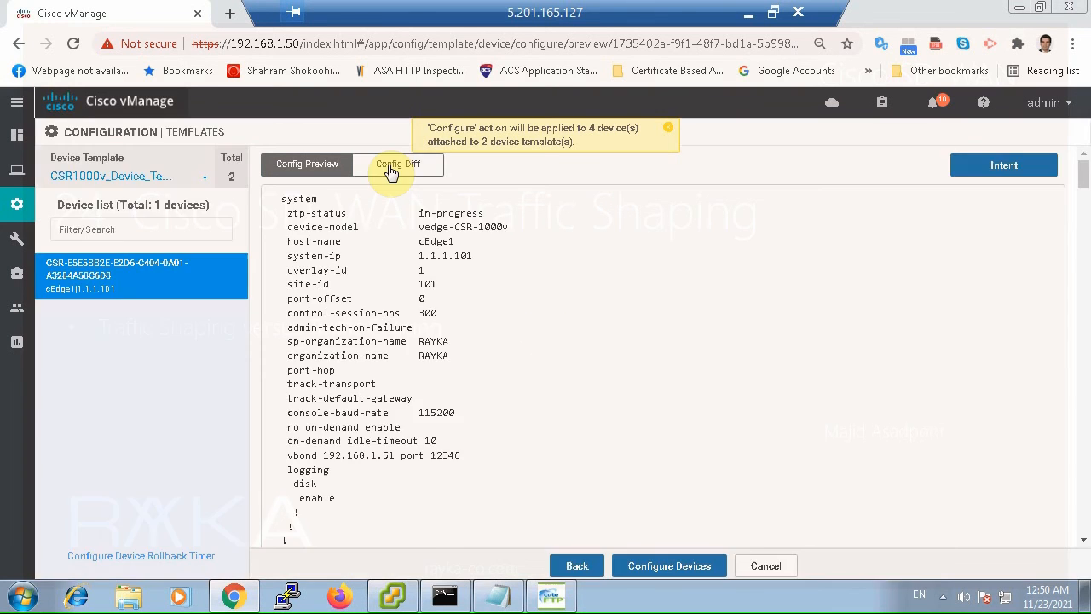
# View the config diff and scroll to the shape_GigabitEthernet1 200000 policy-map and service-policy lines.
pyautogui.click(397, 164)
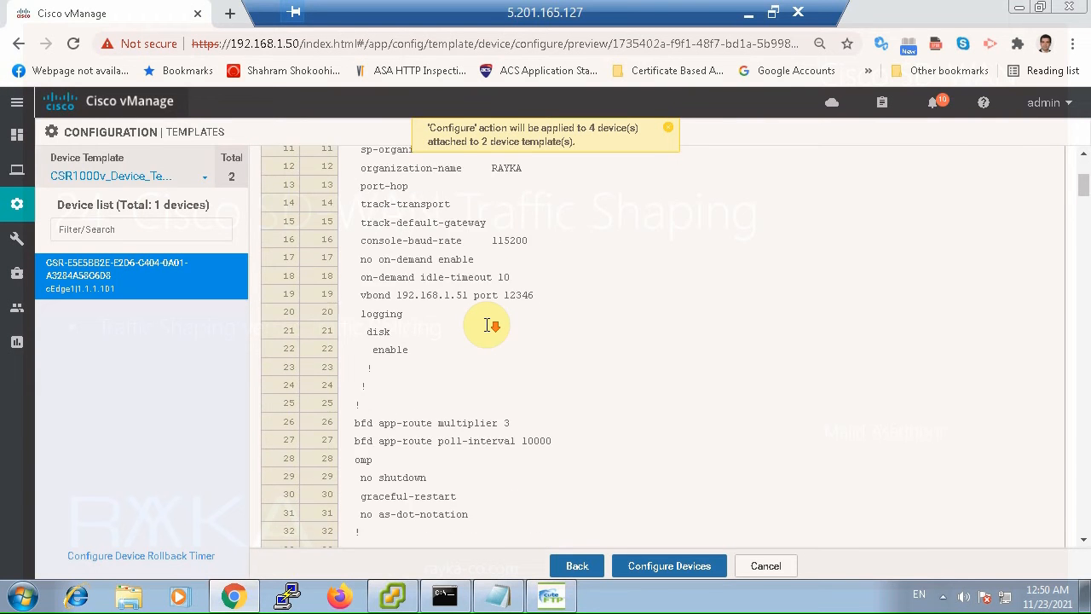
pyautogui.scroll(-3)
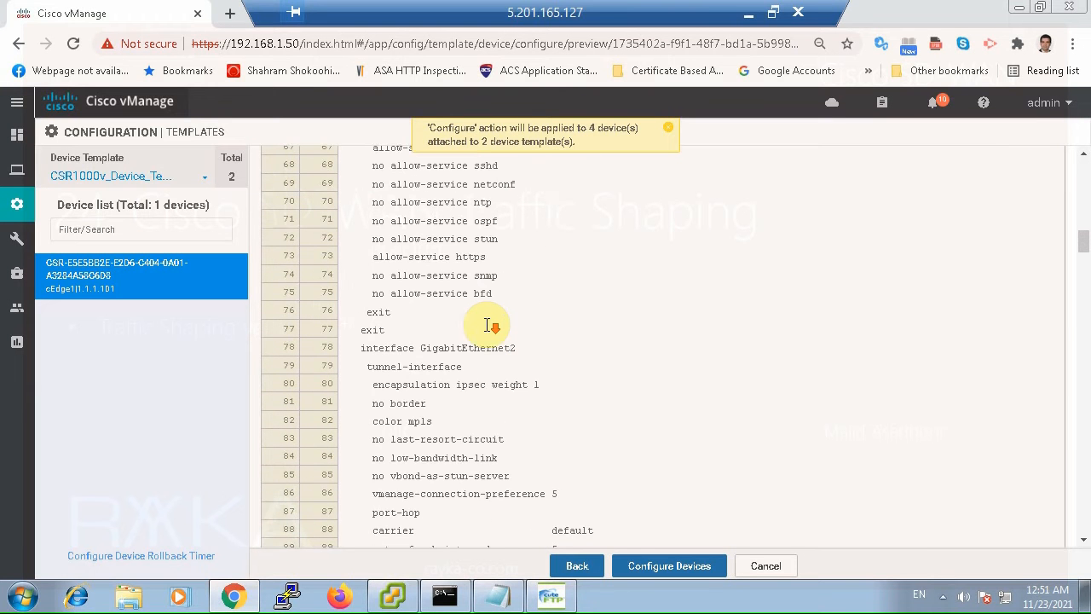
pyautogui.scroll(-3)
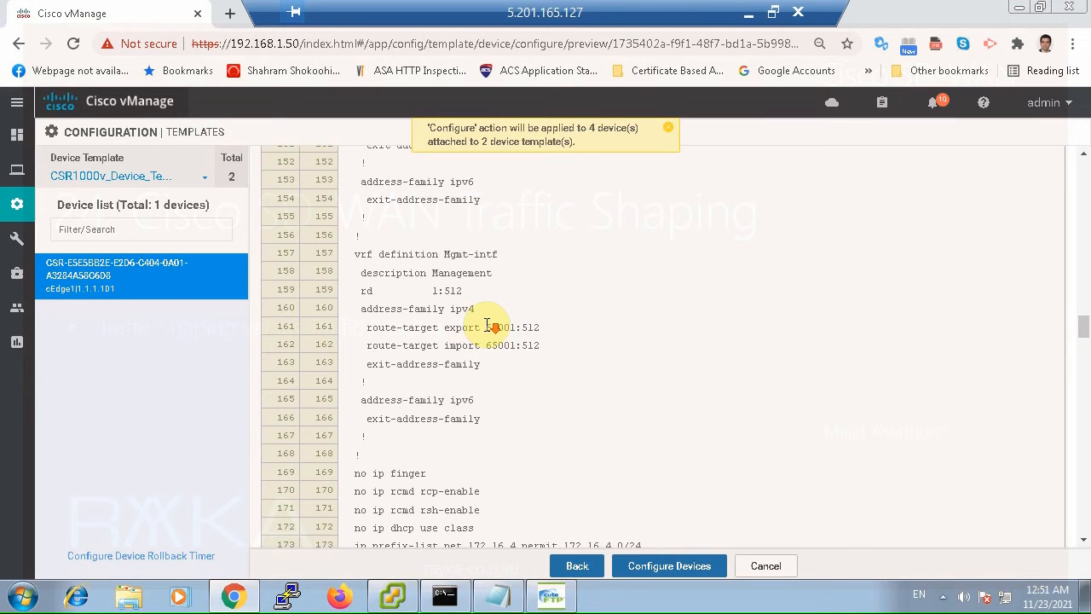
pyautogui.scroll(-3)
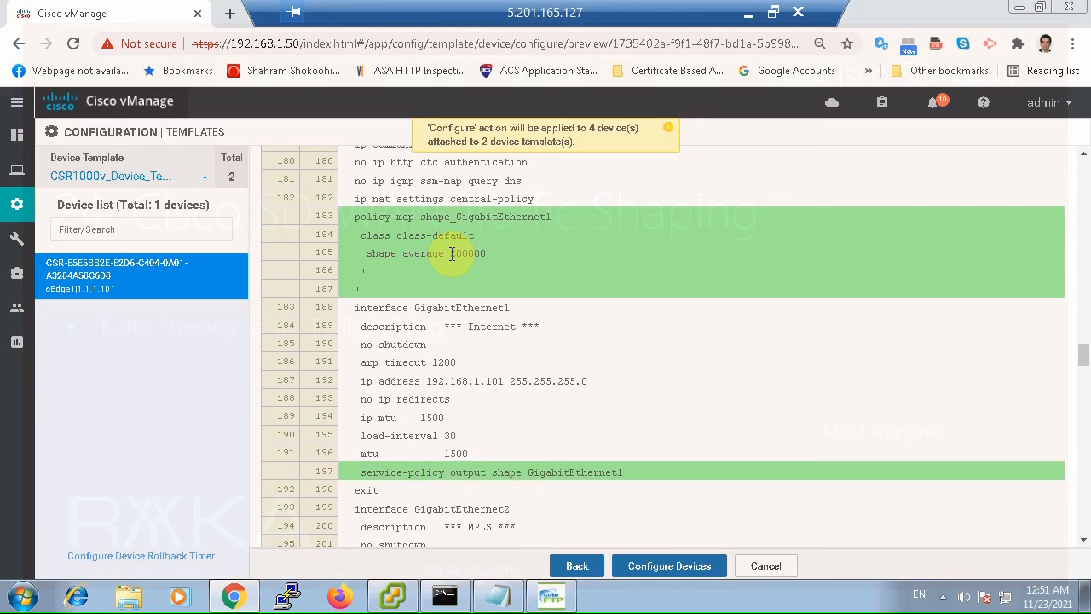
pyautogui.doubleClick(467, 253)
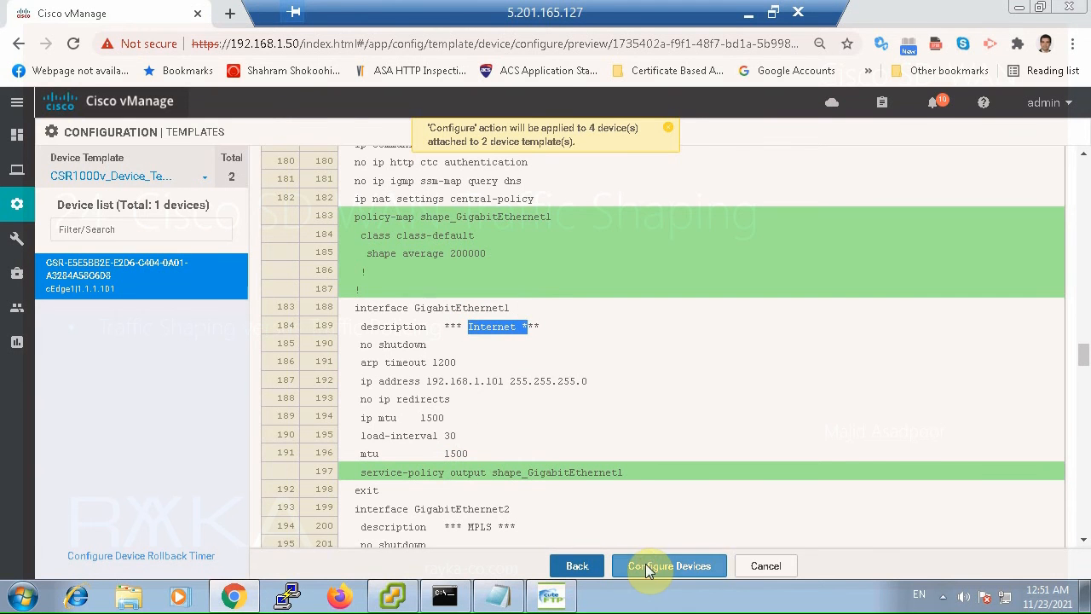
# Configure devices and confirm committing the changes to all 4 devices.
pyautogui.click(668, 566)
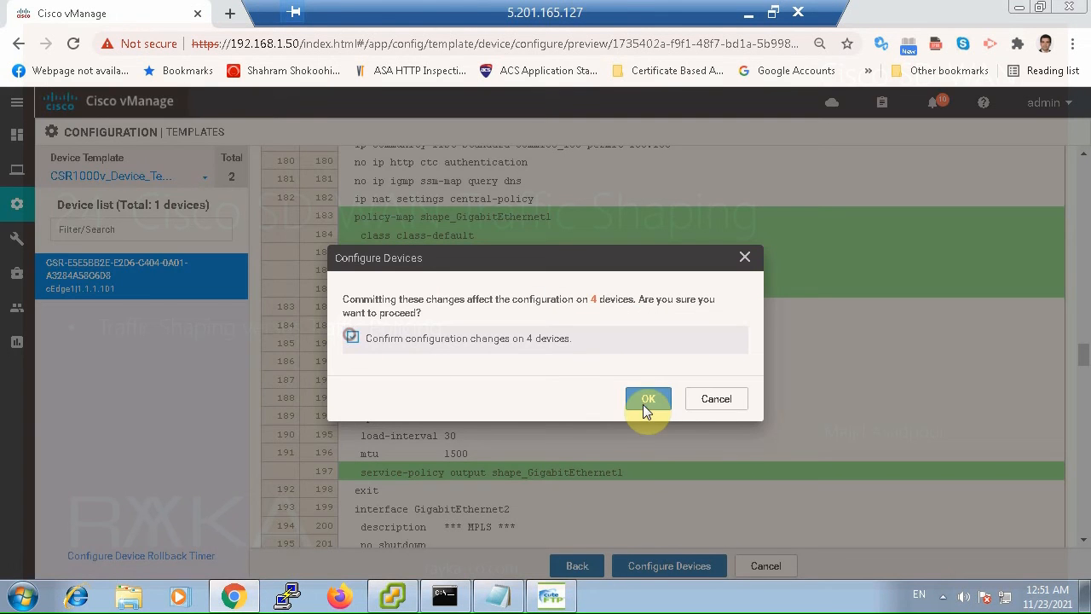
pyautogui.click(648, 399)
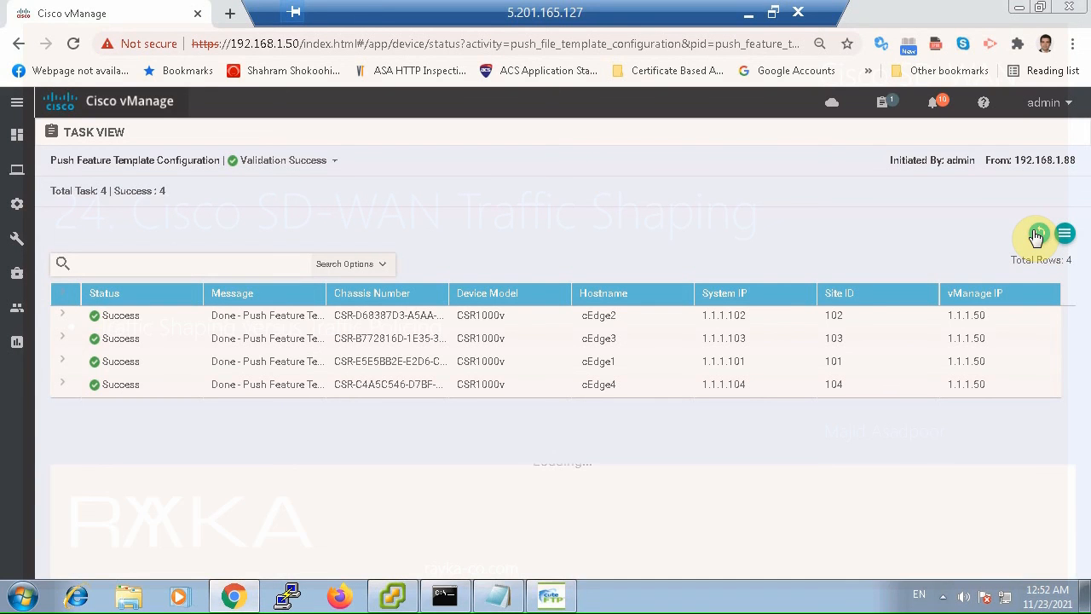
pyautogui.moveTo(314, 246)
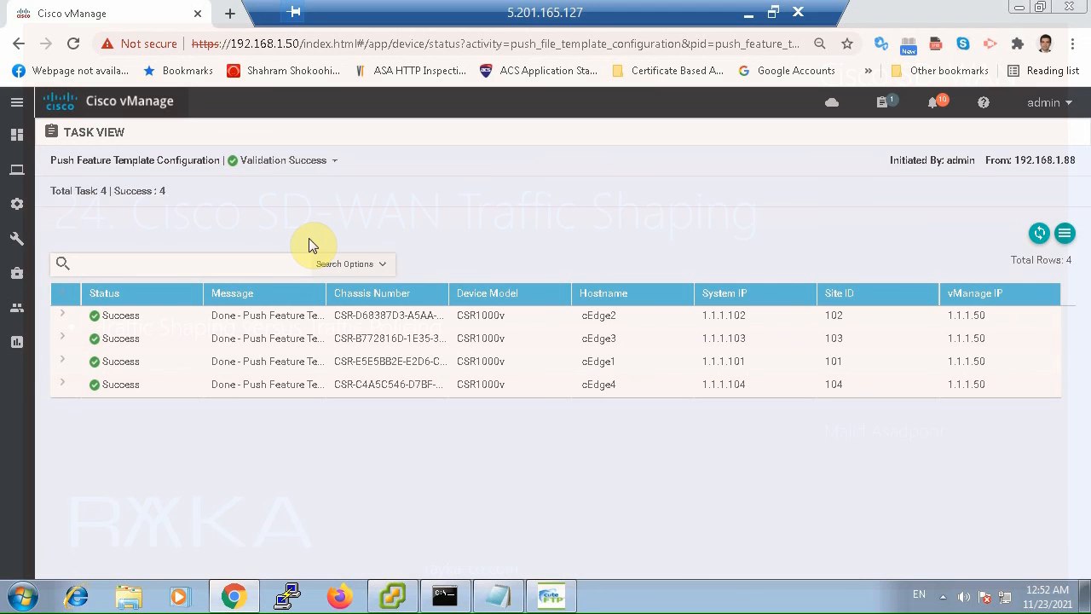
# From the Feature templates list, start editing the CSR1000v_Interface_MPLS template.
pyautogui.click(17, 205)
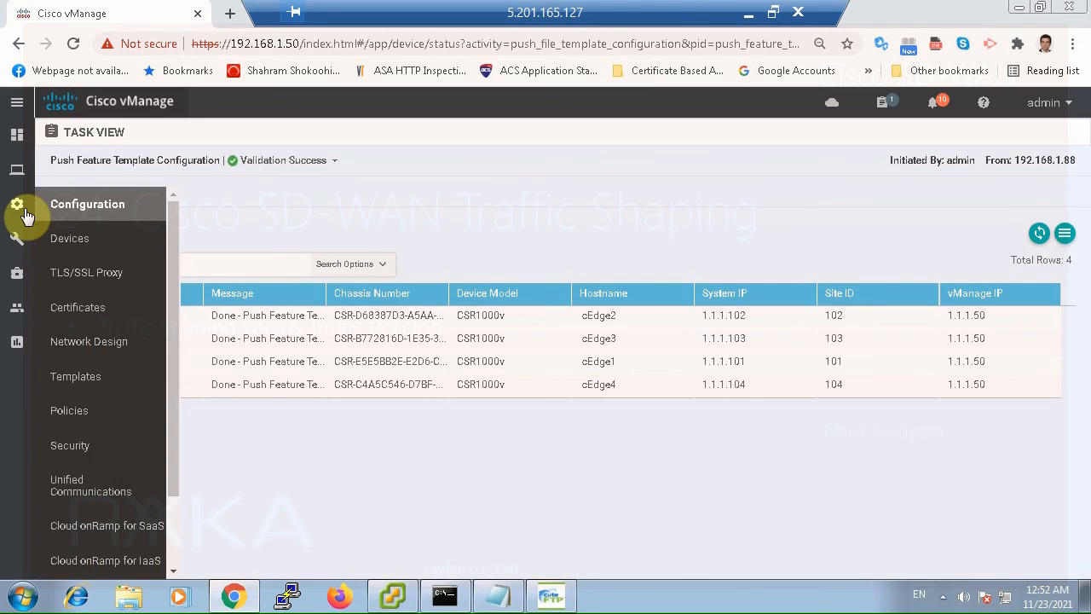
pyautogui.click(75, 377)
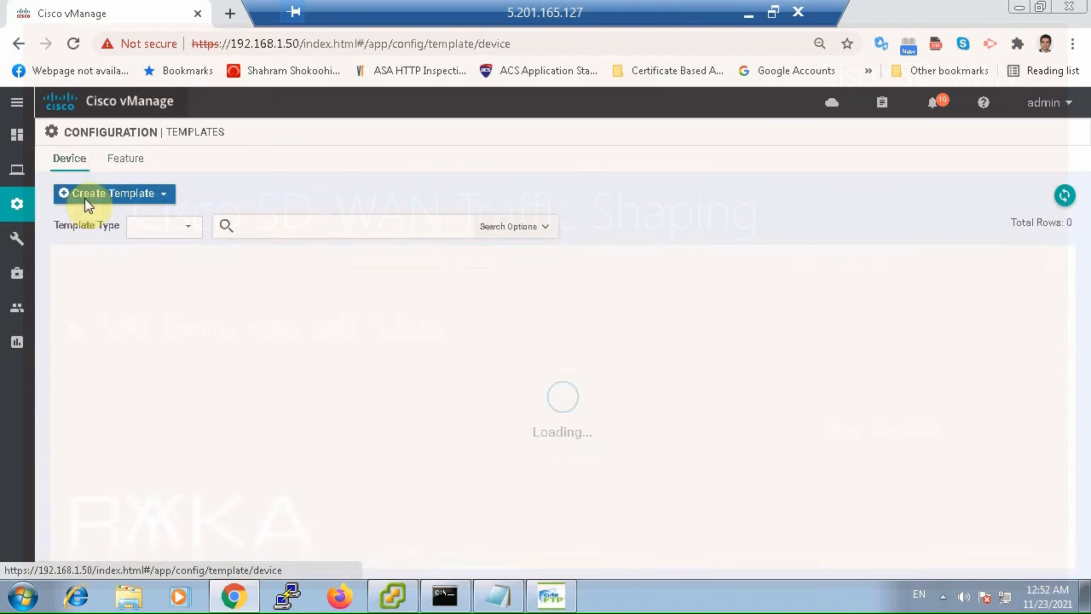
pyautogui.click(126, 156)
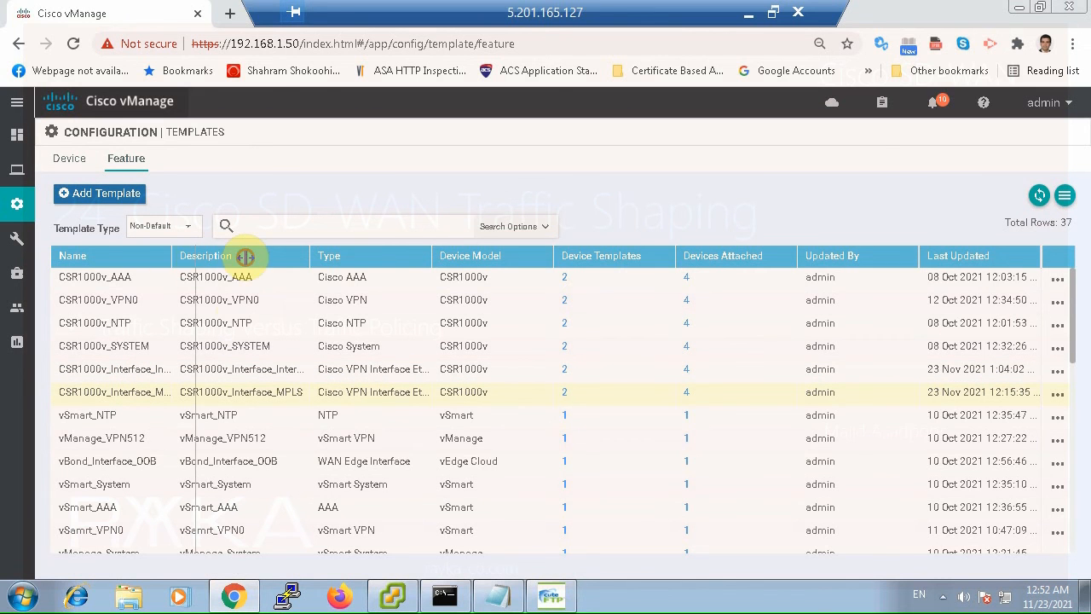
pyautogui.click(1057, 392)
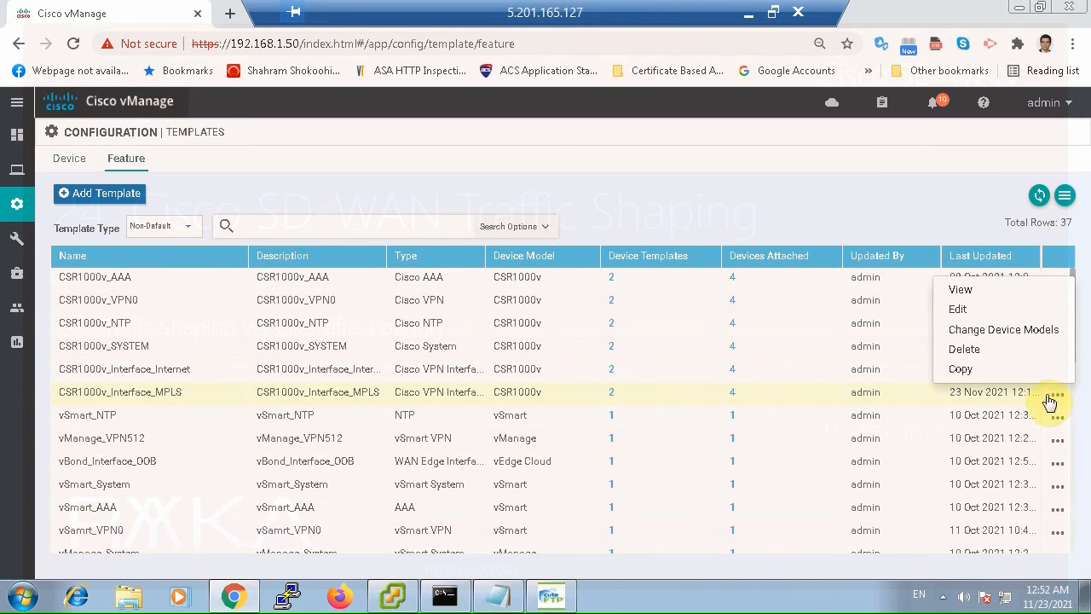
pyautogui.click(958, 308)
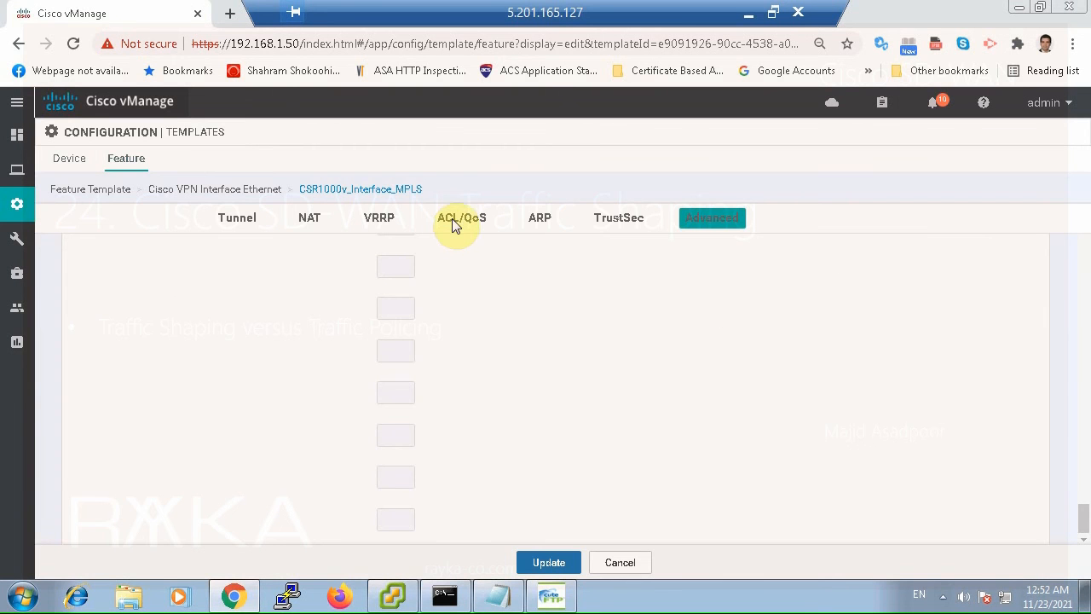
# Set the MPLS template's ACL/QoS shaping rate to a global 200 Kbps and update the template.
pyautogui.click(460, 218)
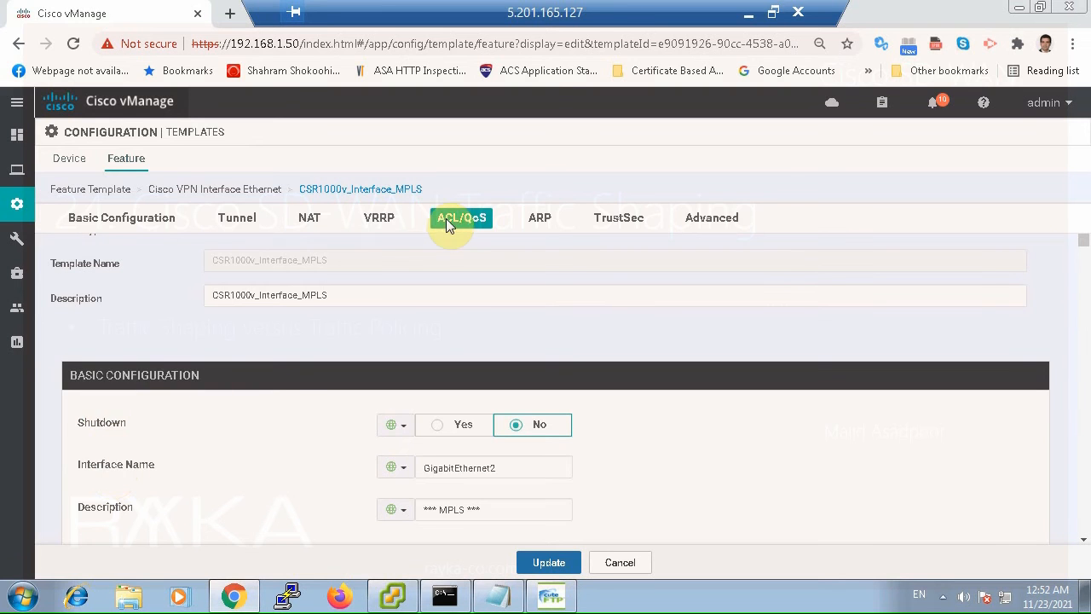
pyautogui.scroll(3)
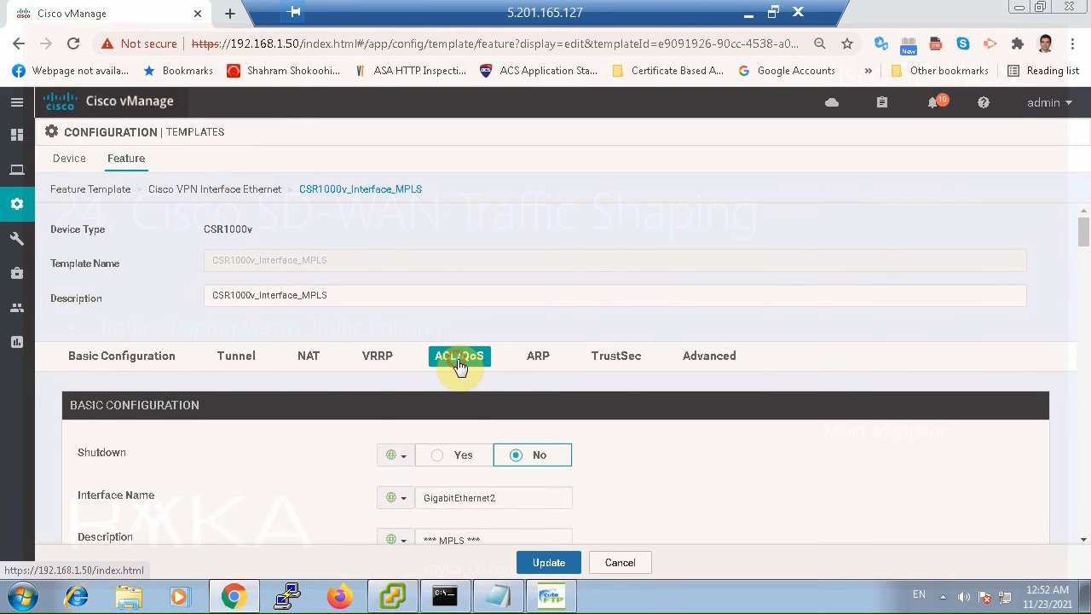
pyautogui.click(458, 357)
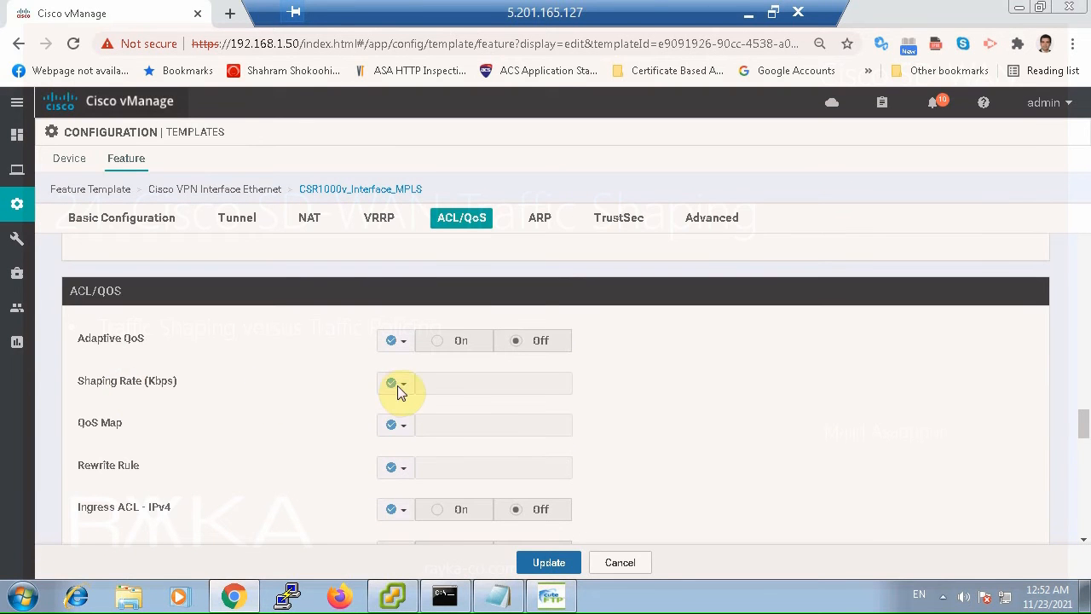
pyautogui.click(396, 381)
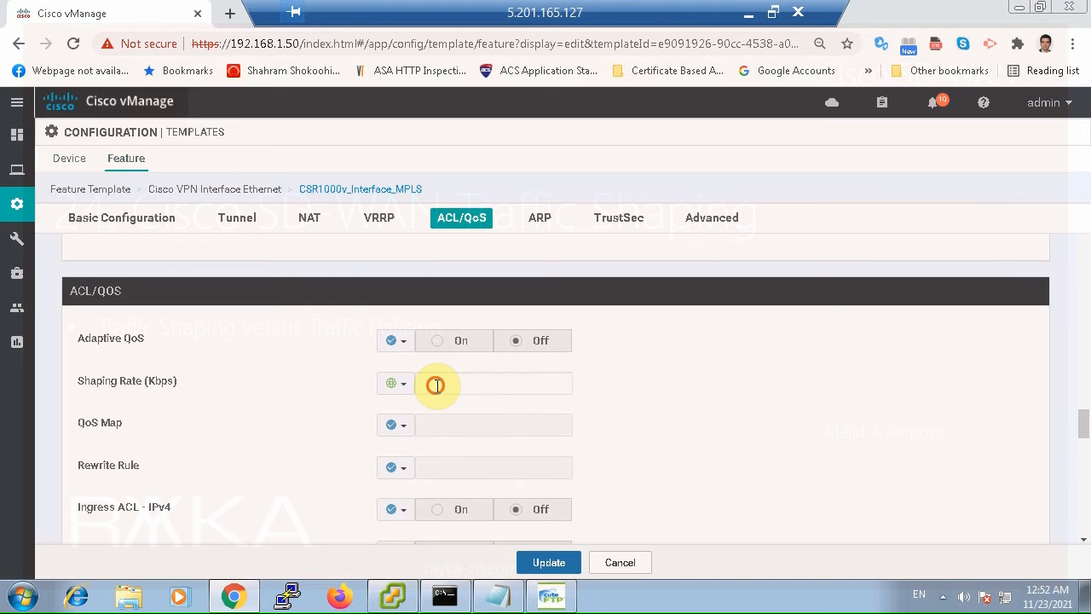
pyautogui.write('200')
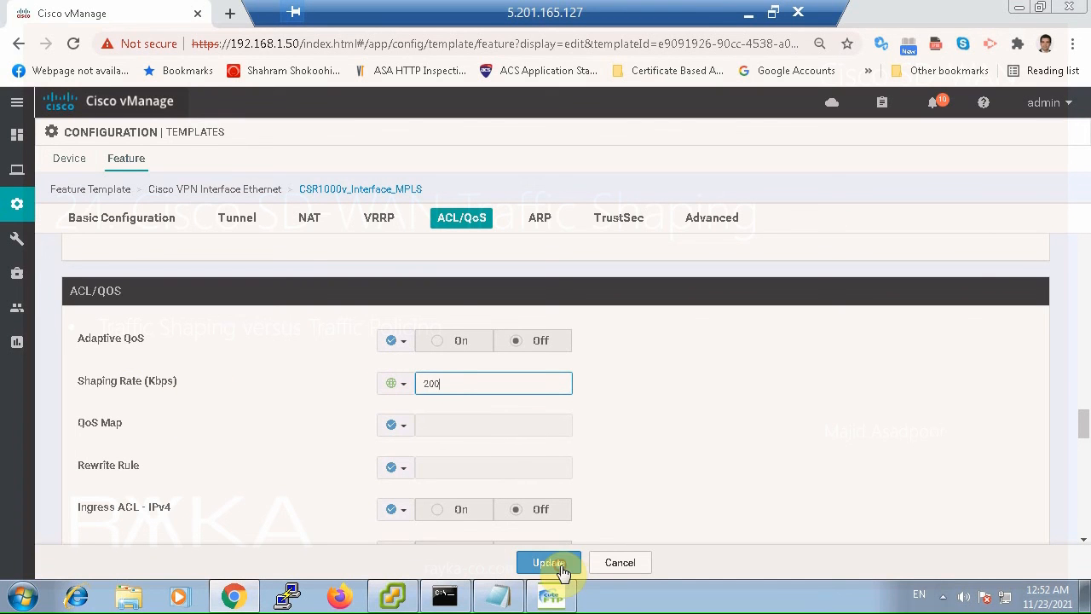
pyautogui.click(549, 563)
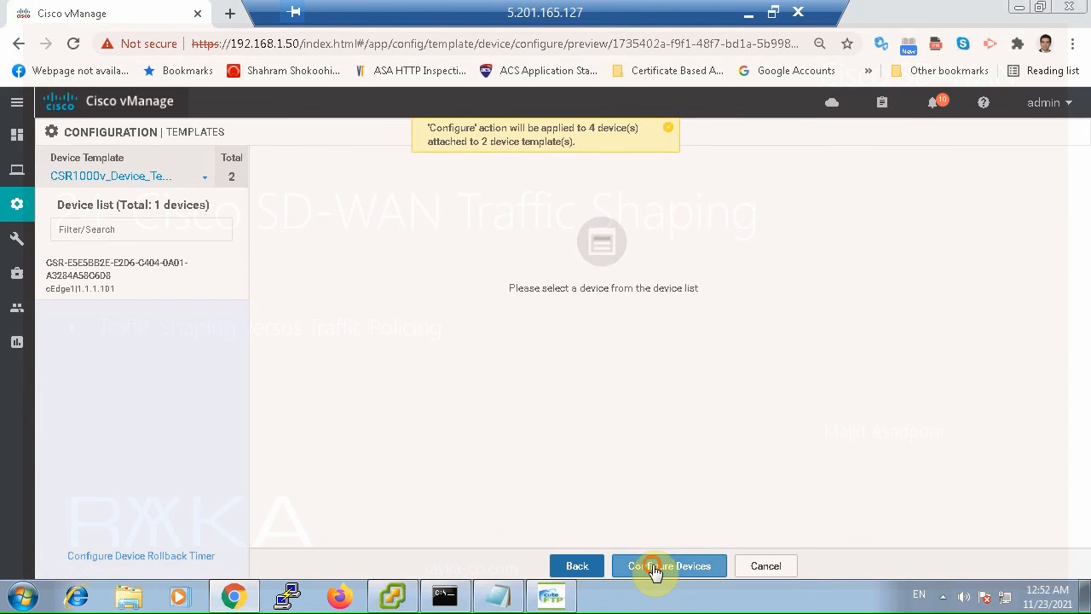
# Configure devices, confirm changes on 4 devices, and refresh the task status until all succeed.
pyautogui.click(668, 566)
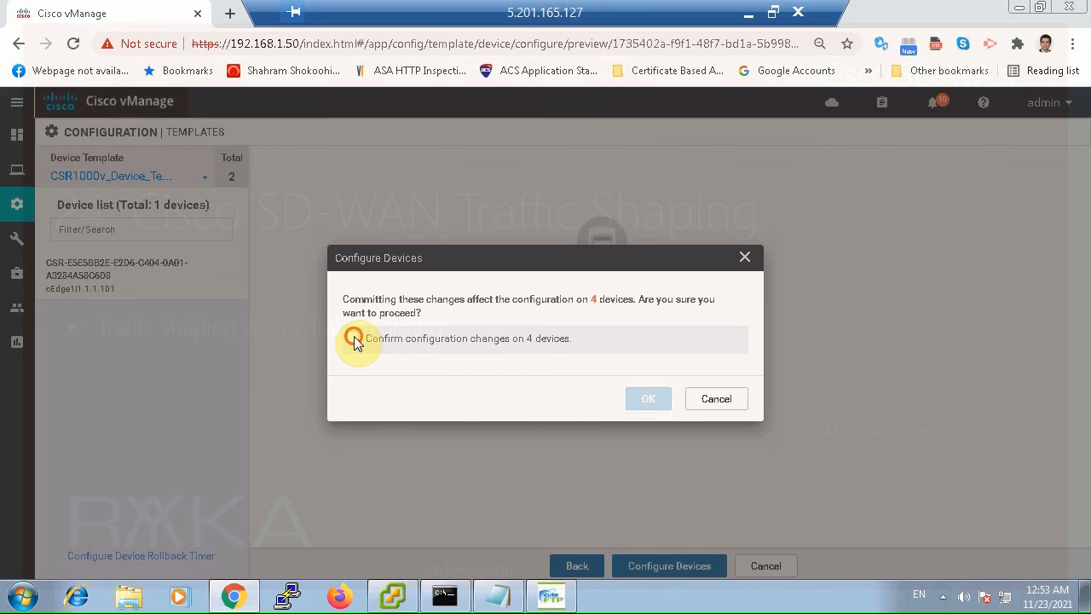
pyautogui.click(648, 399)
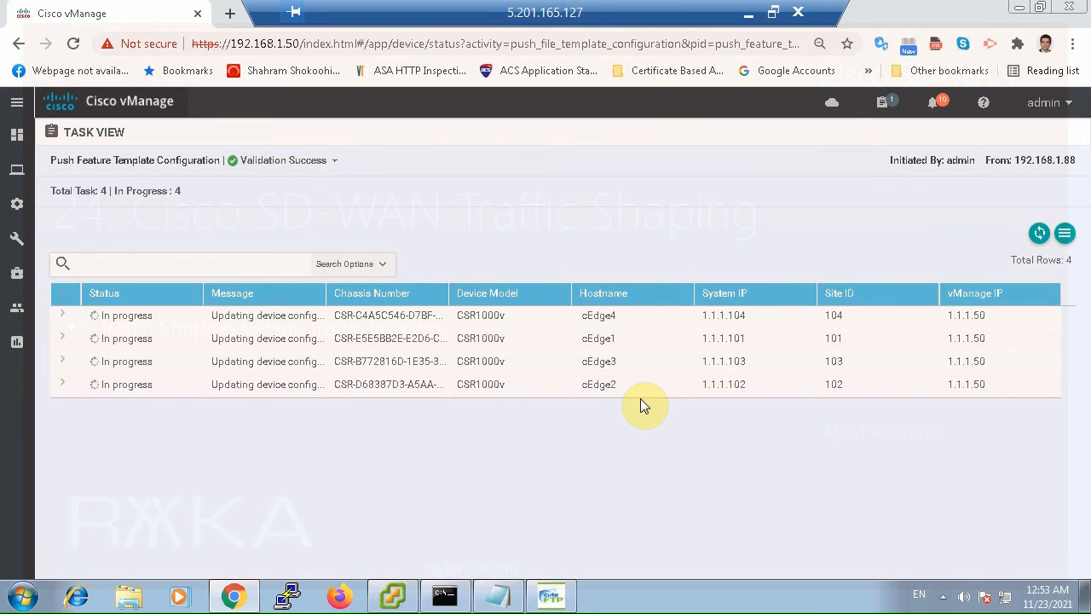
pyautogui.moveTo(668, 399)
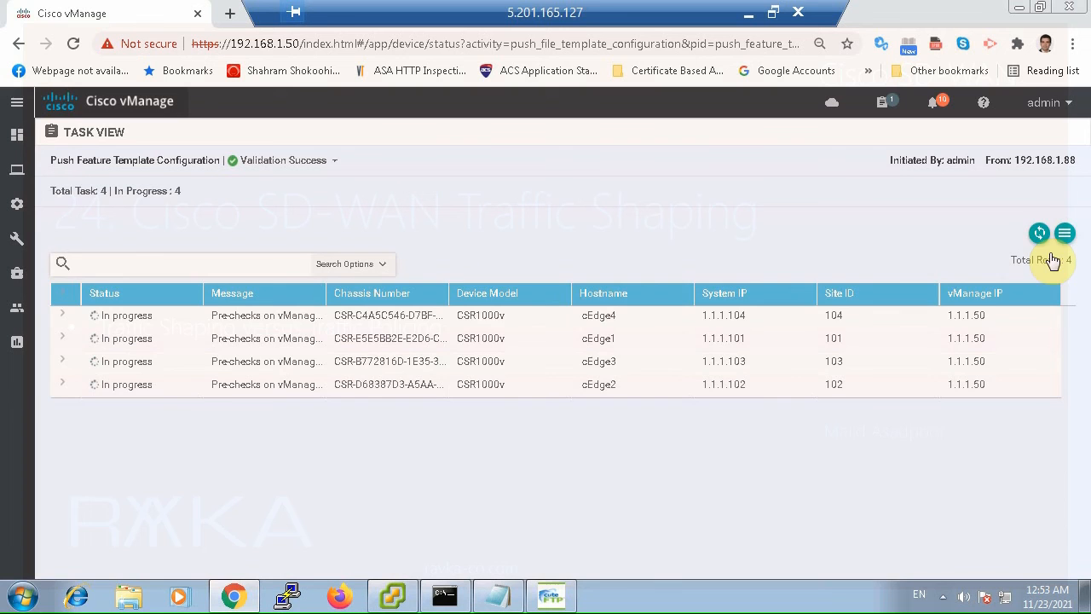
pyautogui.moveTo(894, 357)
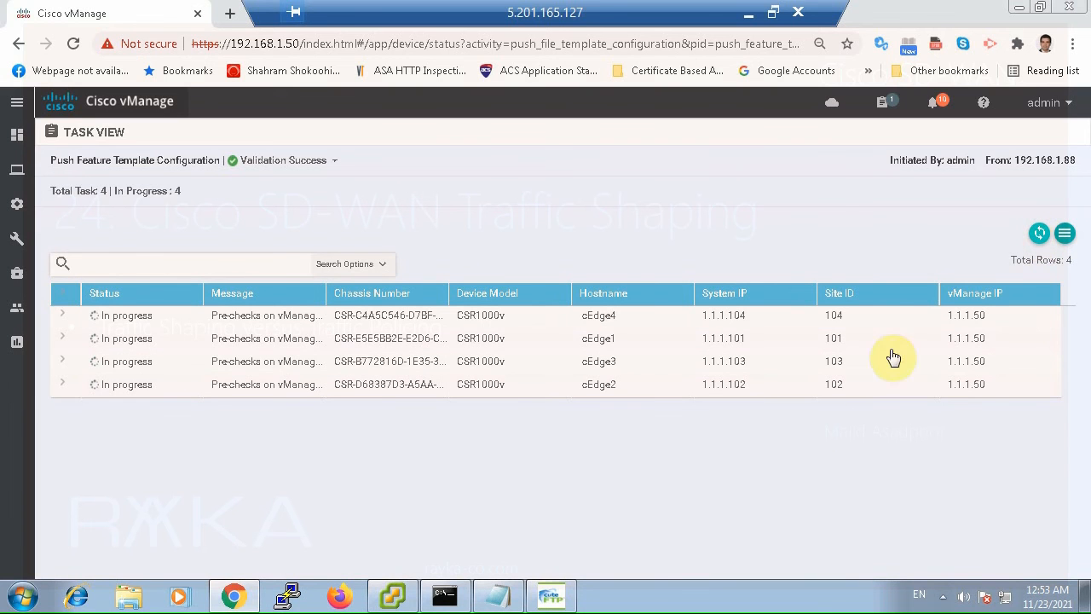
pyautogui.moveTo(667, 525)
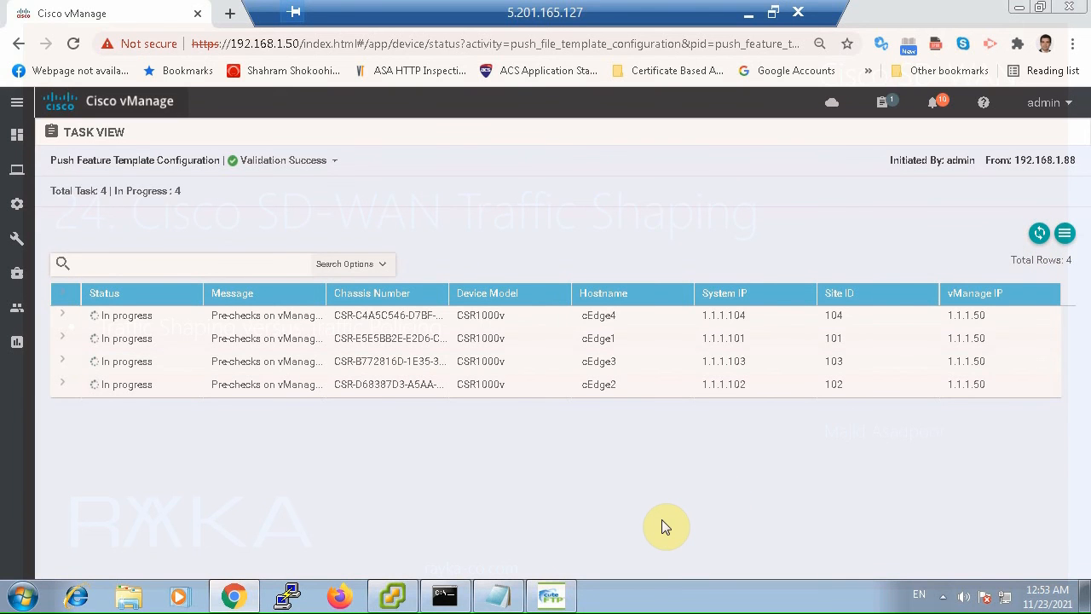
pyautogui.moveTo(655, 532)
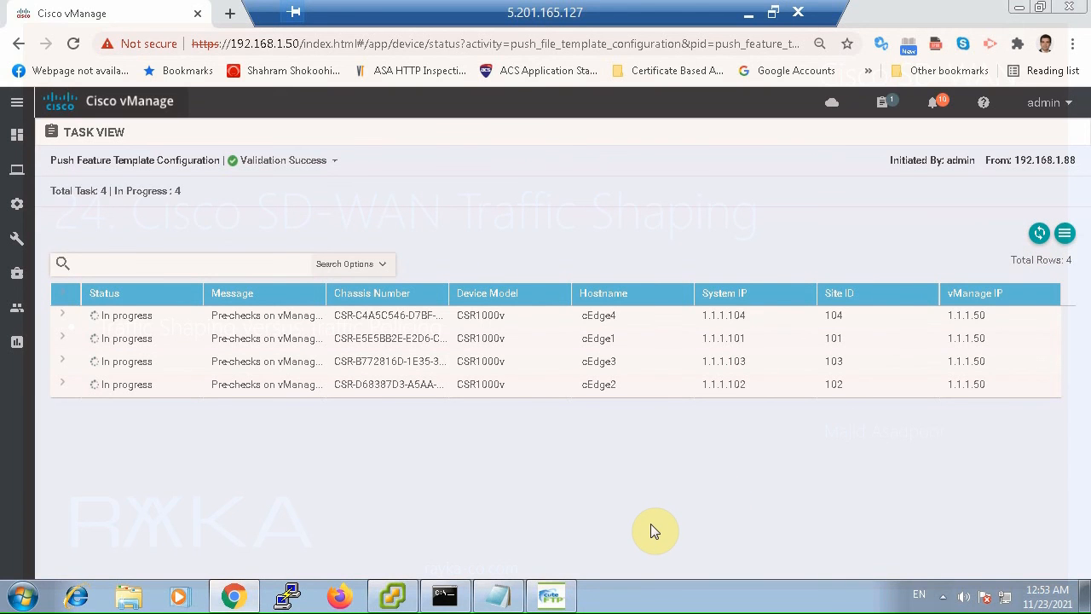
pyautogui.moveTo(1040, 236)
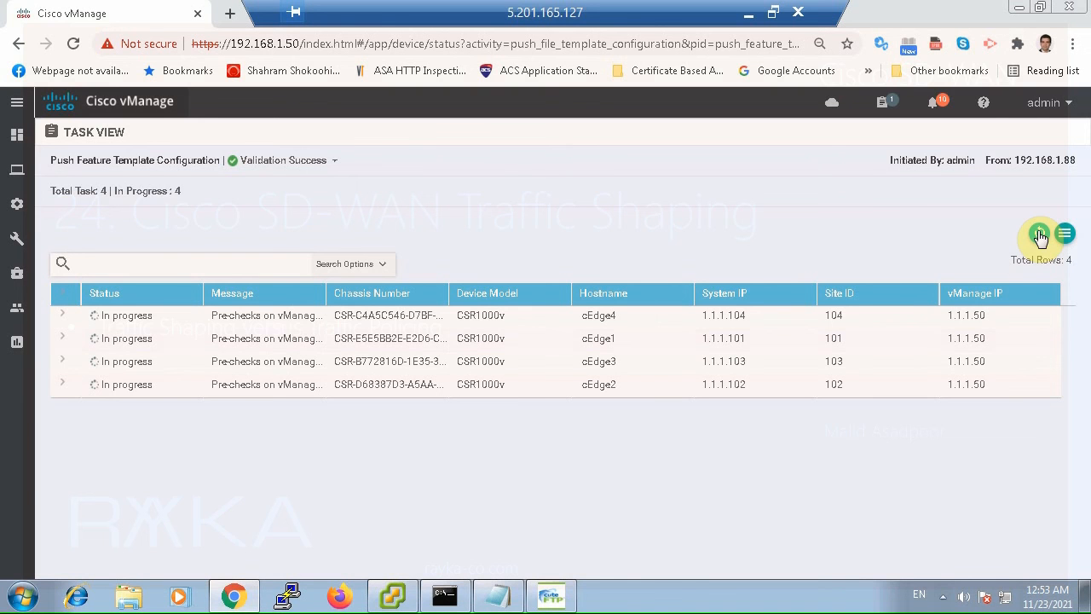
pyautogui.click(549, 595)
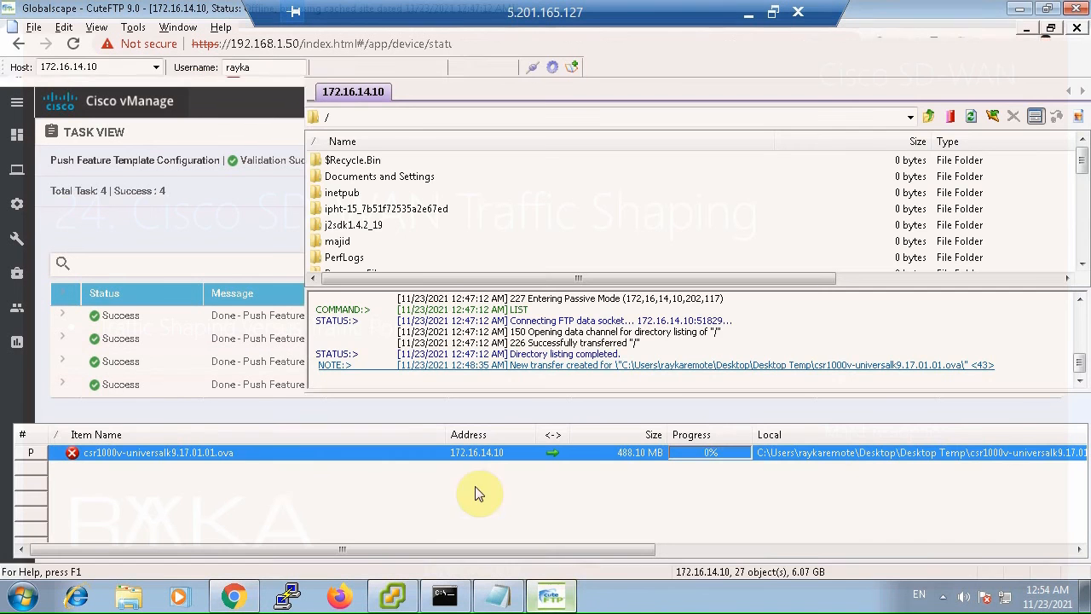
# Remove all old queued transfers from the CuteFTP queue.
pyautogui.rightClick(157, 452)
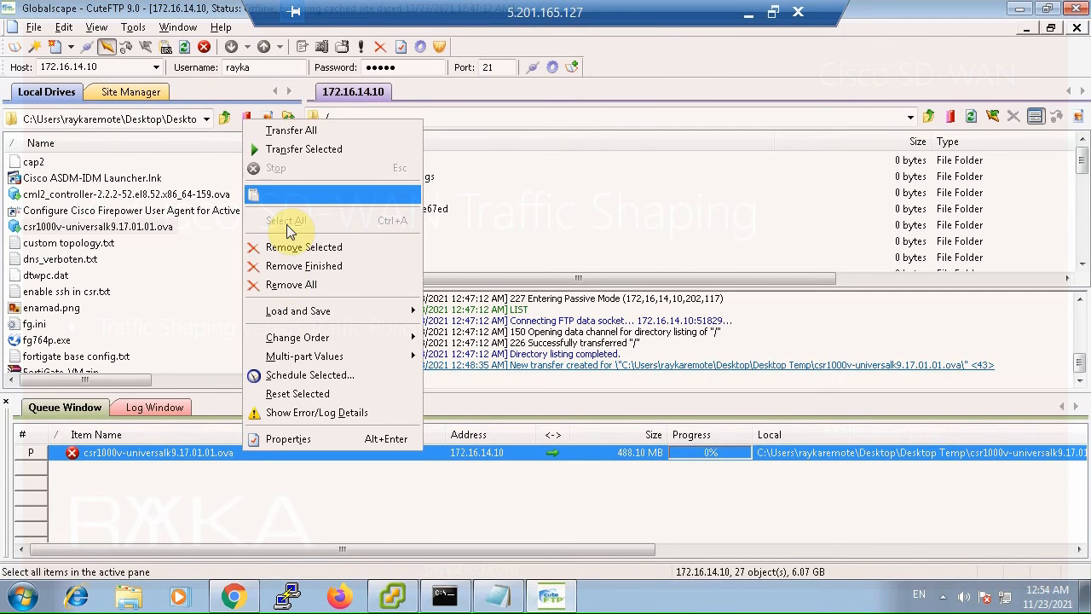
pyautogui.click(304, 245)
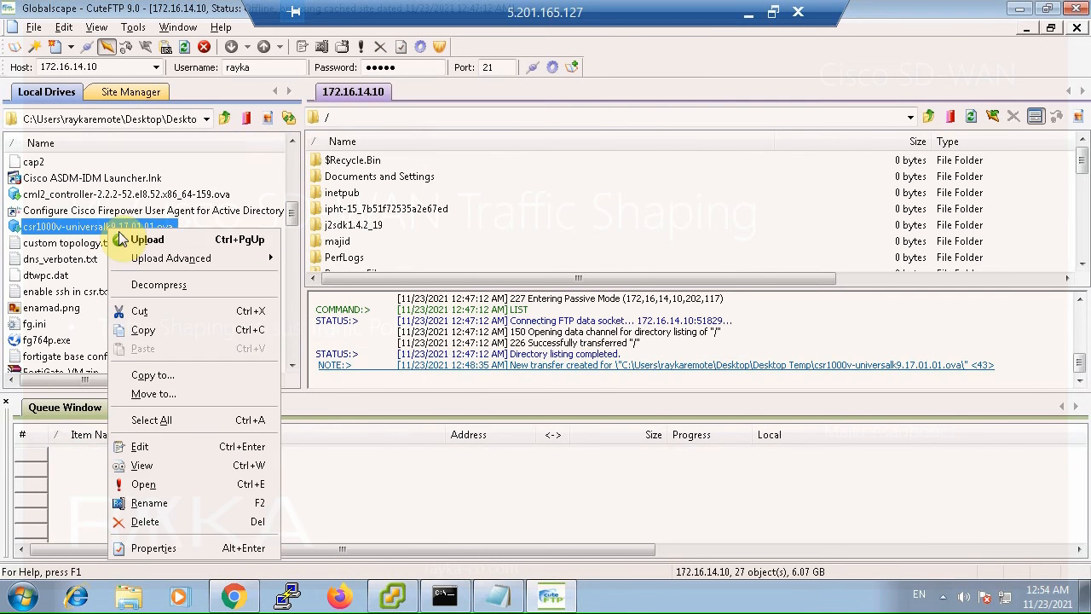
# Upload csr1000v-universalk9.17.01.01.ova, replacing the server's copy, and bring the ping window forward.
pyautogui.click(146, 239)
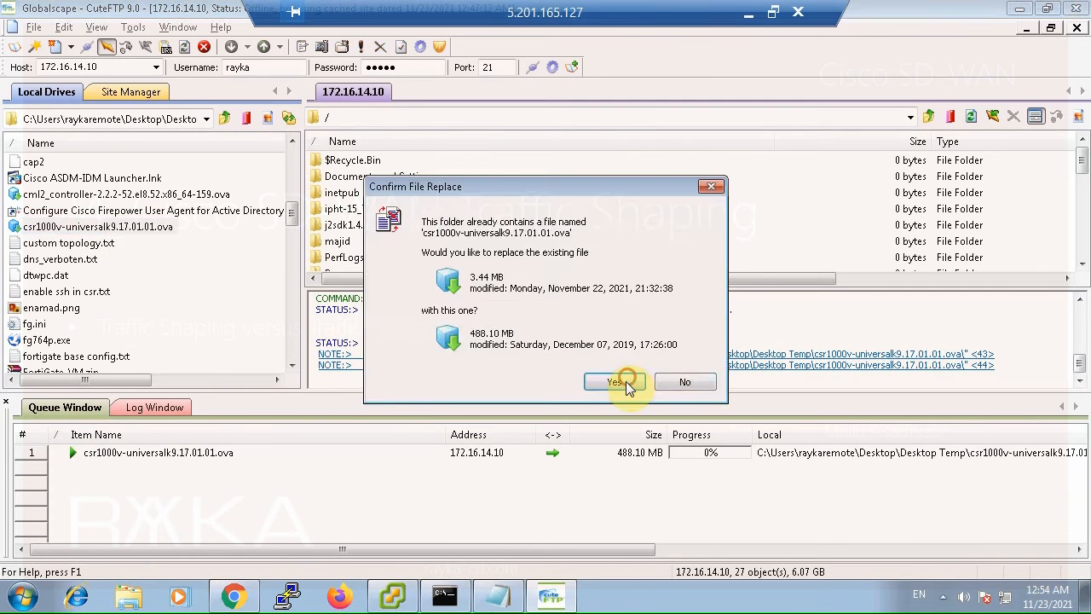
pyautogui.click(615, 382)
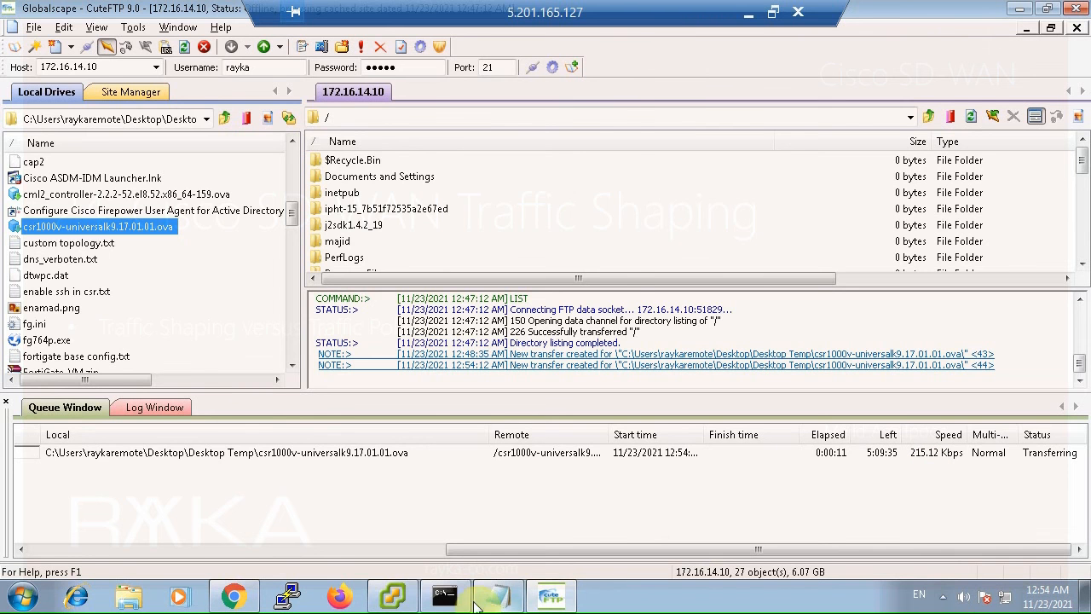
pyautogui.click(445, 595)
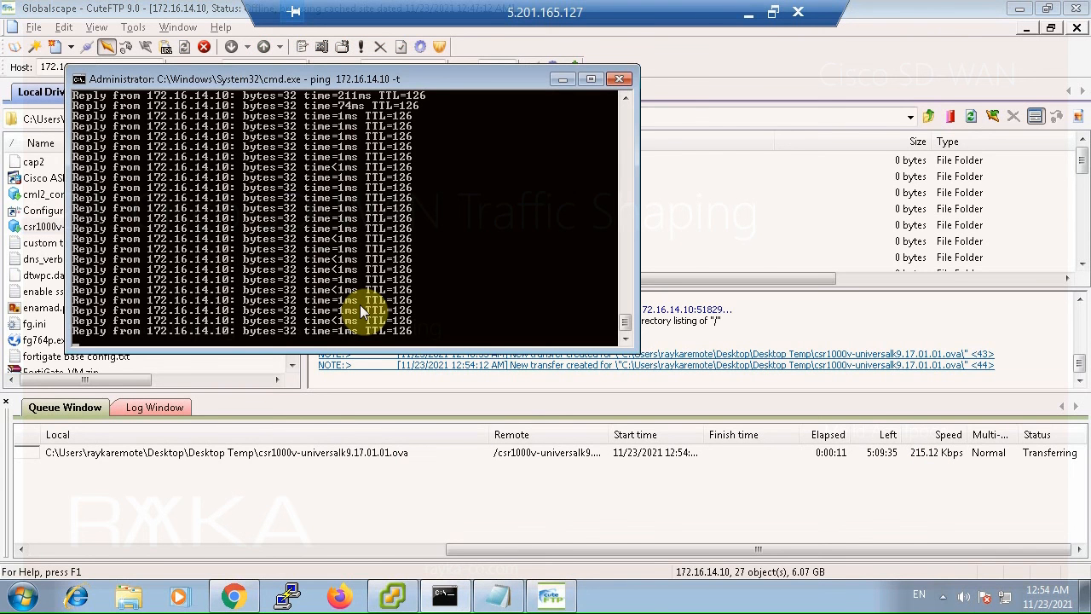
pyautogui.moveTo(536, 310)
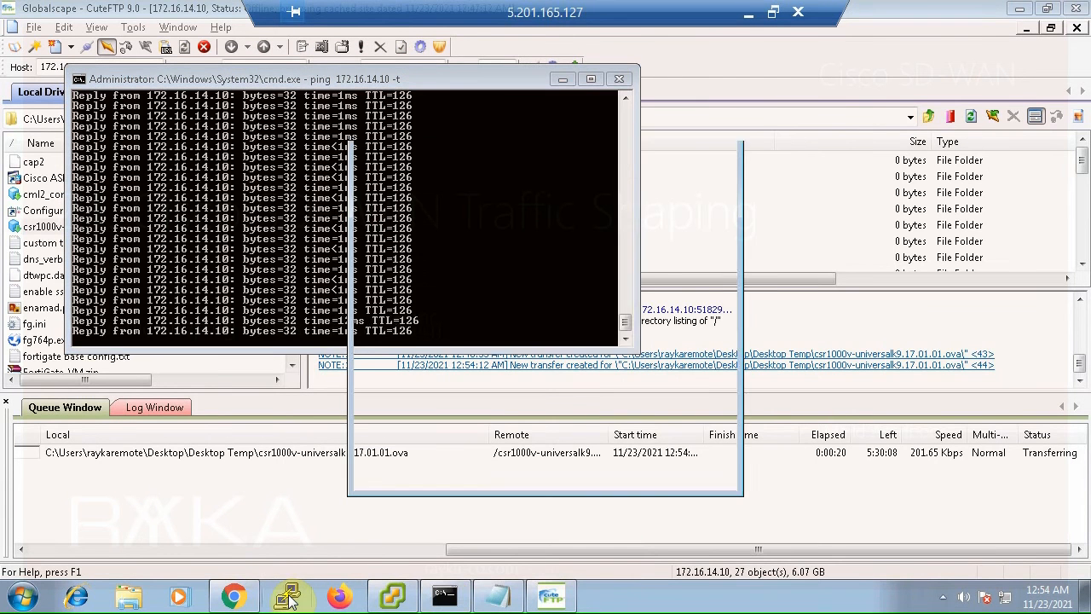
# Start a PuTTY SSH session to the router's 192.168.1.x address on port 22.
pyautogui.click(287, 593)
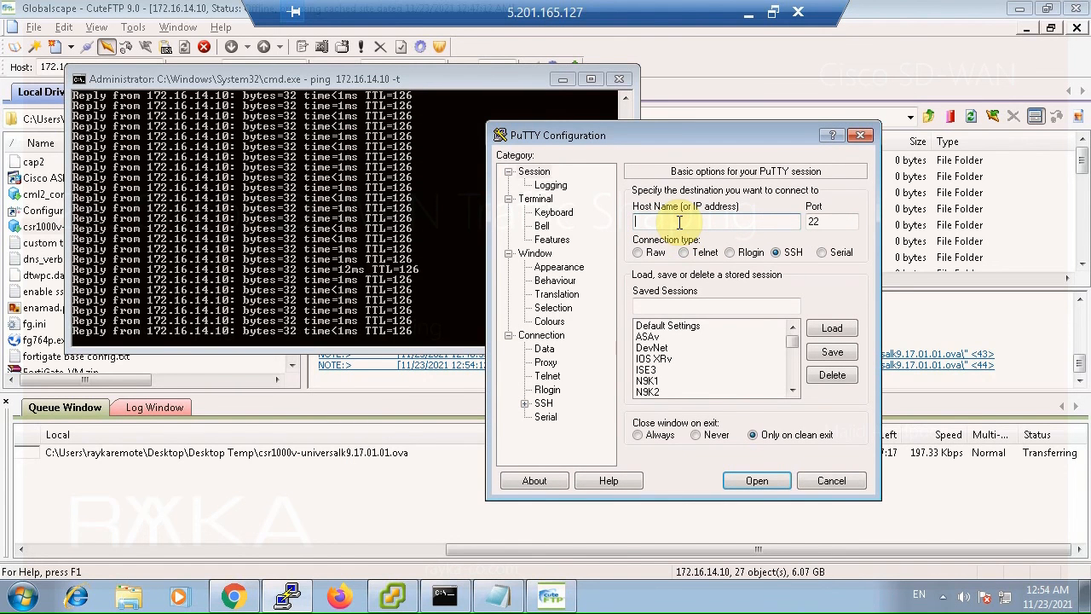
pyautogui.write('192.168.1.')
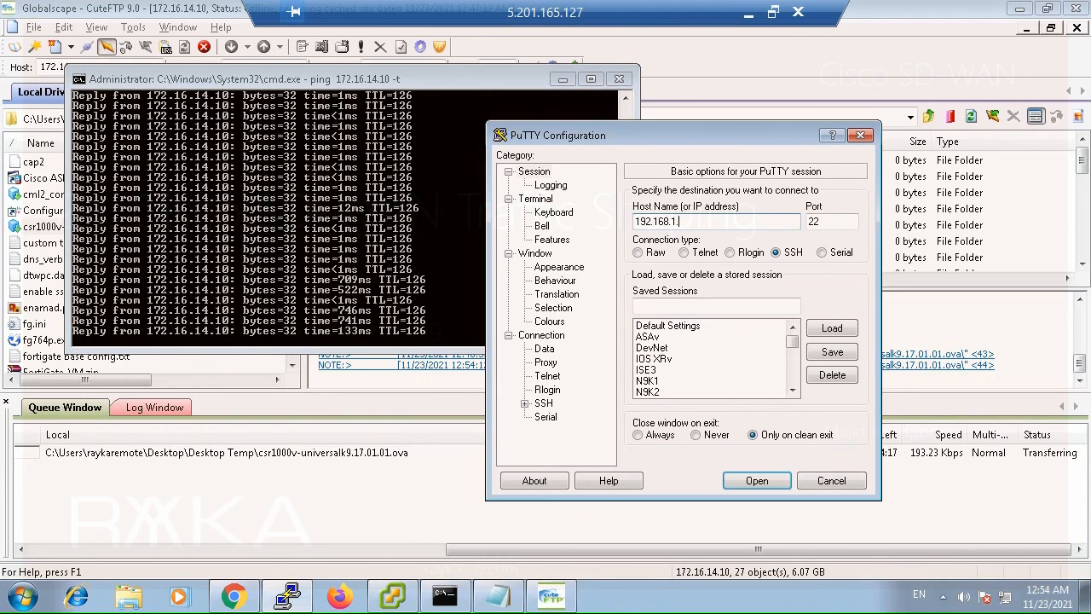
pyautogui.click(755, 481)
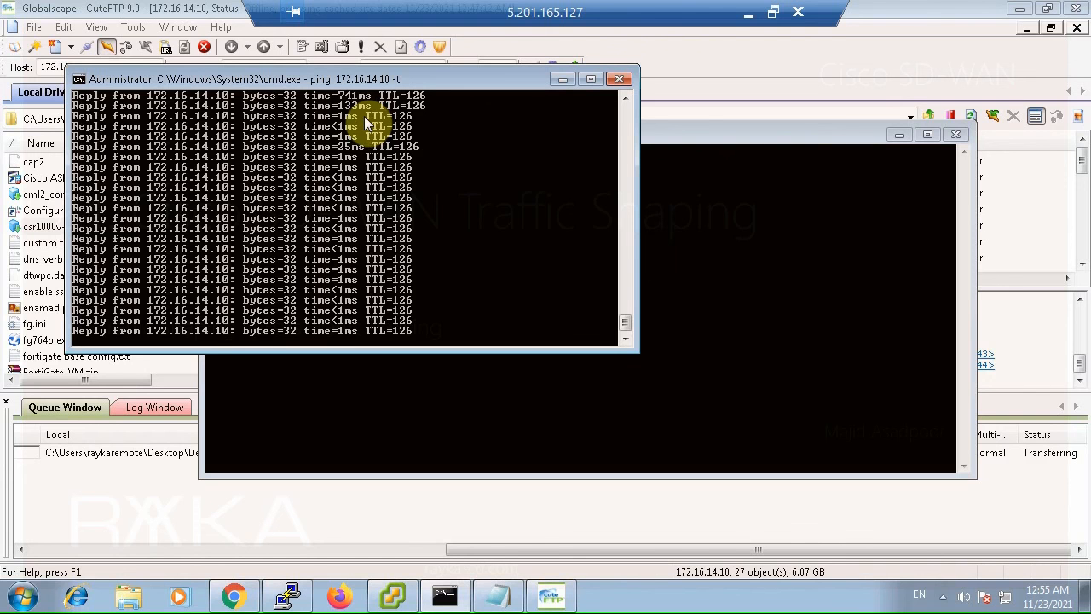
pyautogui.moveTo(760, 409)
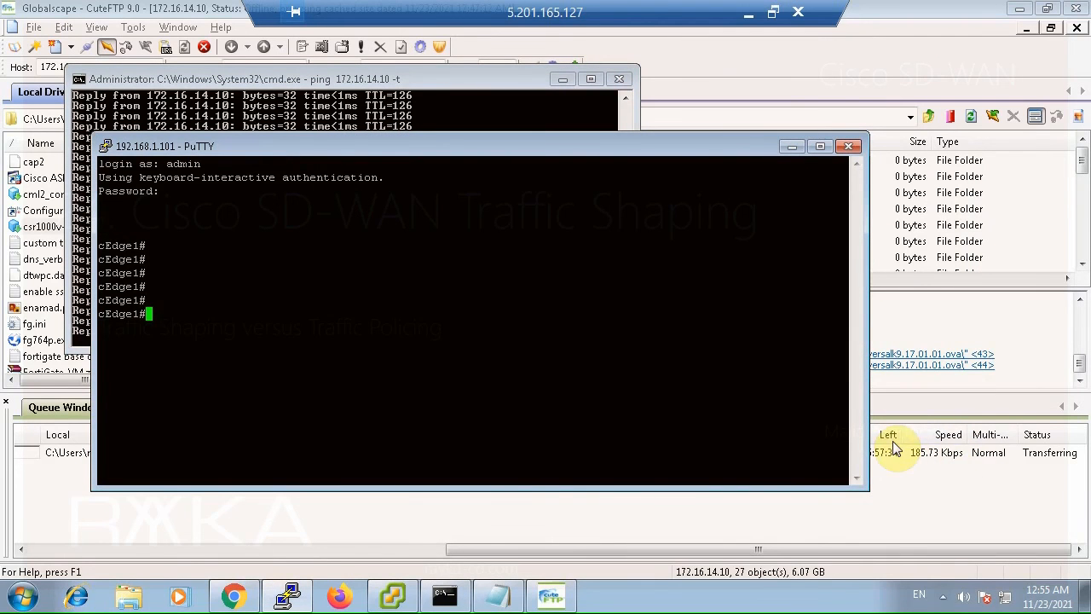
pyautogui.moveTo(695, 388)
pyautogui.write('show policy-map interface gigabitEthernet 1')
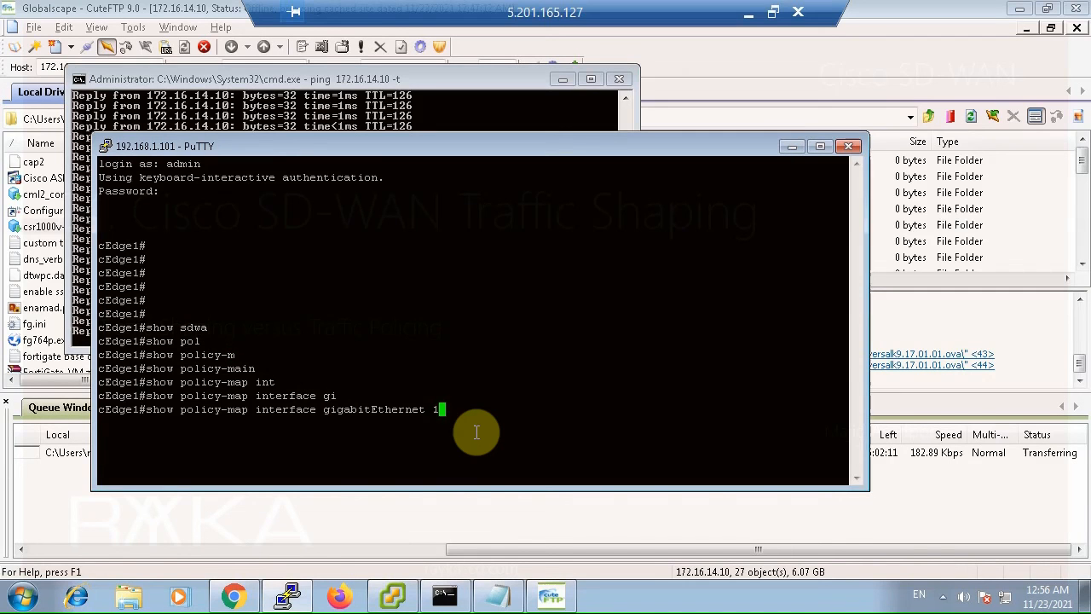
# Run show policy-map interface for GigabitEthernet 1 and 2, both showing 200000 shape rate.
pyautogui.press('Return')
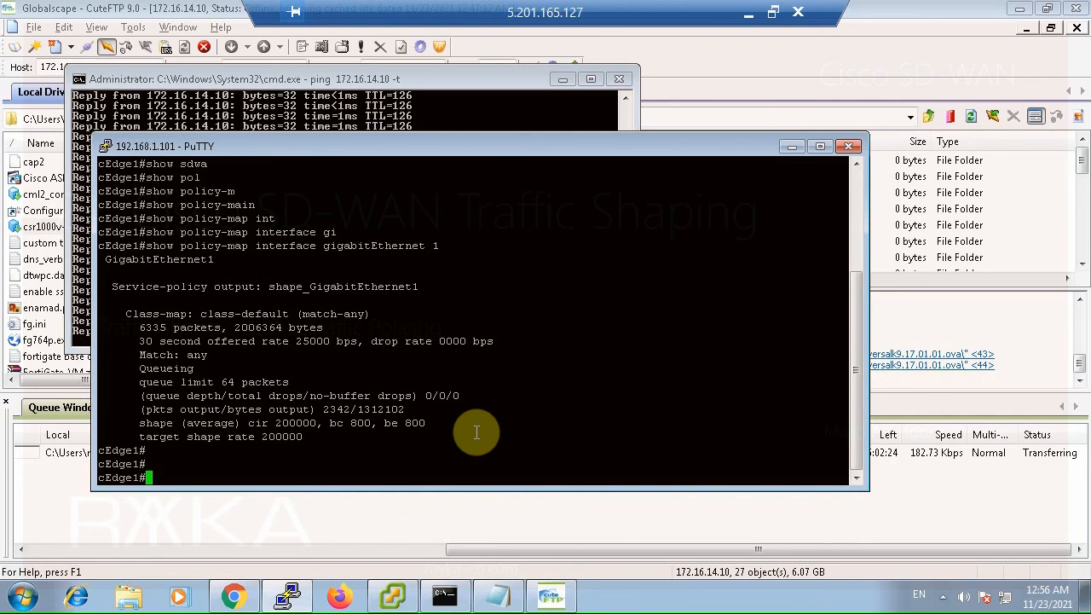
pyautogui.write('show policy-map interface gigabitEthernet 2')
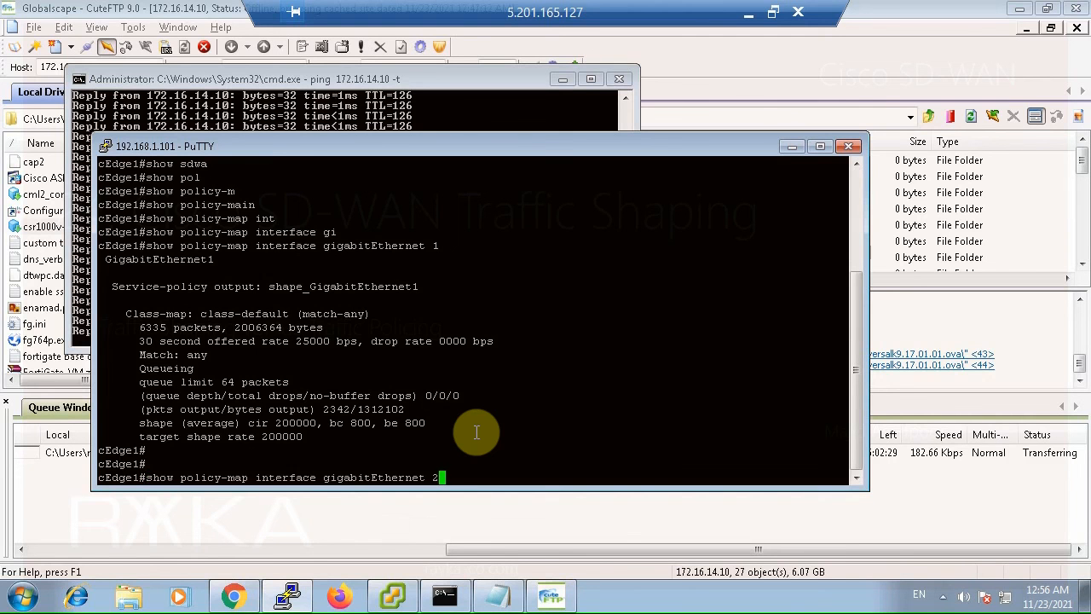
pyautogui.press('Return')
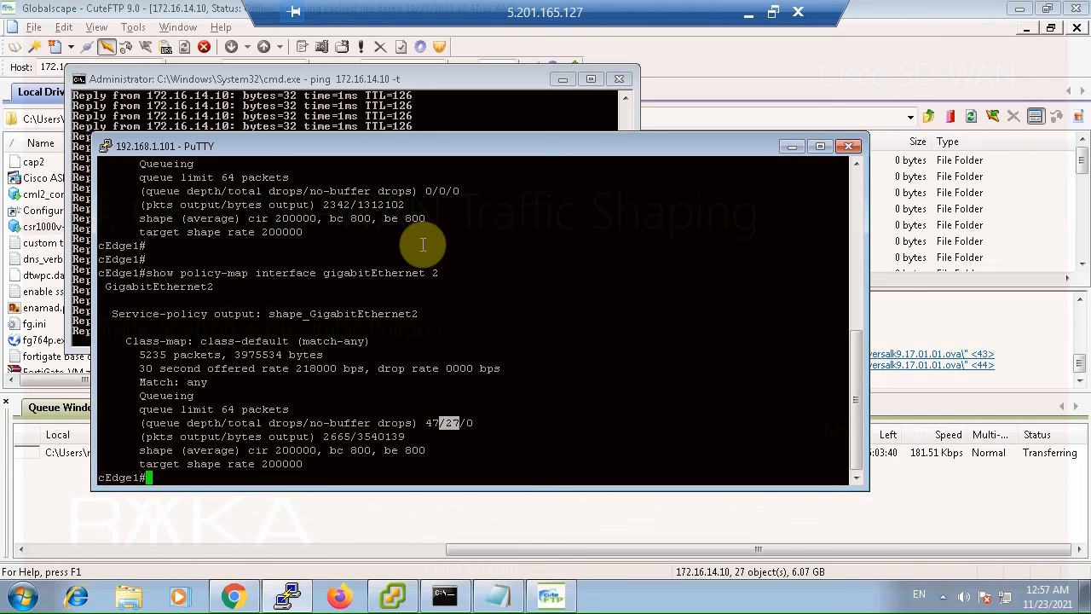
pyautogui.moveTo(396, 307)
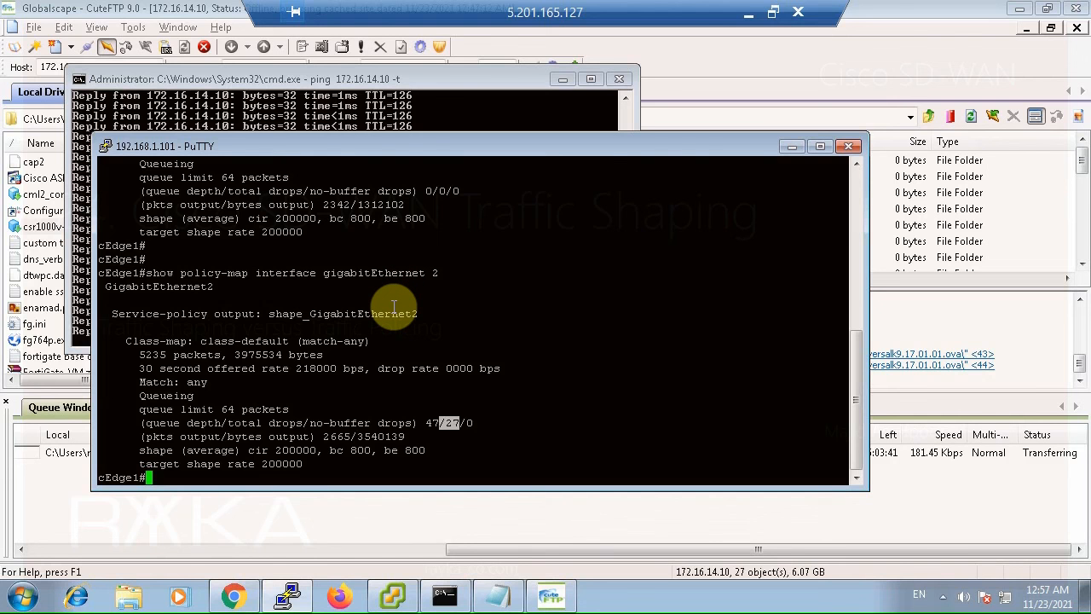
pyautogui.moveTo(372, 322)
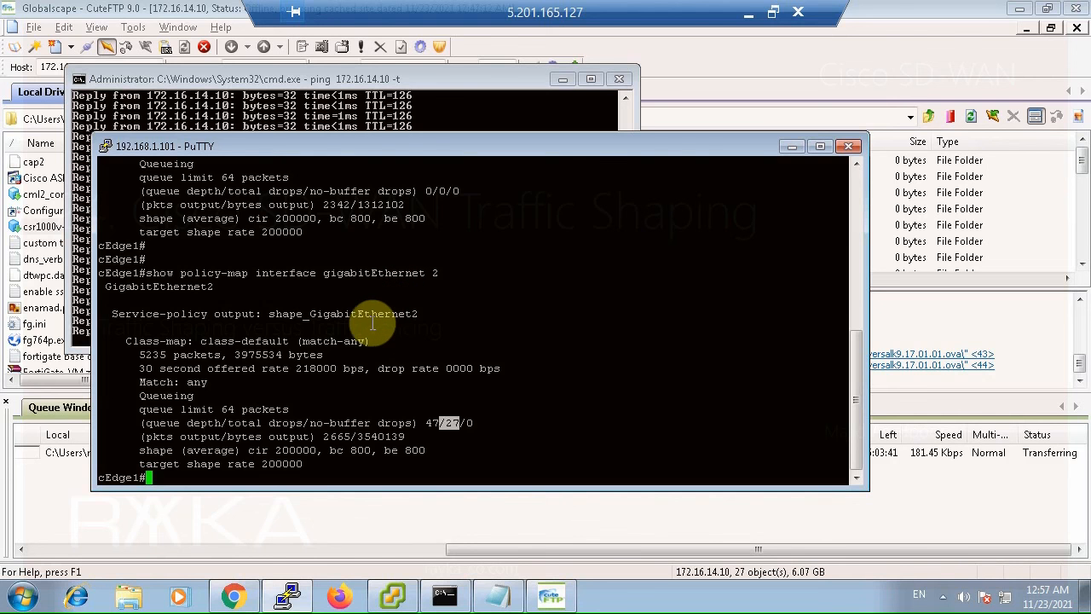